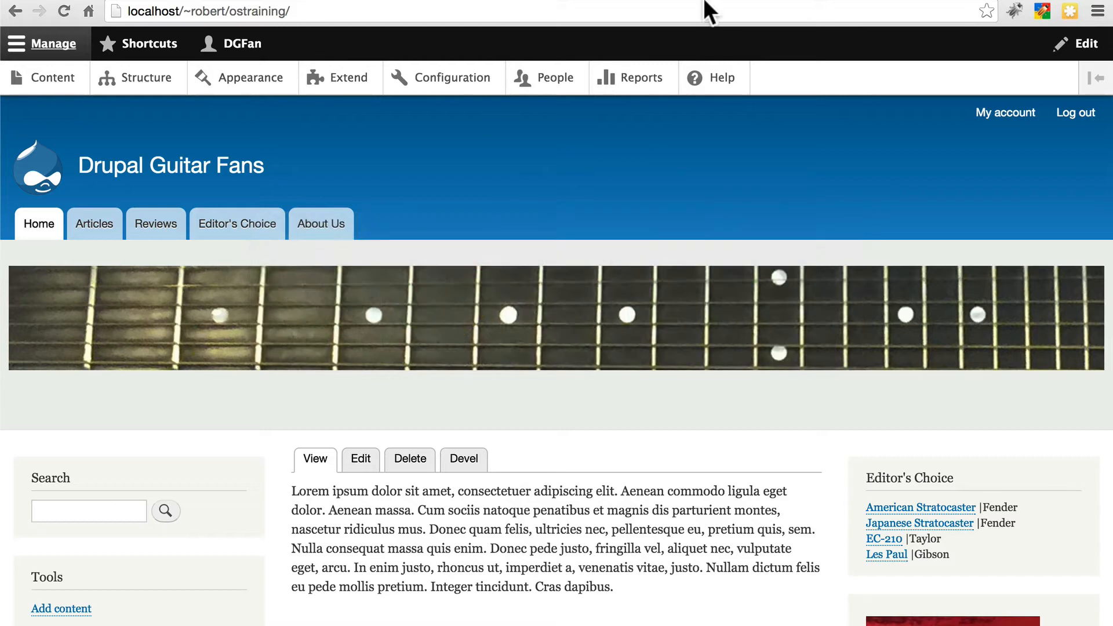
Reach the Website feedback contact form from the footer Contact link and review its fields
scroll("down", 3)
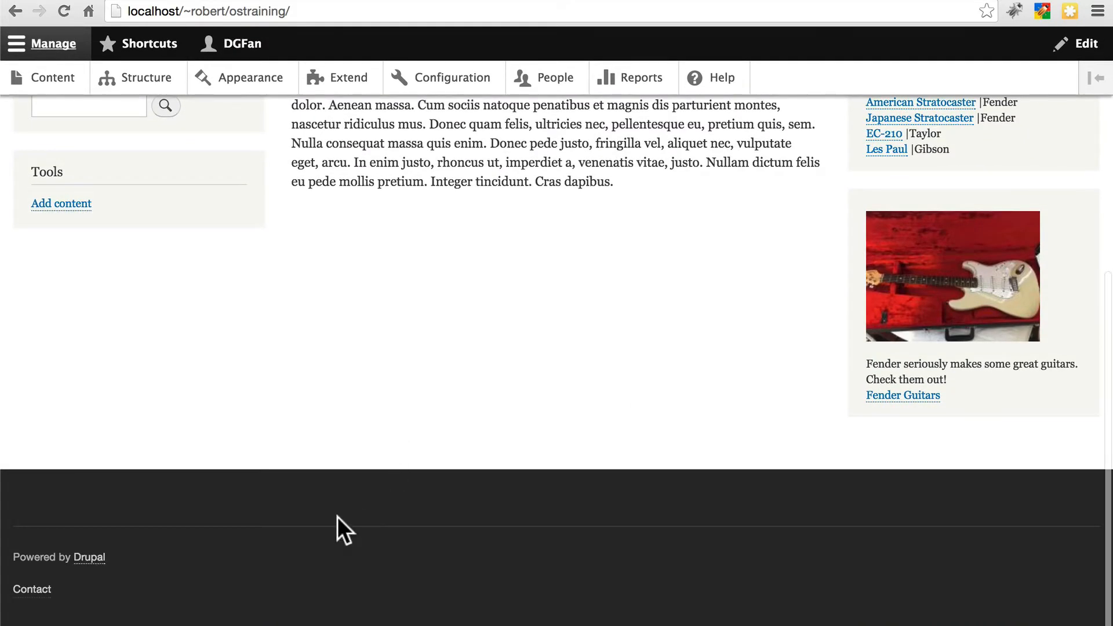
mouse_move(107, 612)
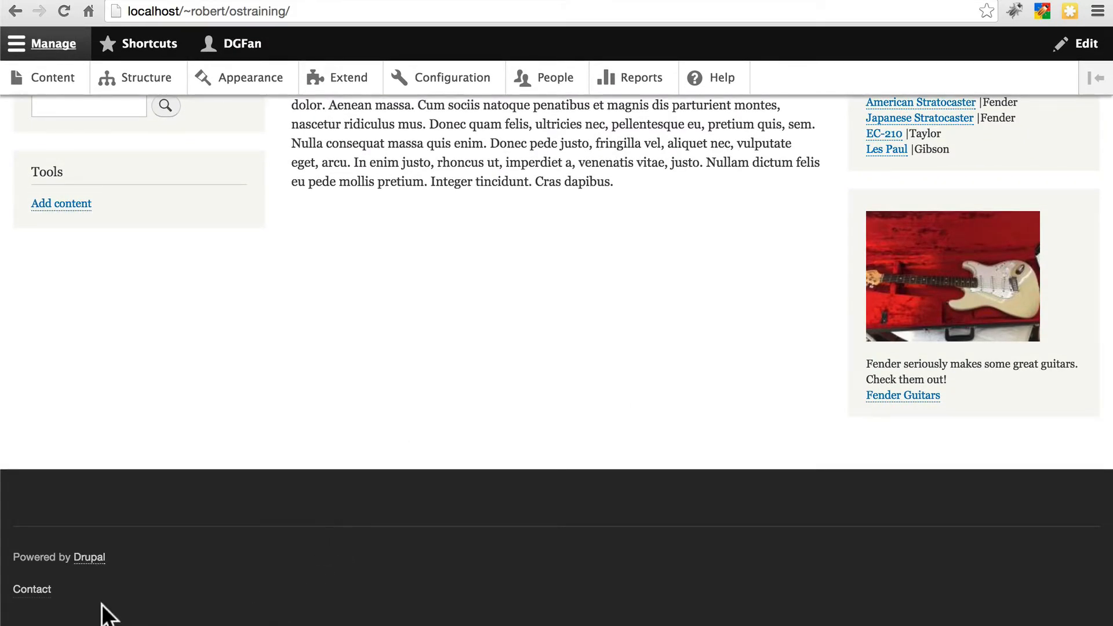
left_click(32, 589)
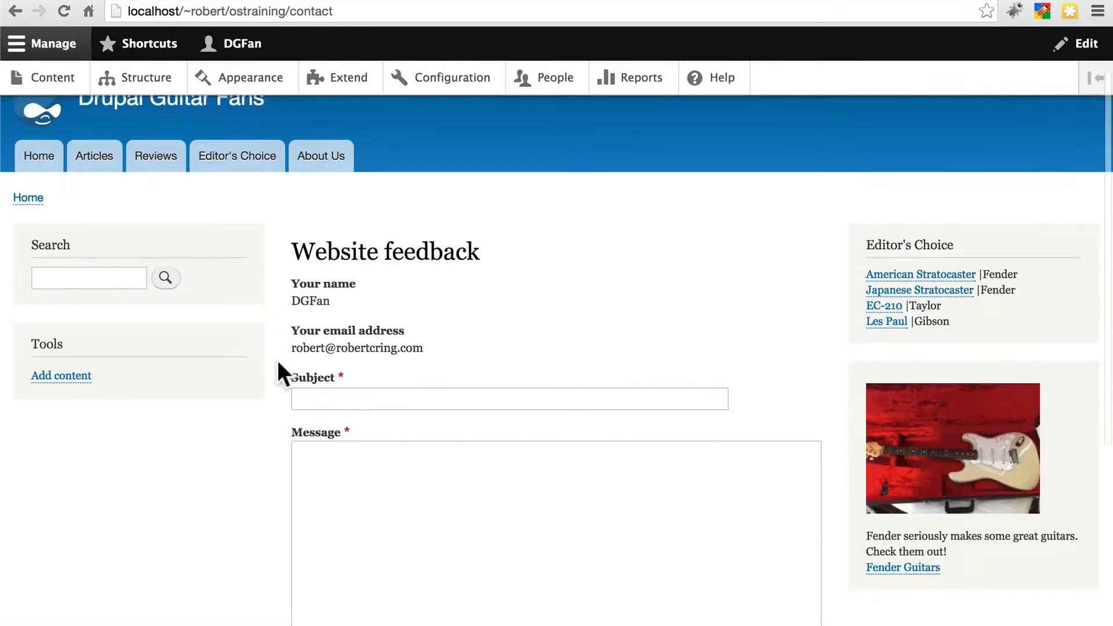
scroll("down", 3)
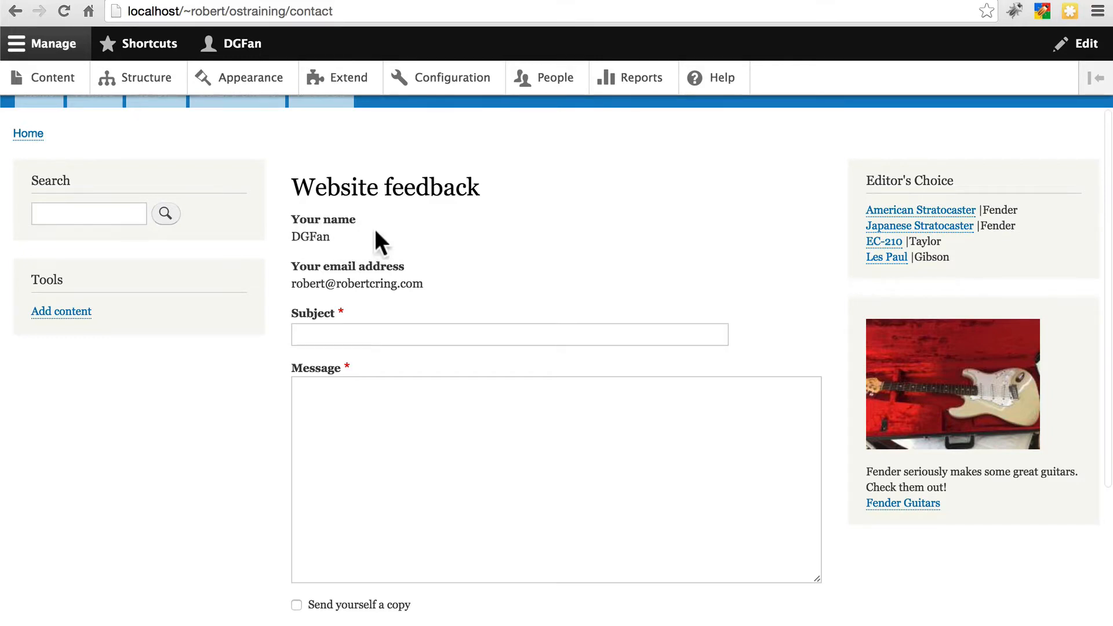
scroll("down", 3)
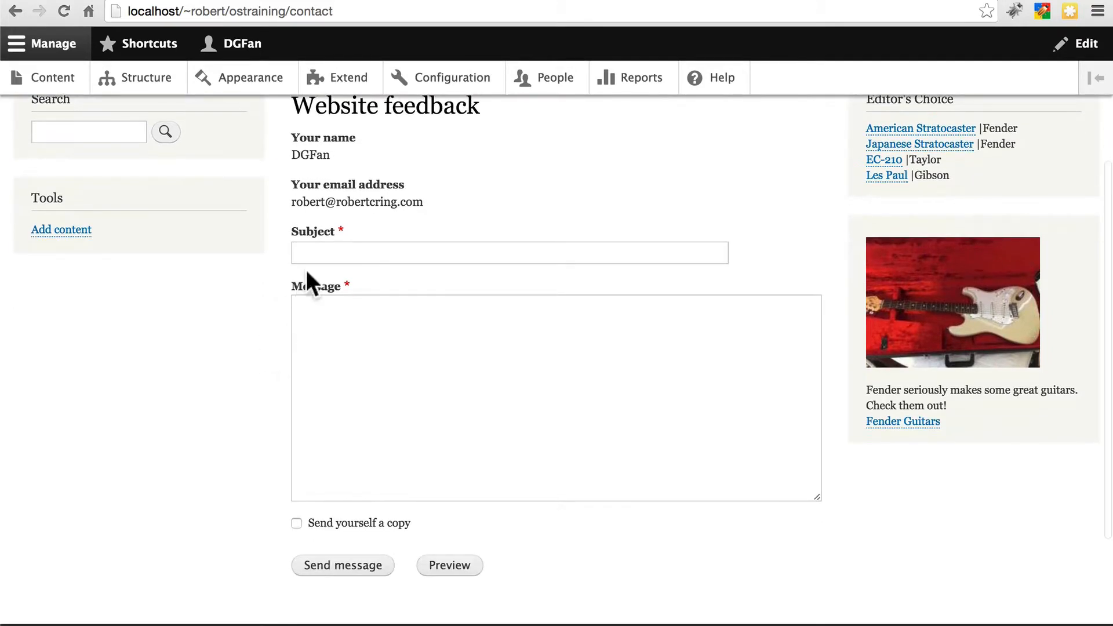
mouse_move(298, 594)
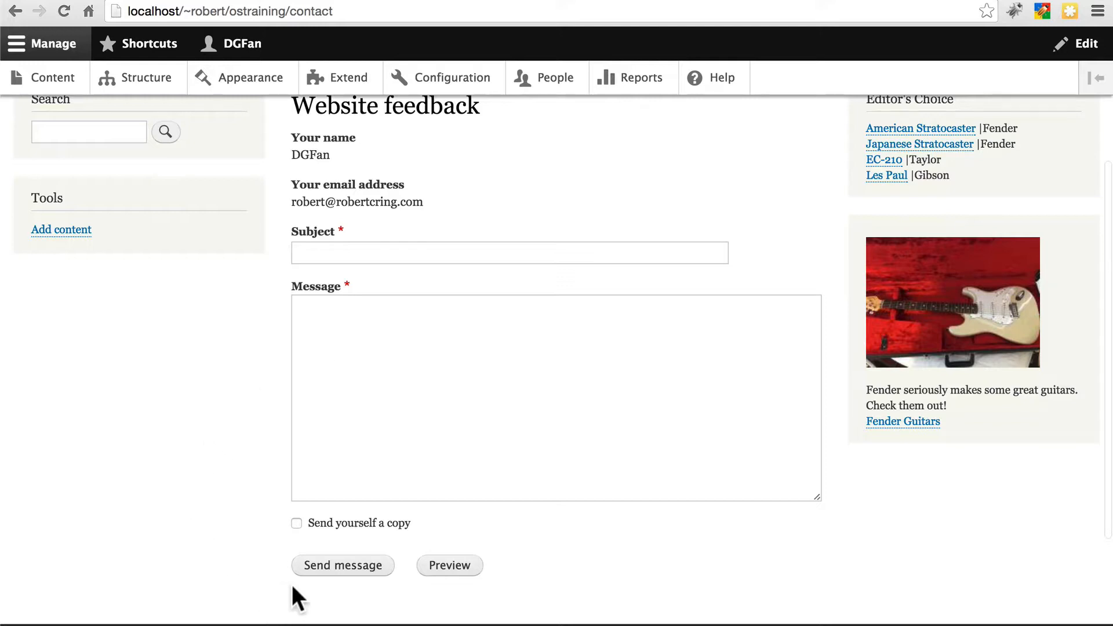
mouse_move(276, 585)
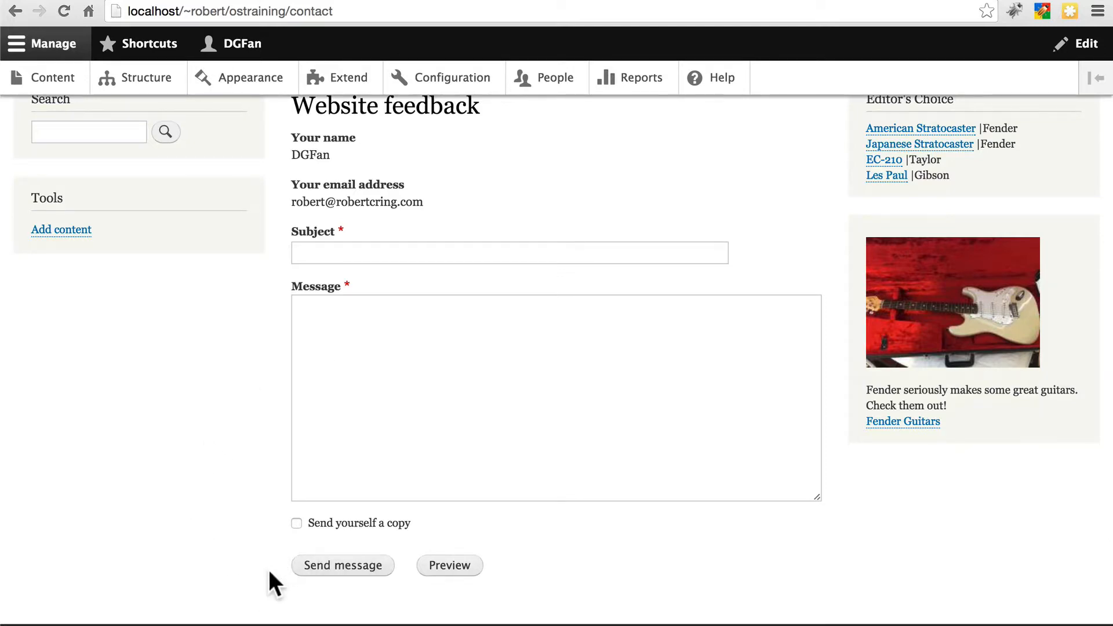
mouse_move(454, 217)
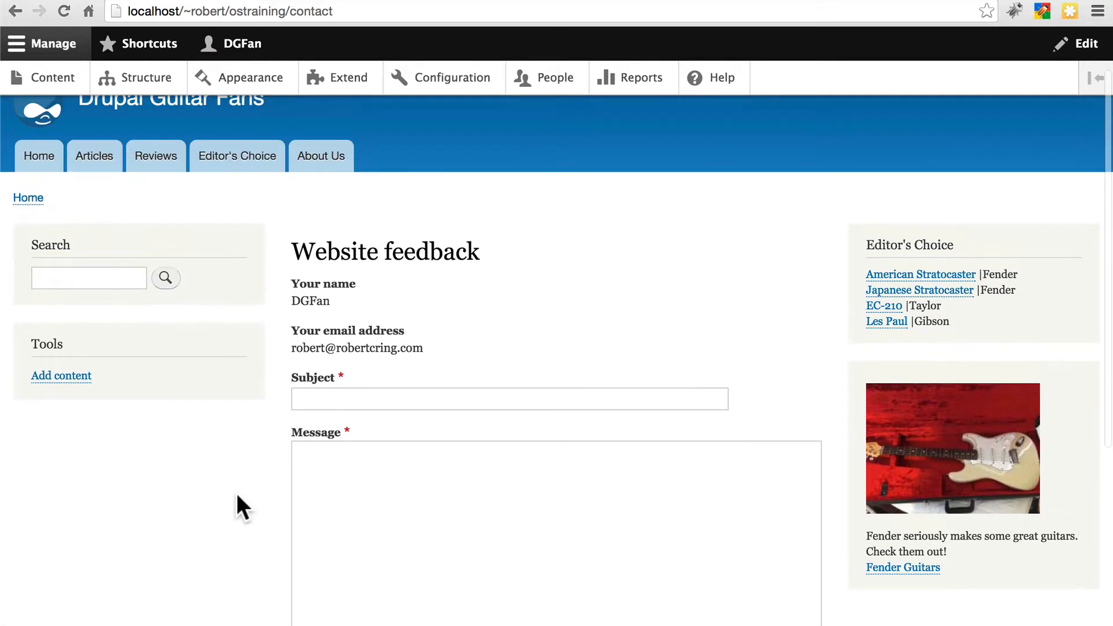
scroll("down", 3)
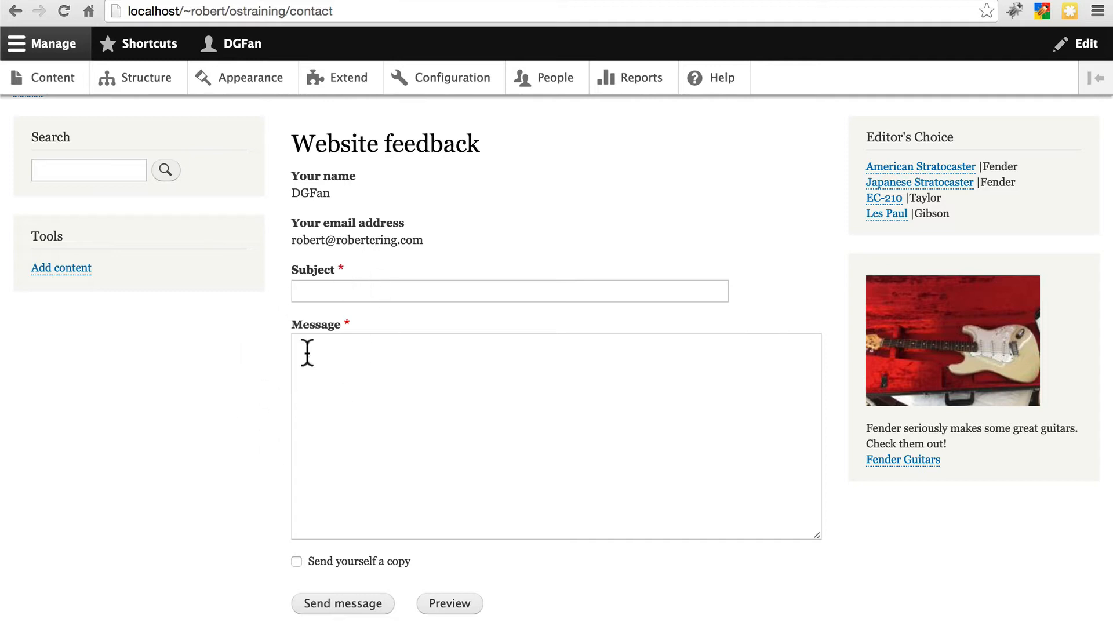
mouse_move(250, 533)
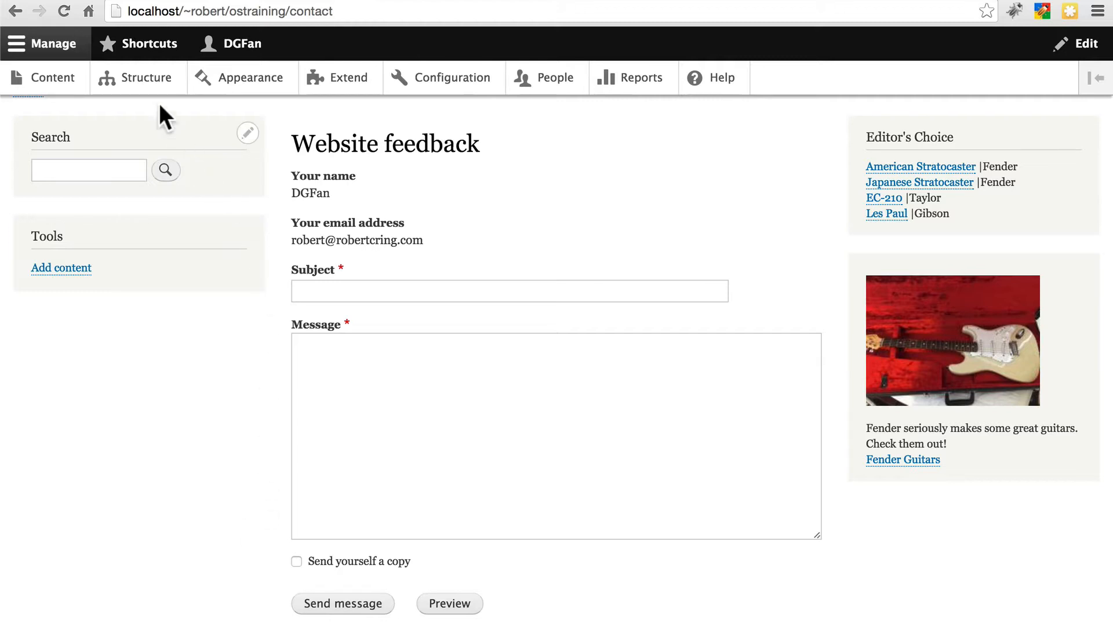
Go to Structure > Contact forms to list Personal contact form and Website feedback
left_click(146, 77)
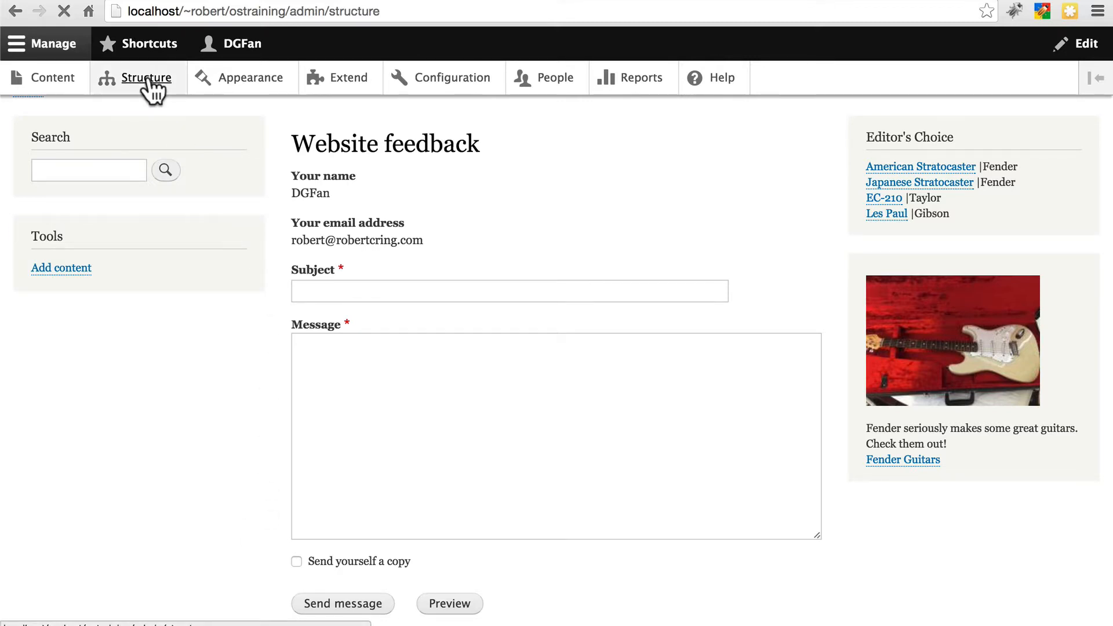
left_click(148, 78)
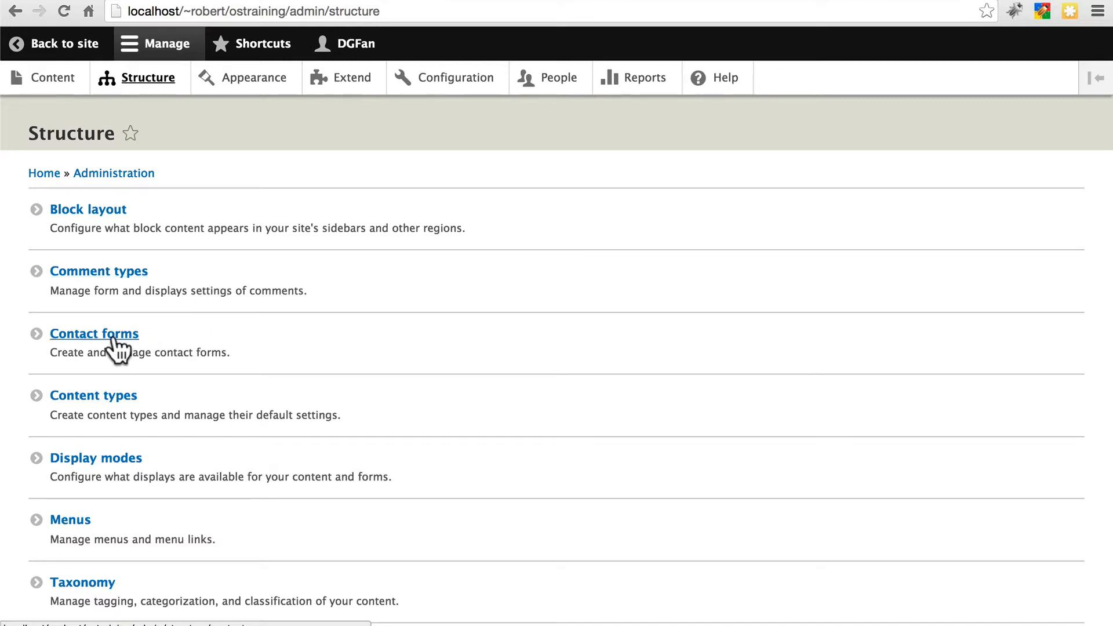
left_click(94, 334)
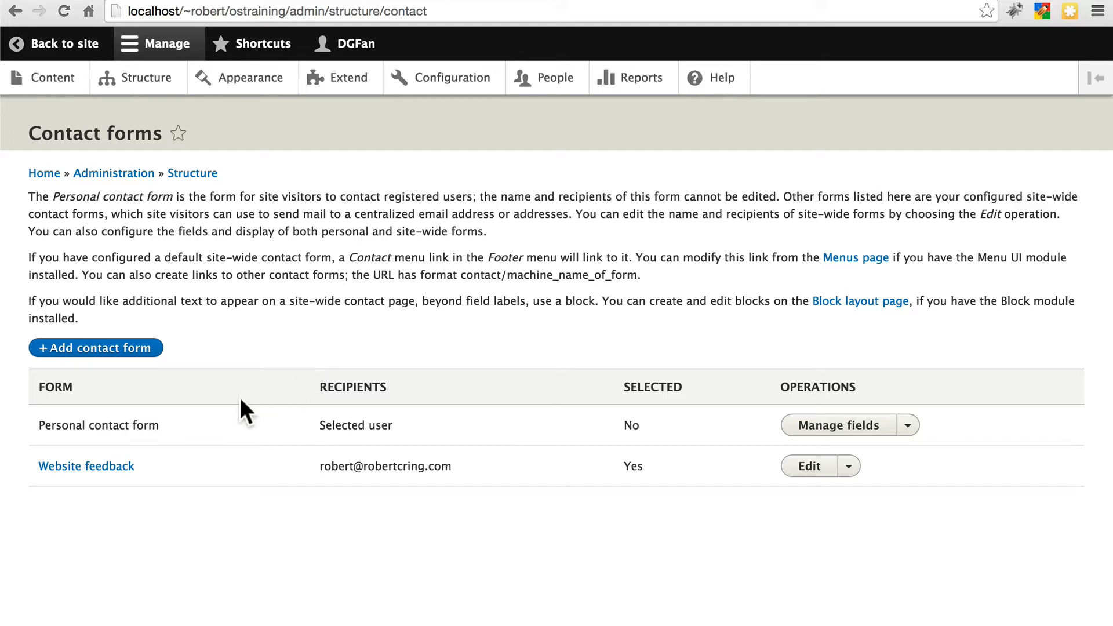
mouse_move(358, 270)
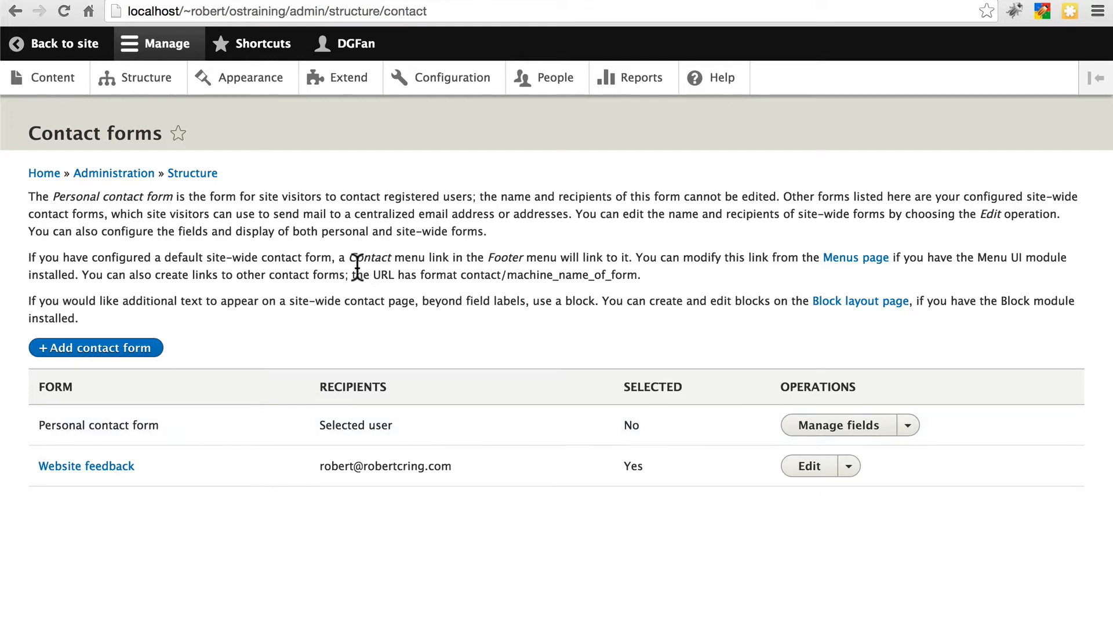
mouse_move(382, 472)
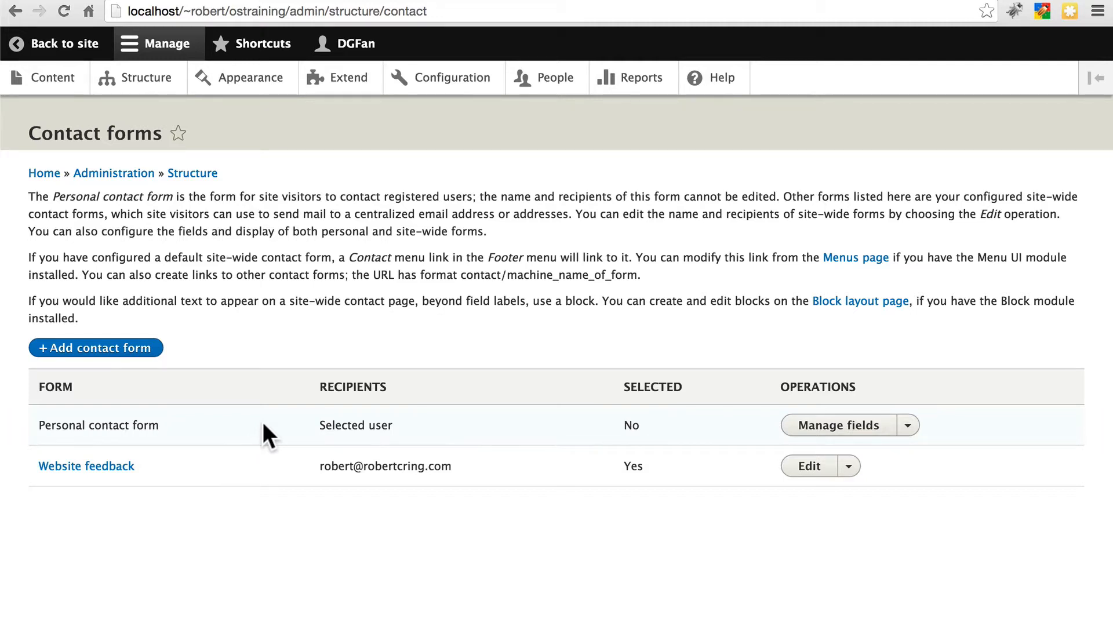
mouse_move(217, 485)
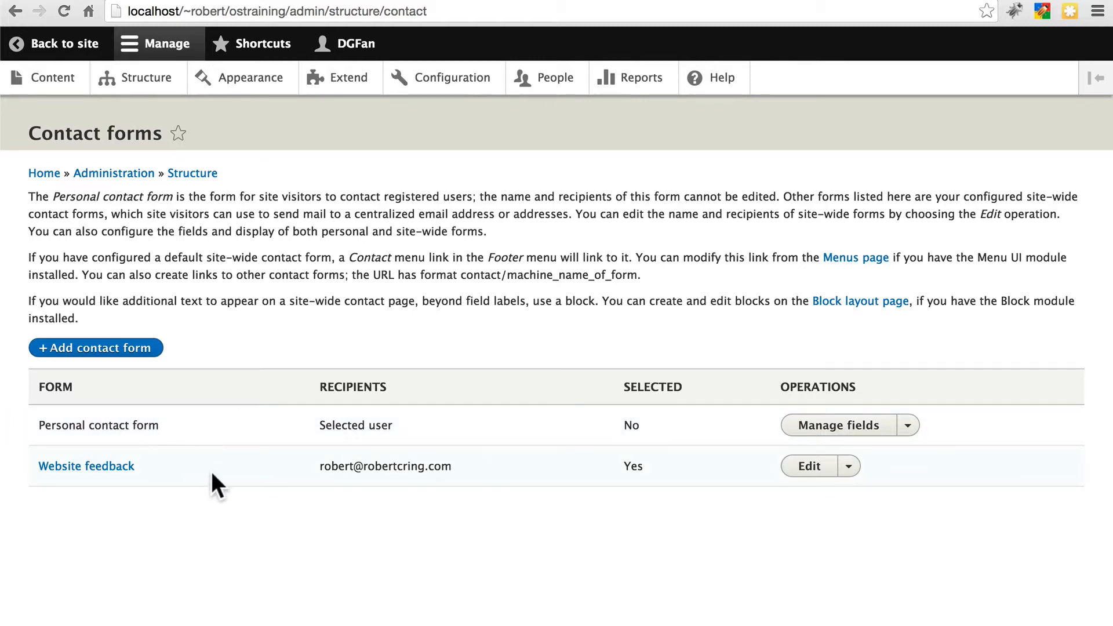
mouse_move(283, 584)
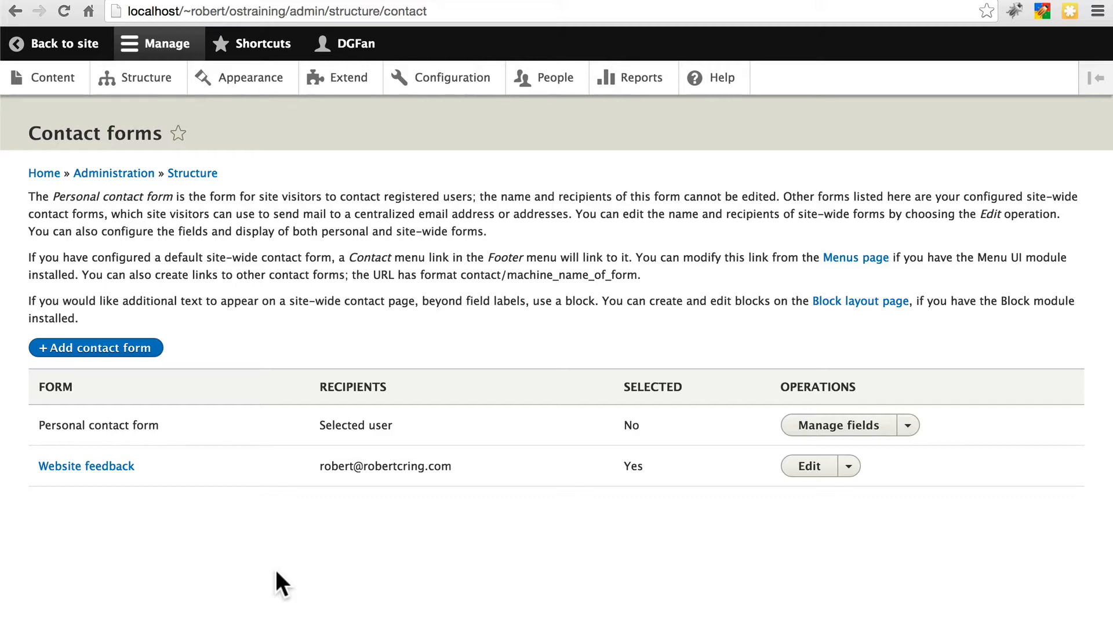
Review the Website feedback form's settings and show its empty Manage fields list
left_click(808, 466)
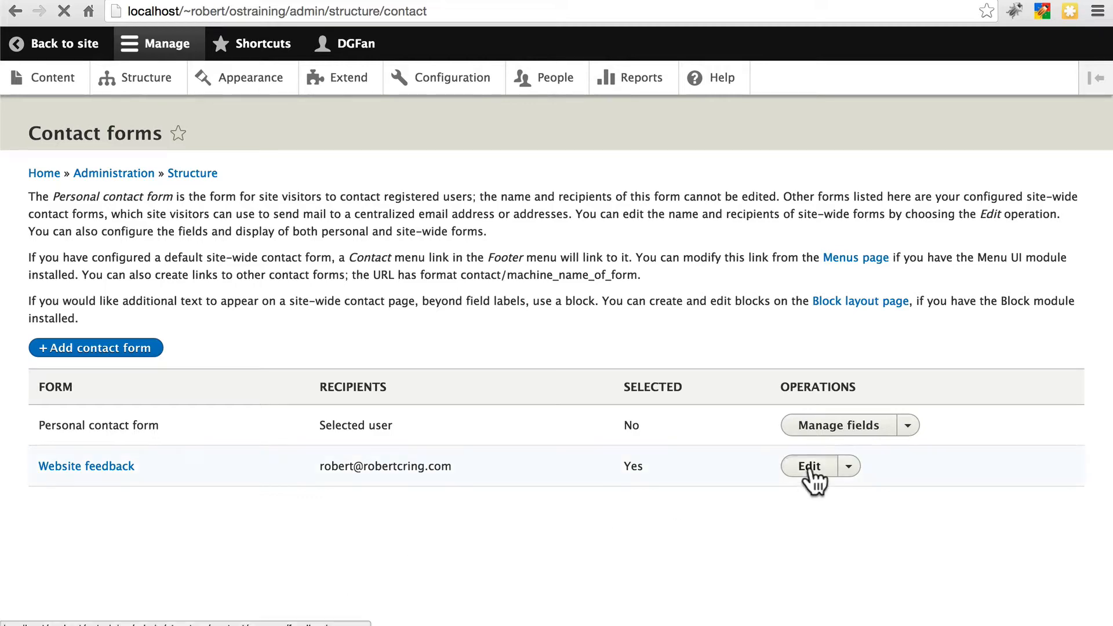
left_click(808, 466)
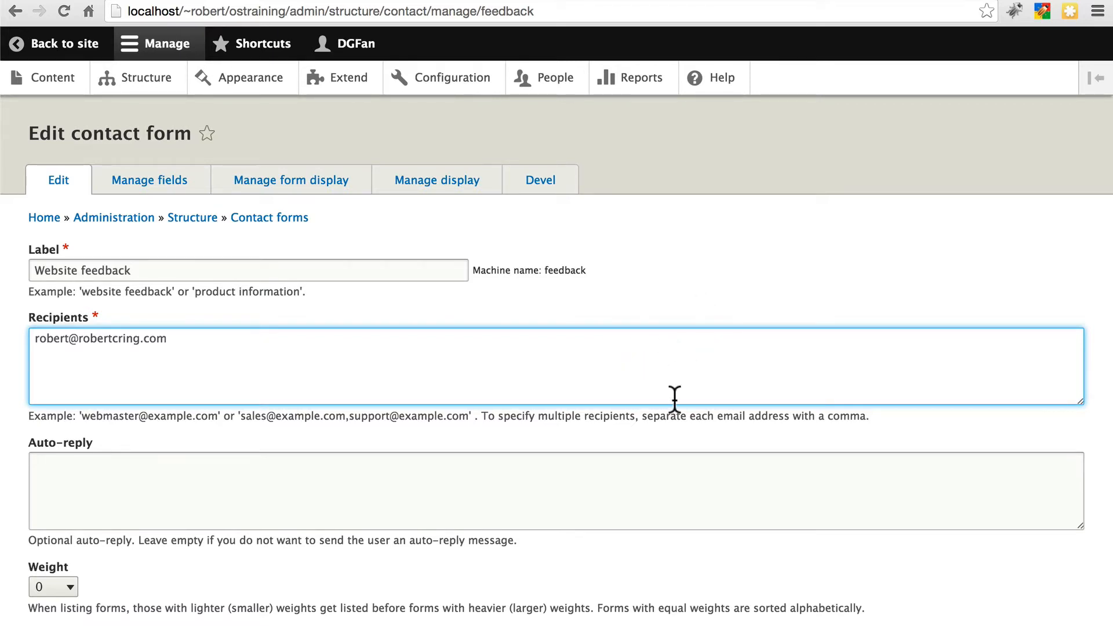
scroll("down", 3)
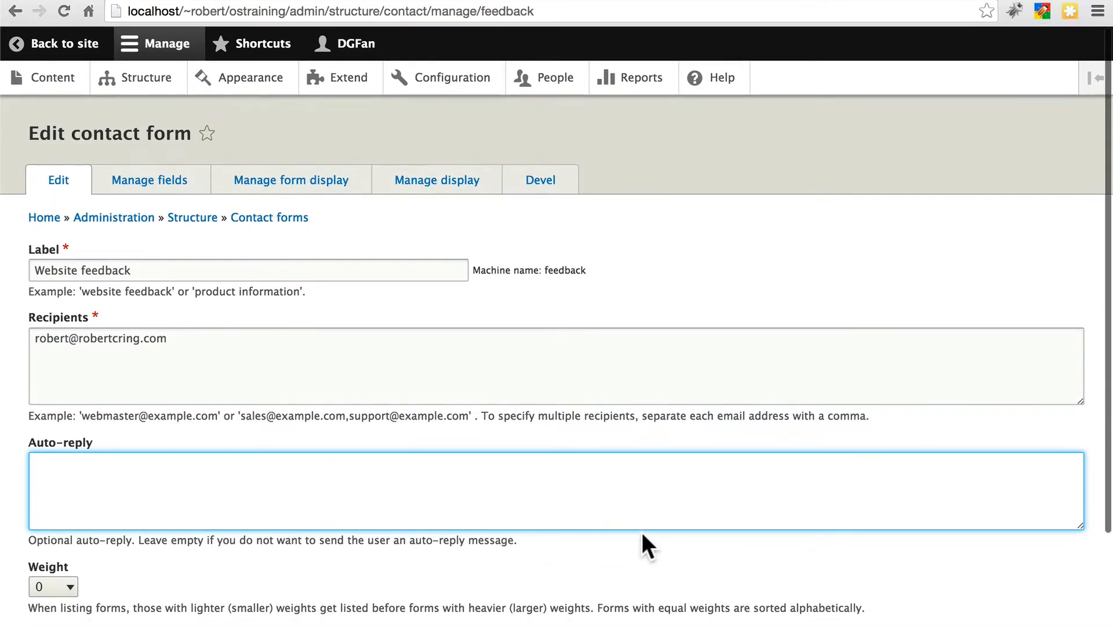
left_click(149, 180)
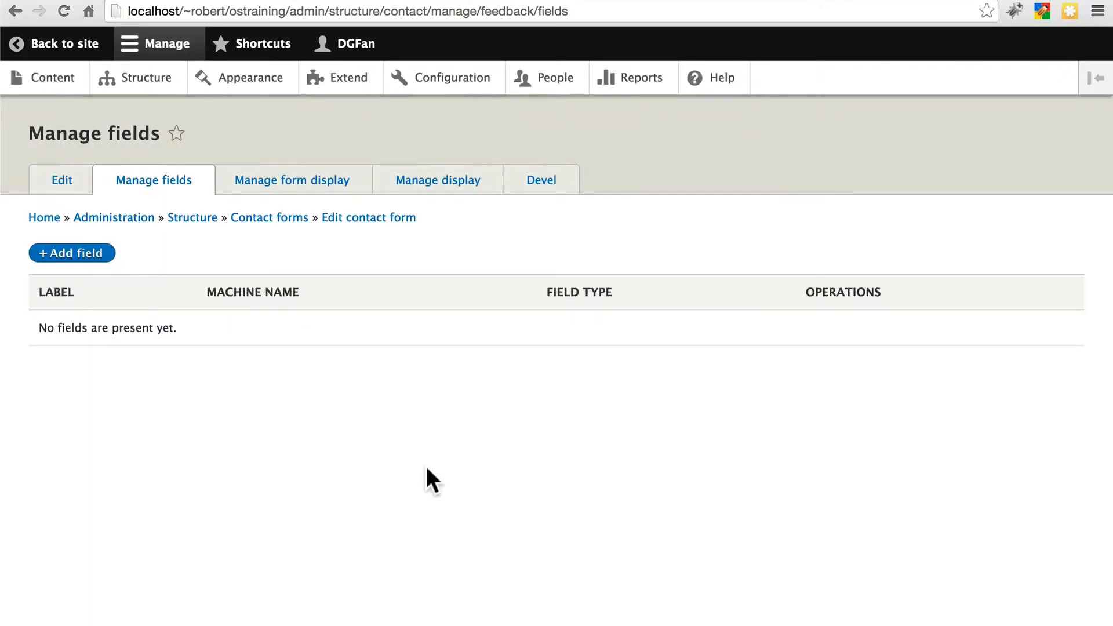
mouse_move(596, 465)
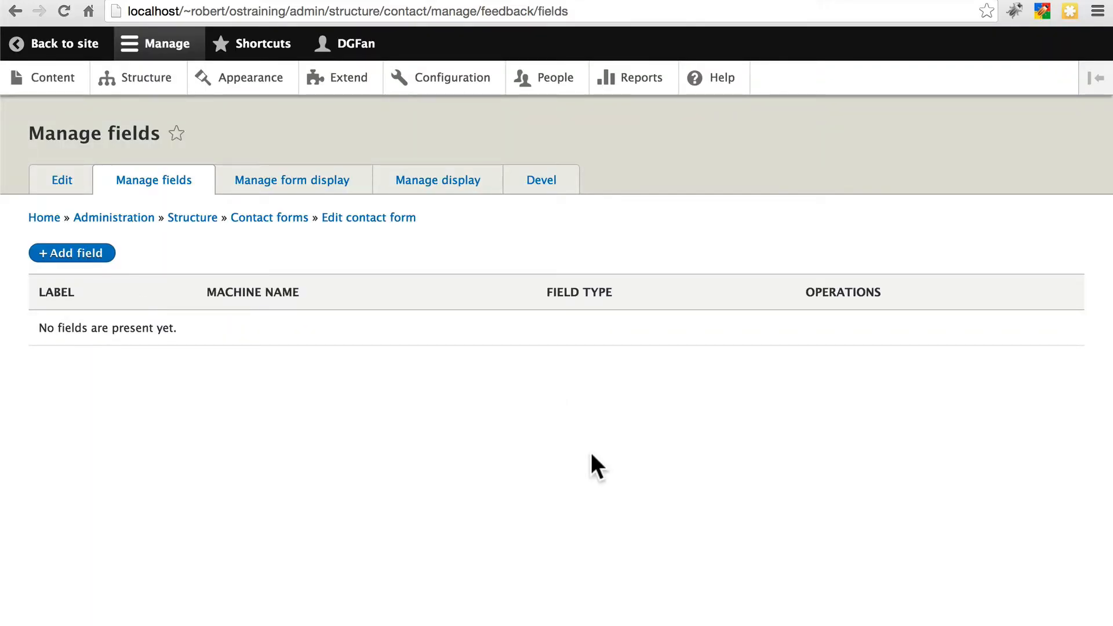
mouse_move(532, 405)
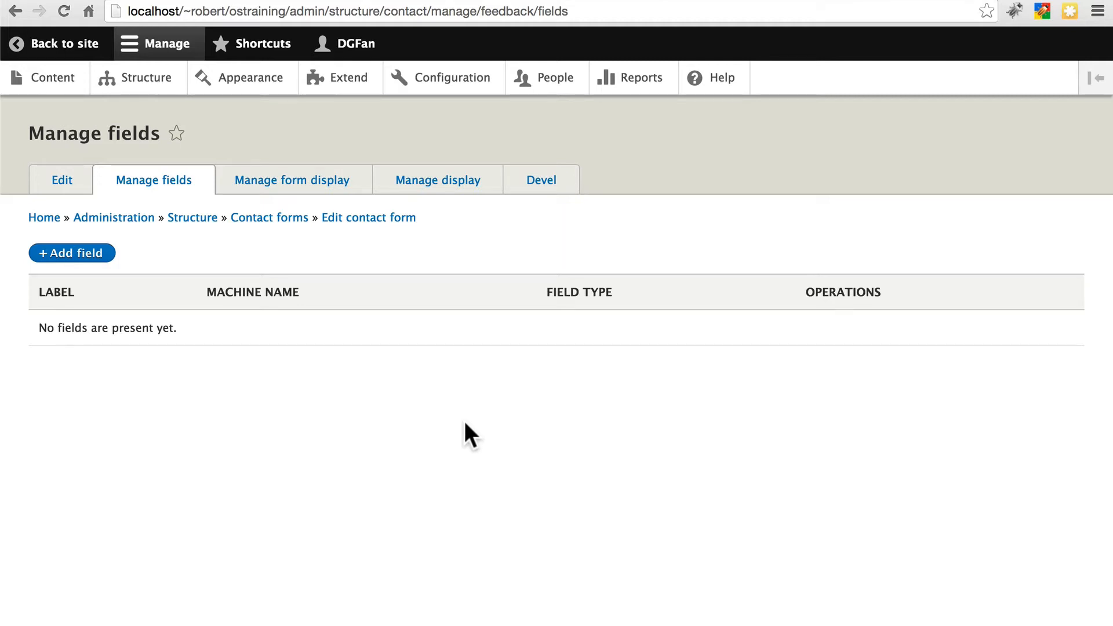
mouse_move(269, 235)
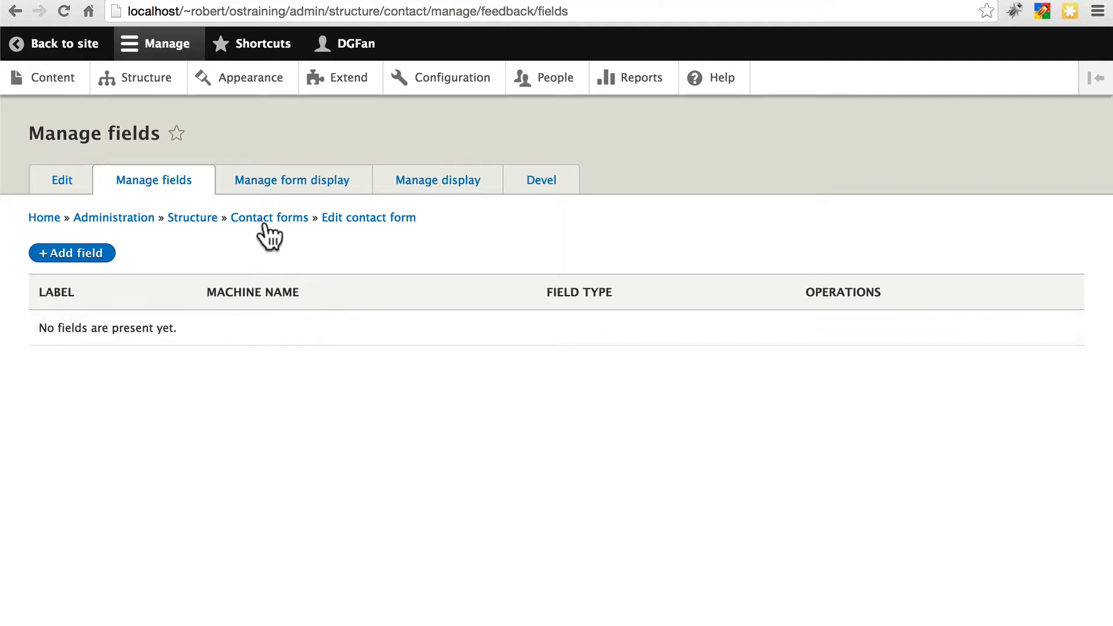
left_click(268, 217)
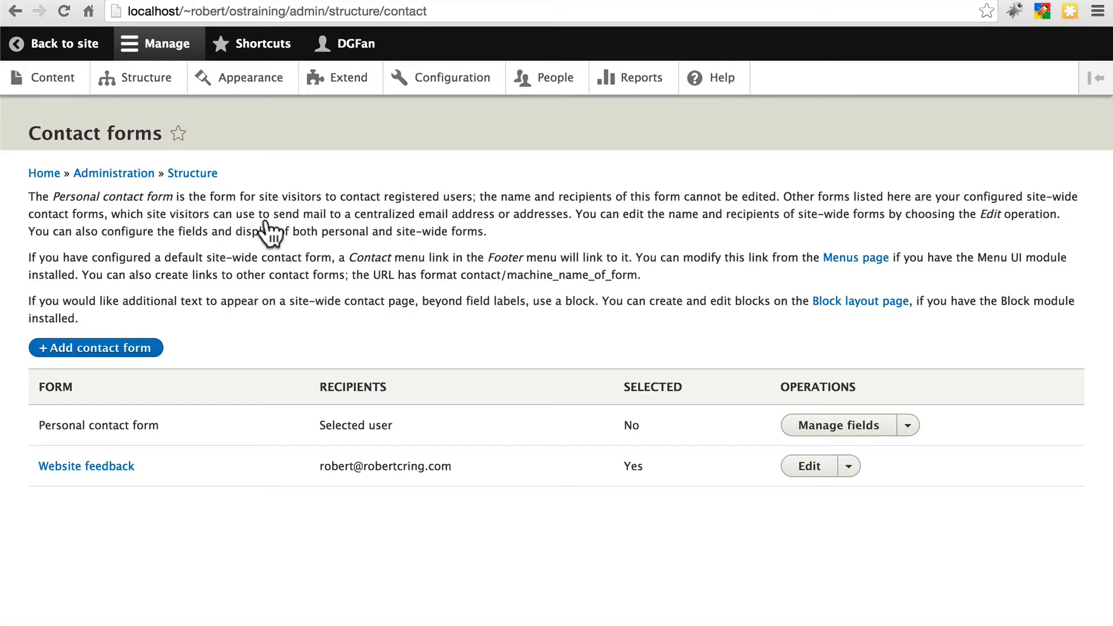
mouse_move(95, 348)
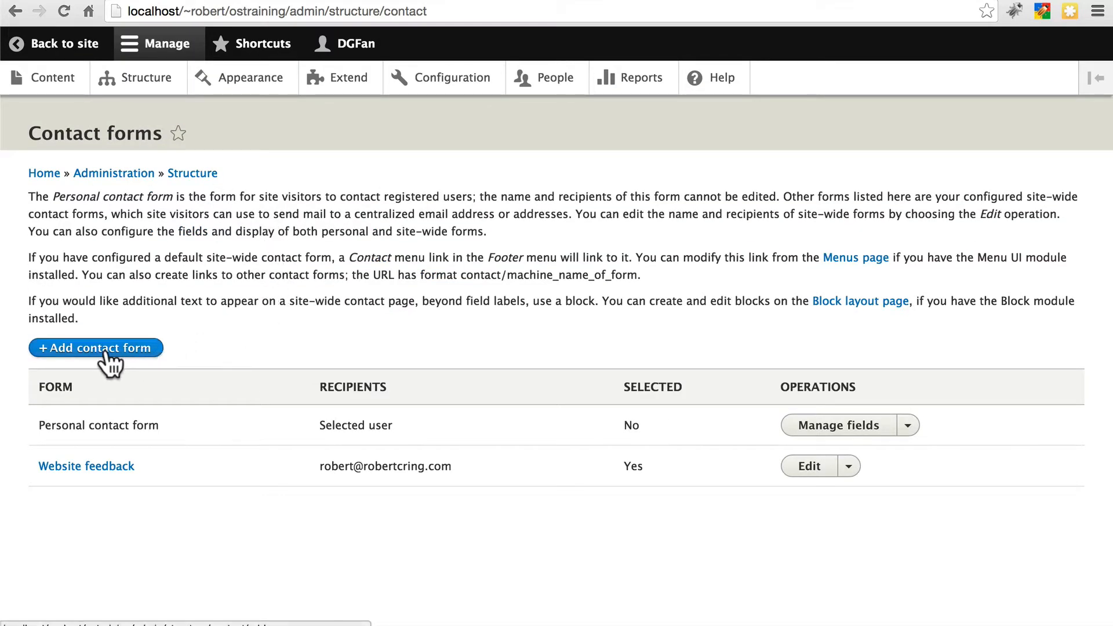
left_click(96, 348)
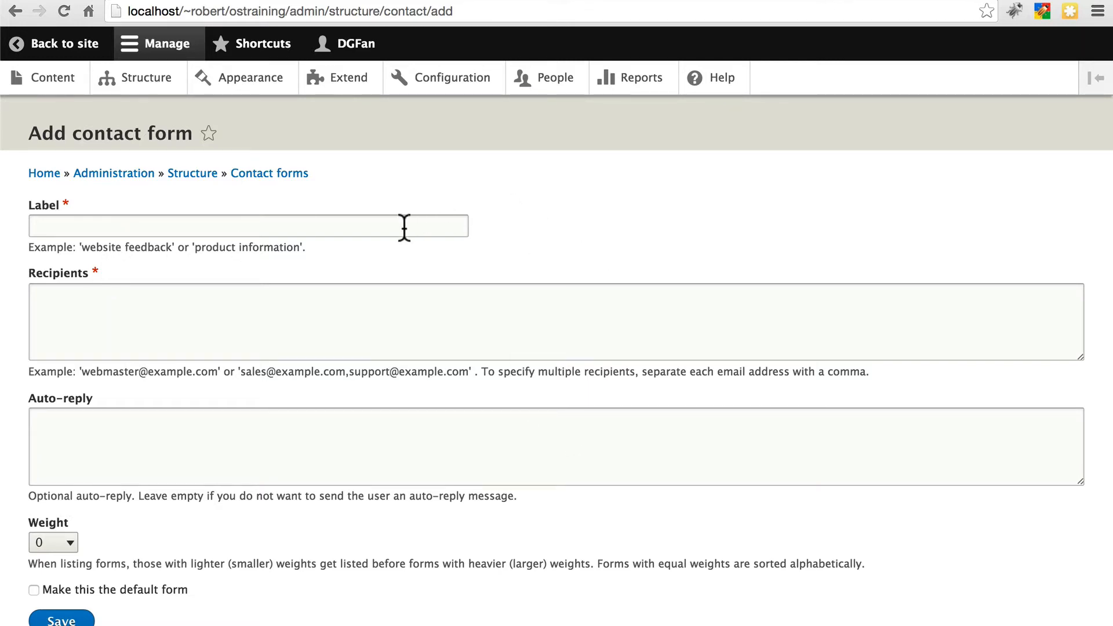
left_click(248, 225)
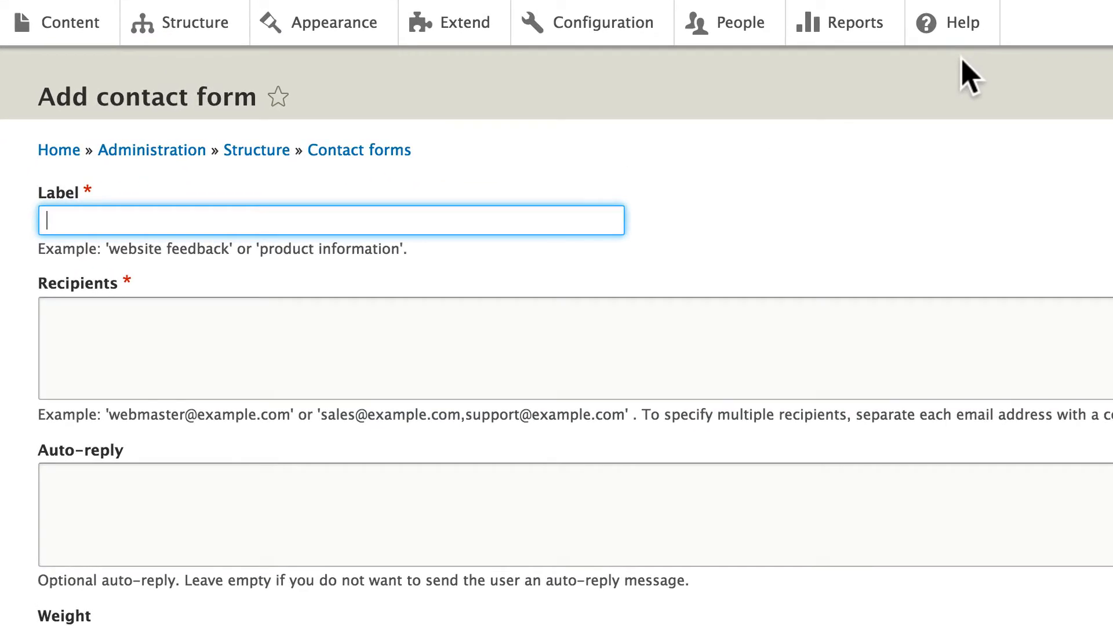
type("Ad")
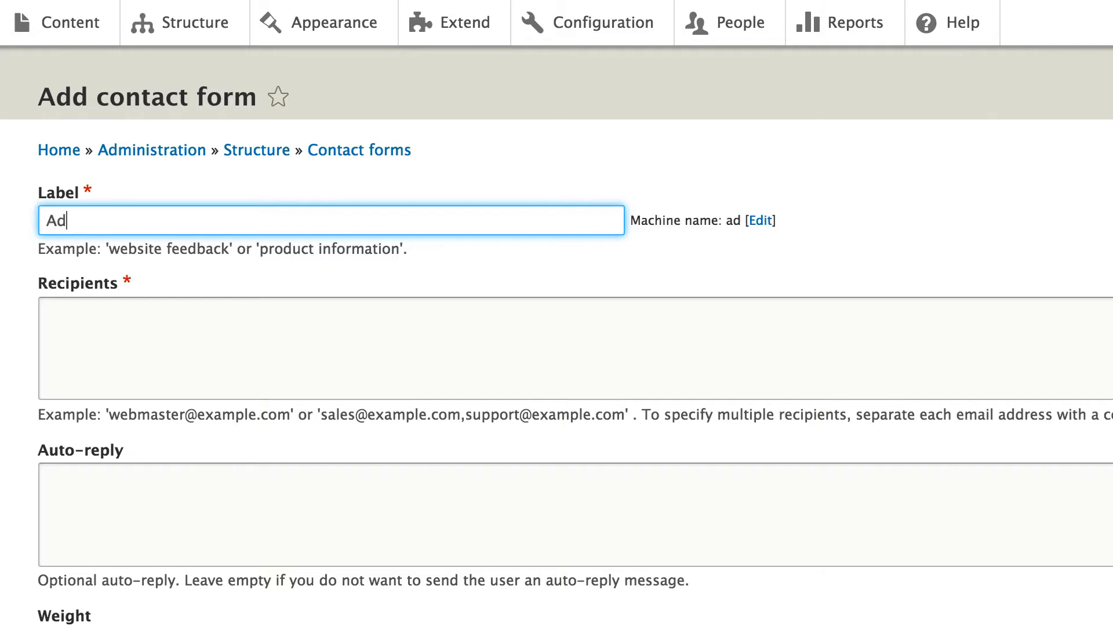
mouse_move(1100, 107)
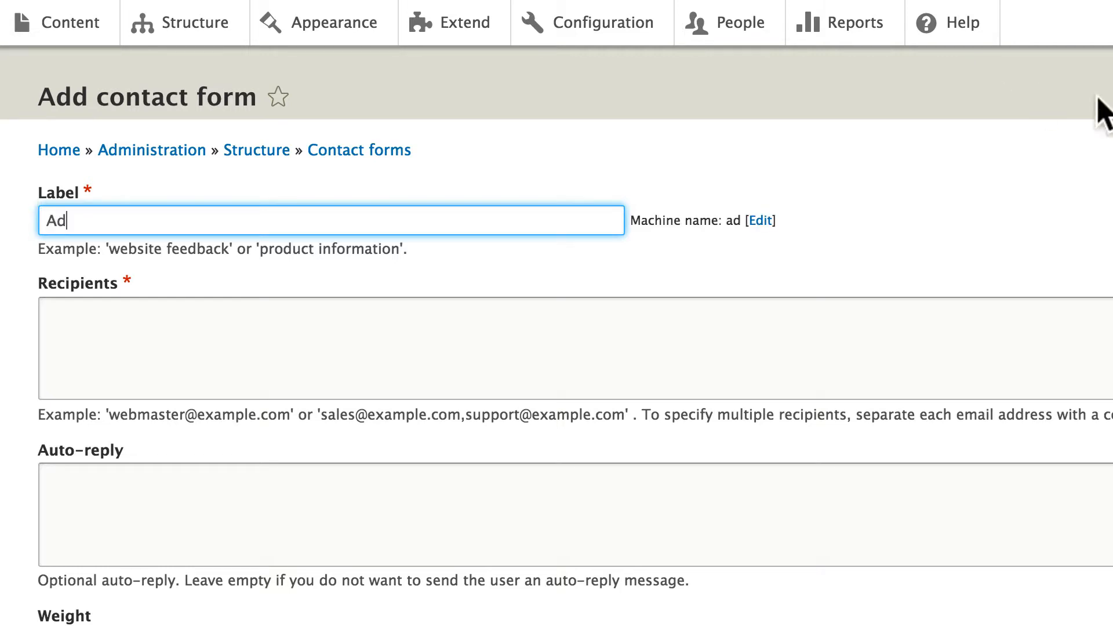
type("vertising Inquiries")
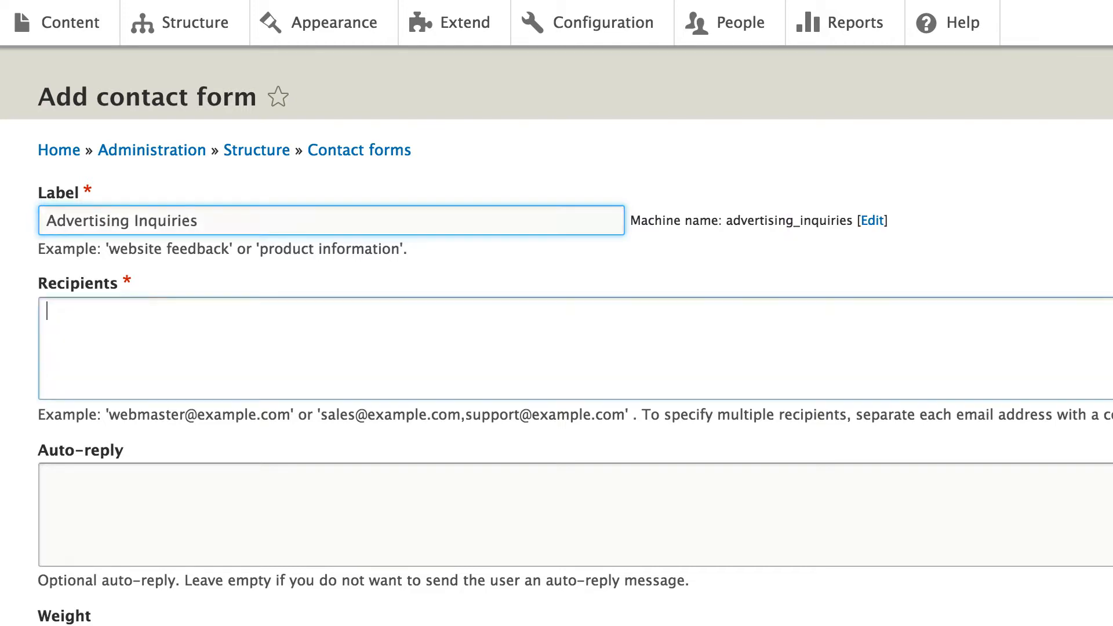
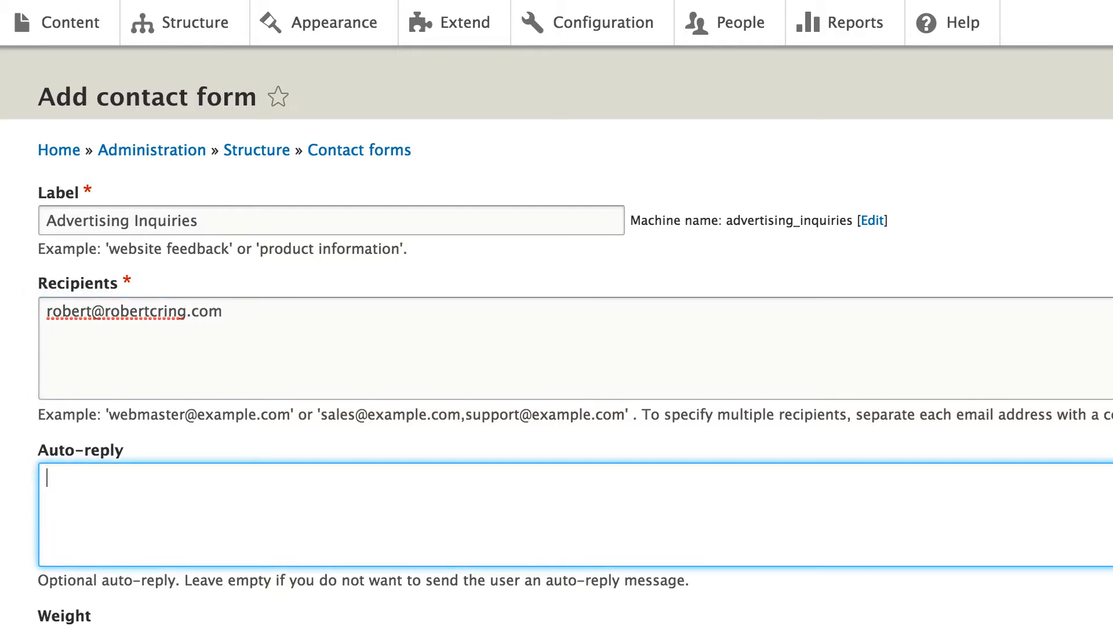
Enter the auto-reply 'Thank you for getting in touch with us regarding advertising. We will res...tly!'
type("Thank you f")
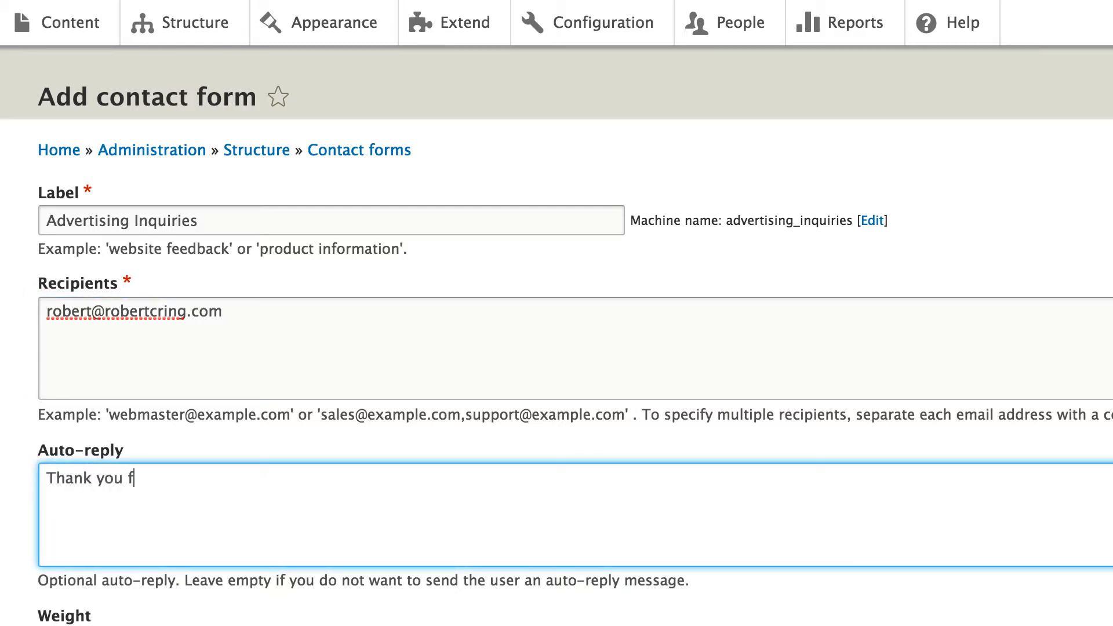
type("or getting in touch")
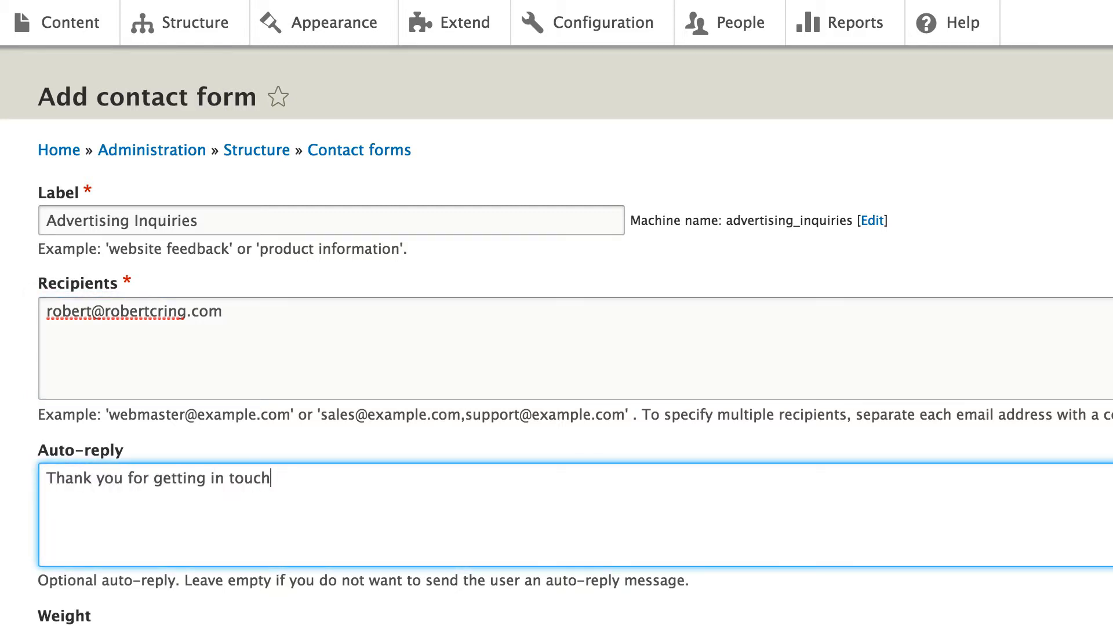
type("with us regarding adv")
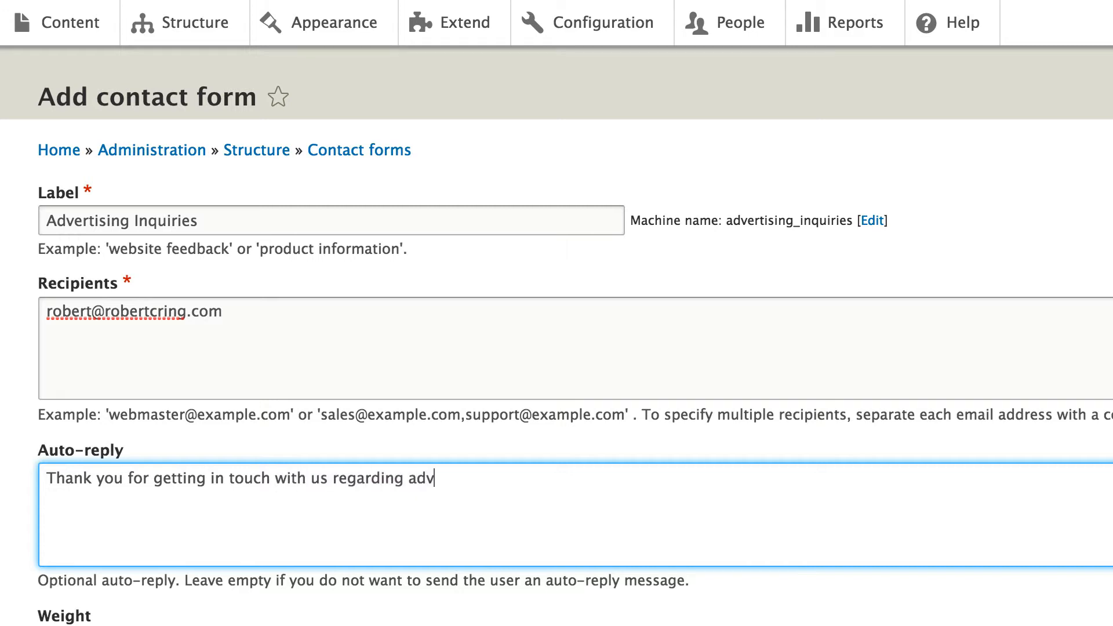
type("ertising. W")
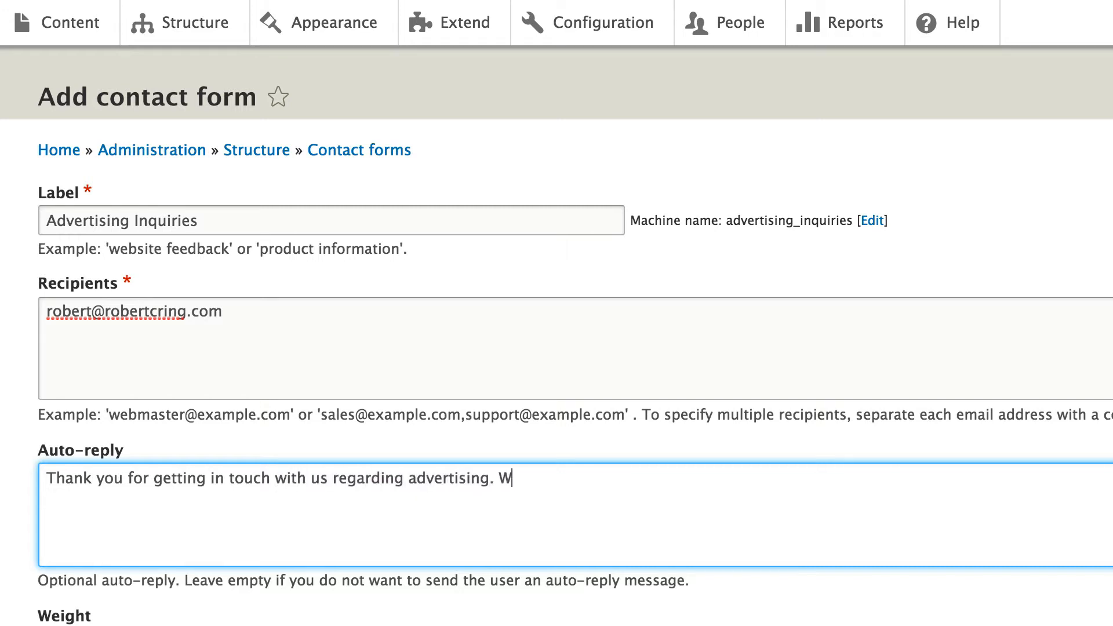
type("e will respond shor")
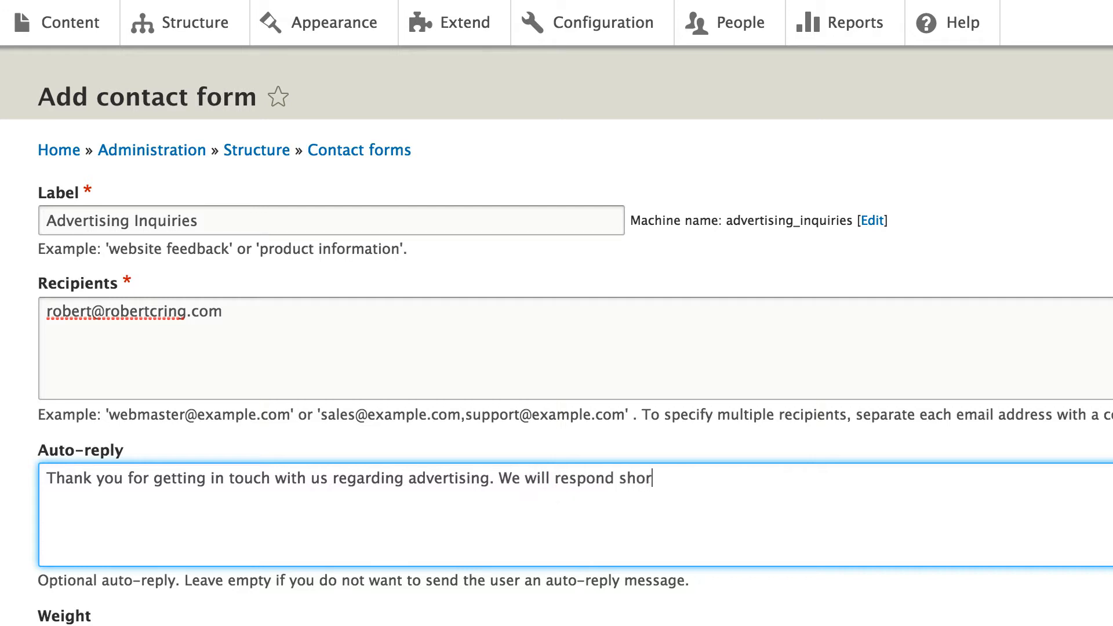
type("tly!")
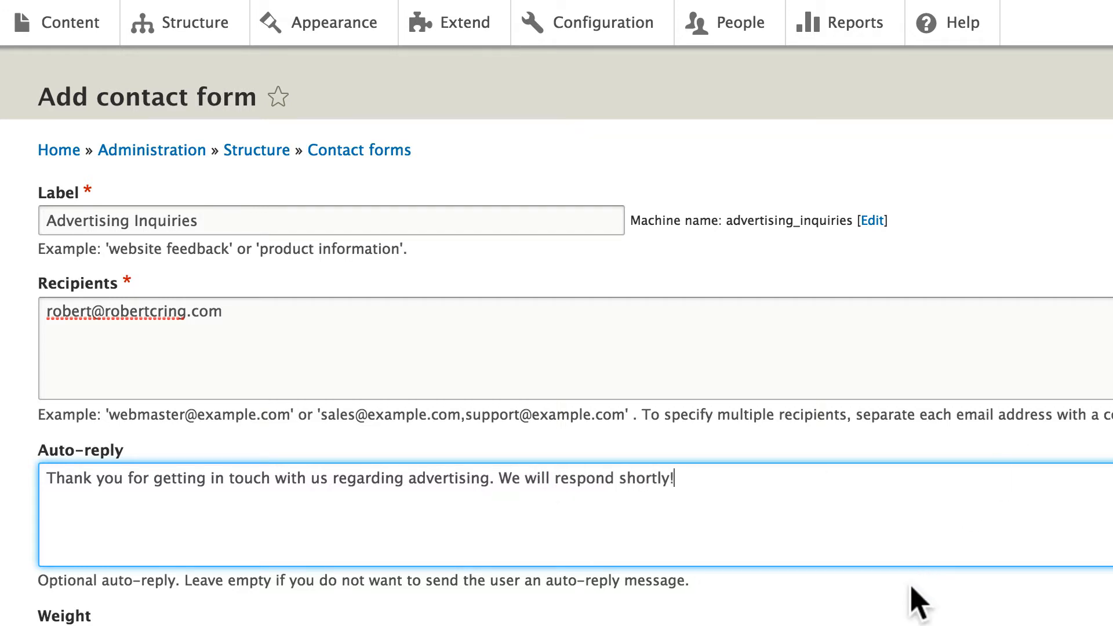
scroll("down", 3)
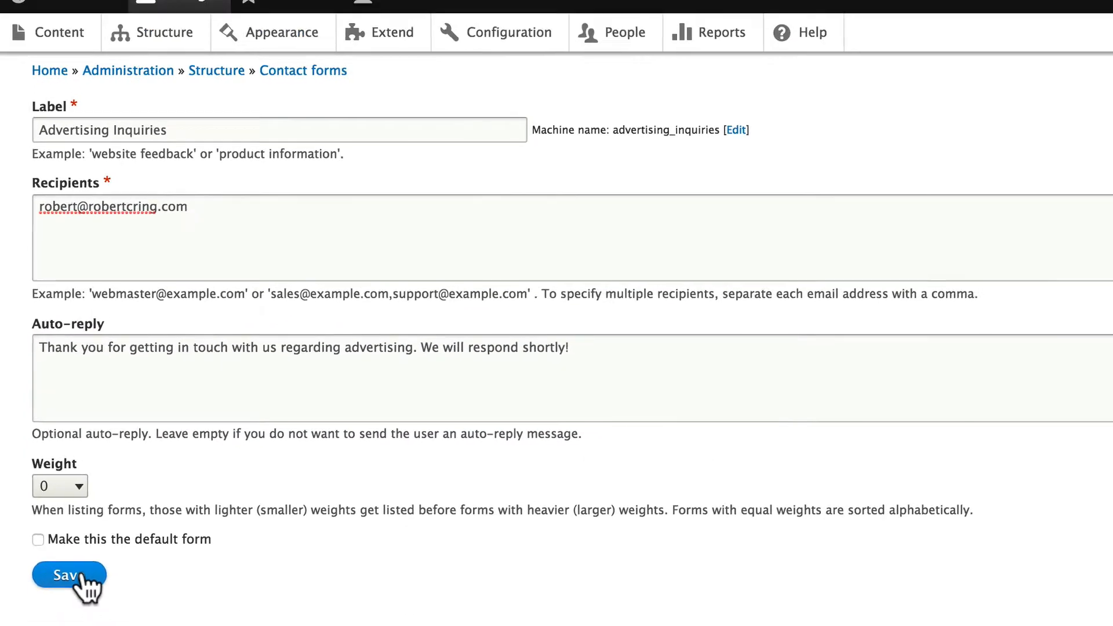
Save the Advertising Inquiries form so it joins the contact forms list
left_click(68, 575)
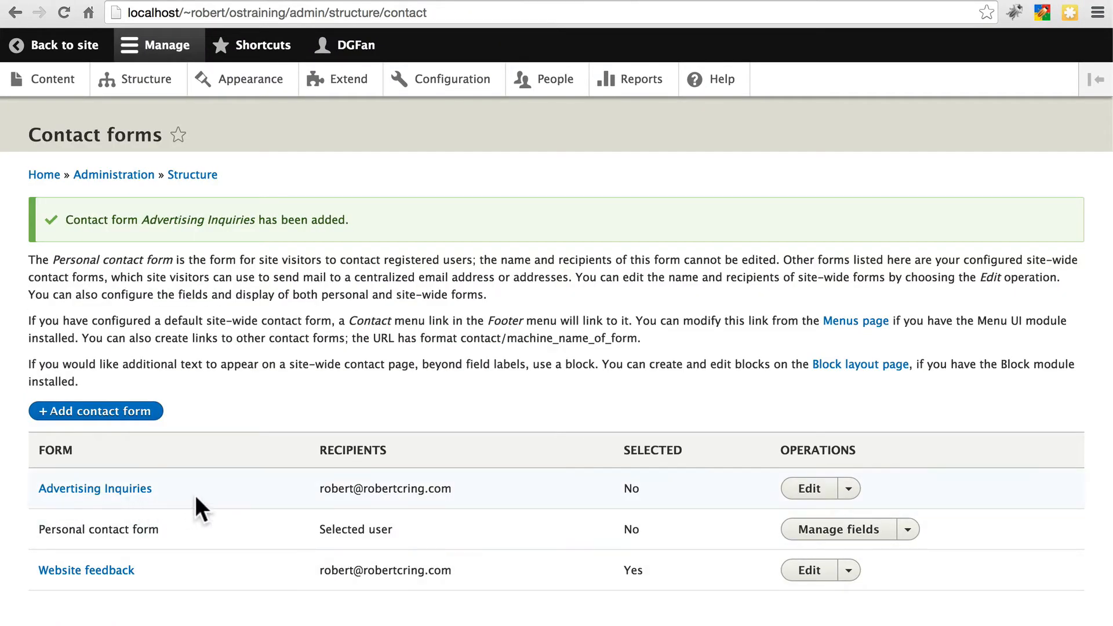
mouse_move(245, 582)
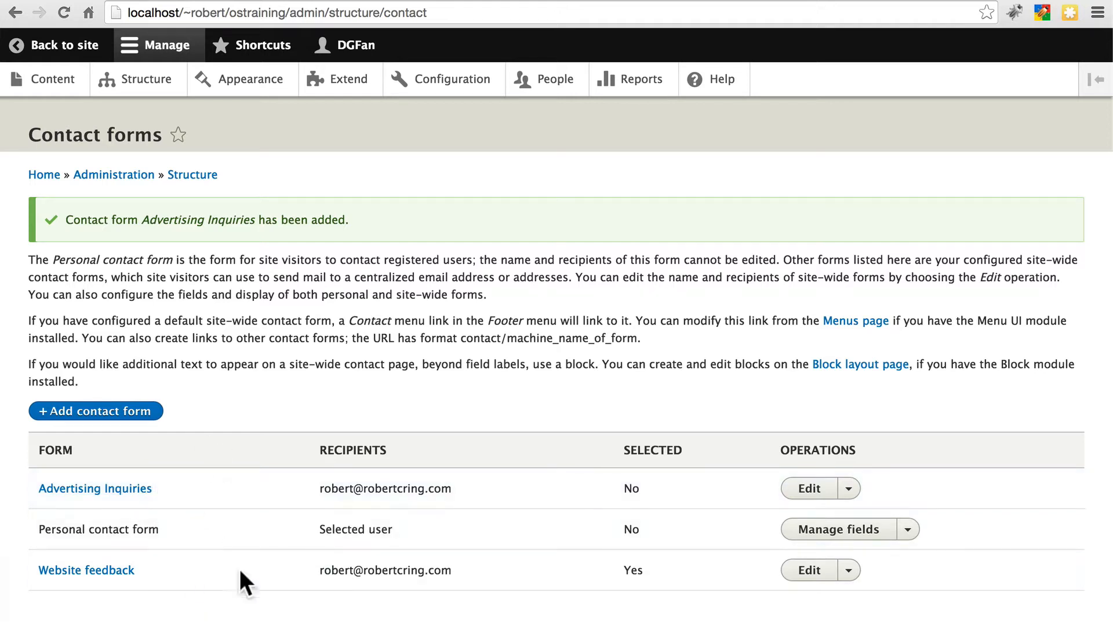
mouse_move(647, 465)
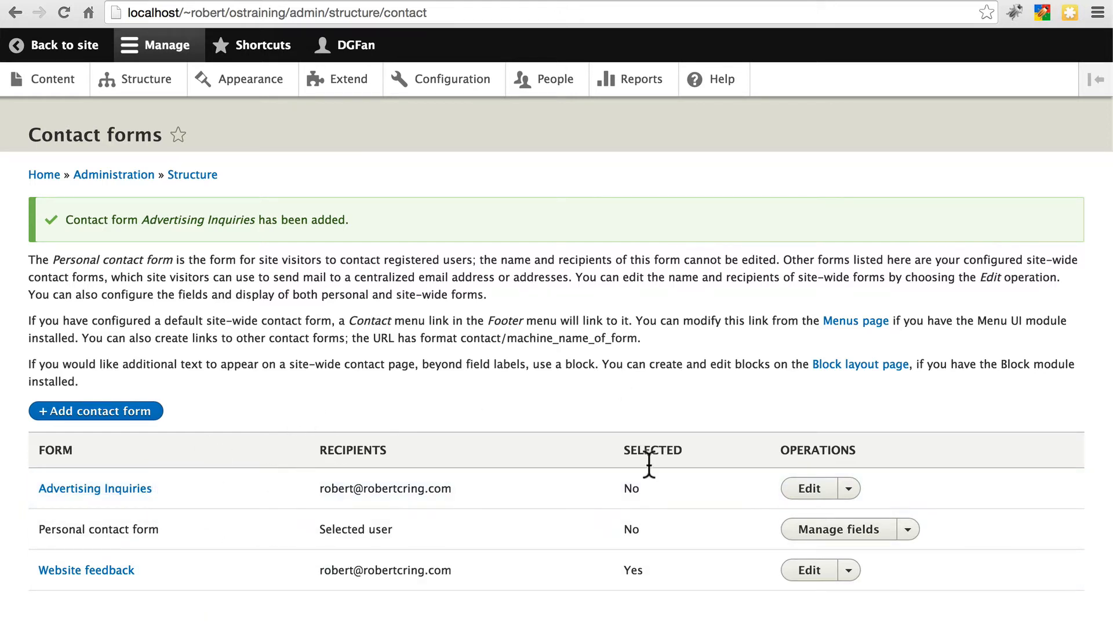
scroll("down", 3)
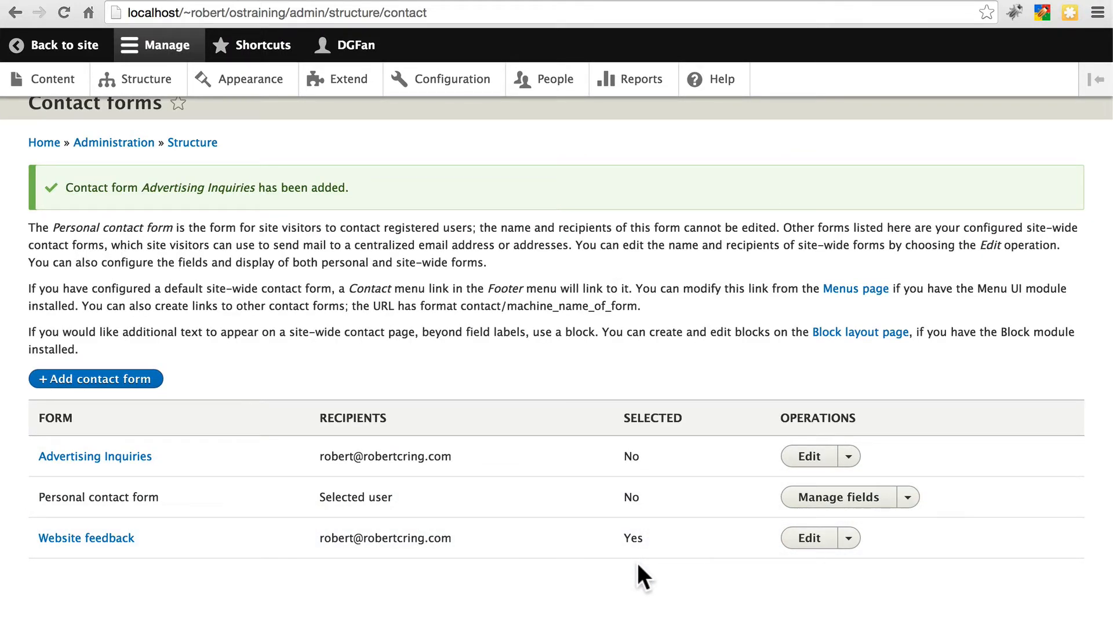
mouse_move(651, 367)
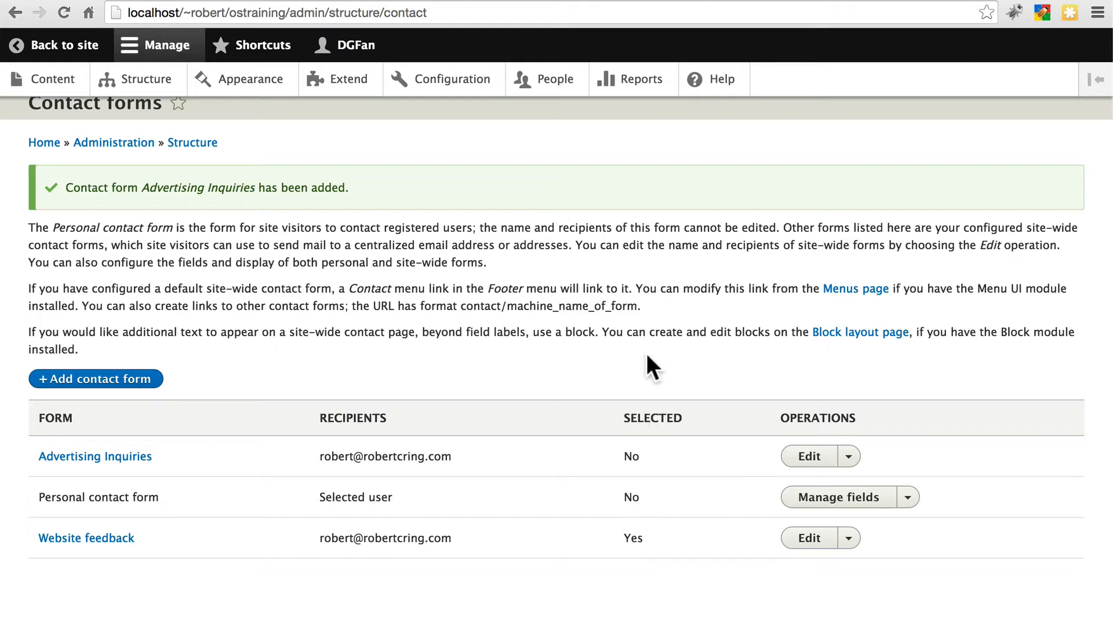
mouse_move(642, 374)
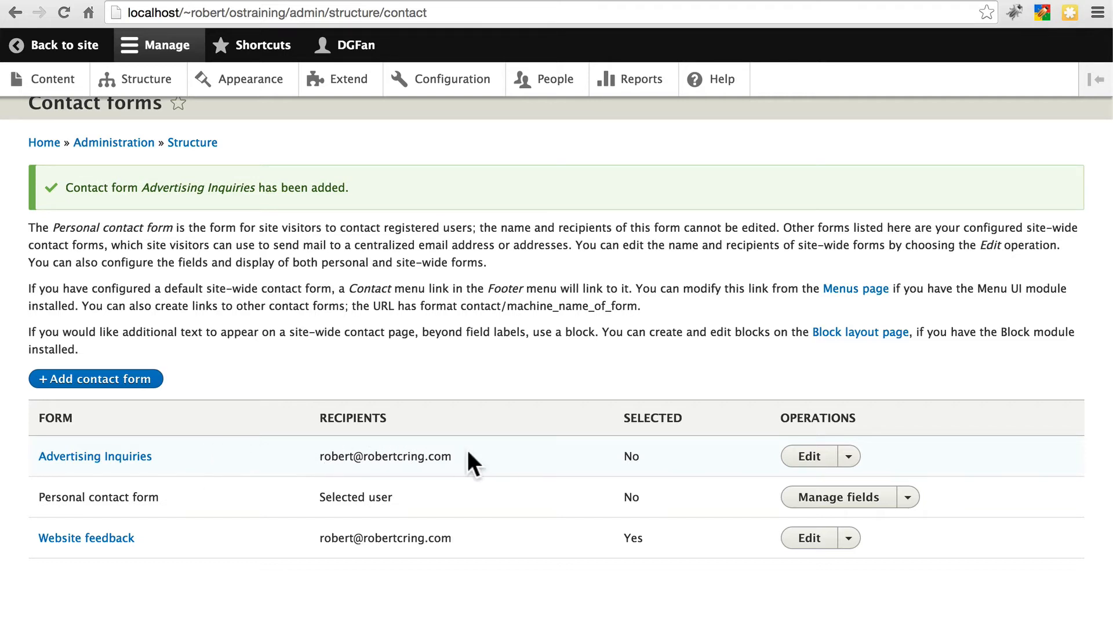
mouse_move(883, 455)
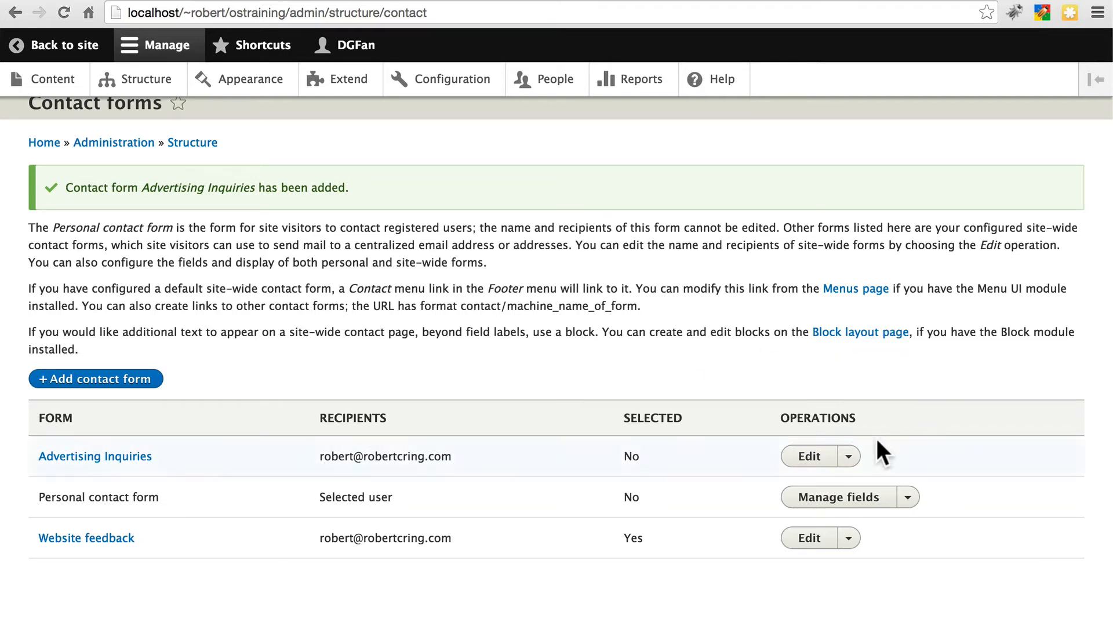
Add a Text (plain) field labelled Company to the Advertising Inquiries form
left_click(848, 456)
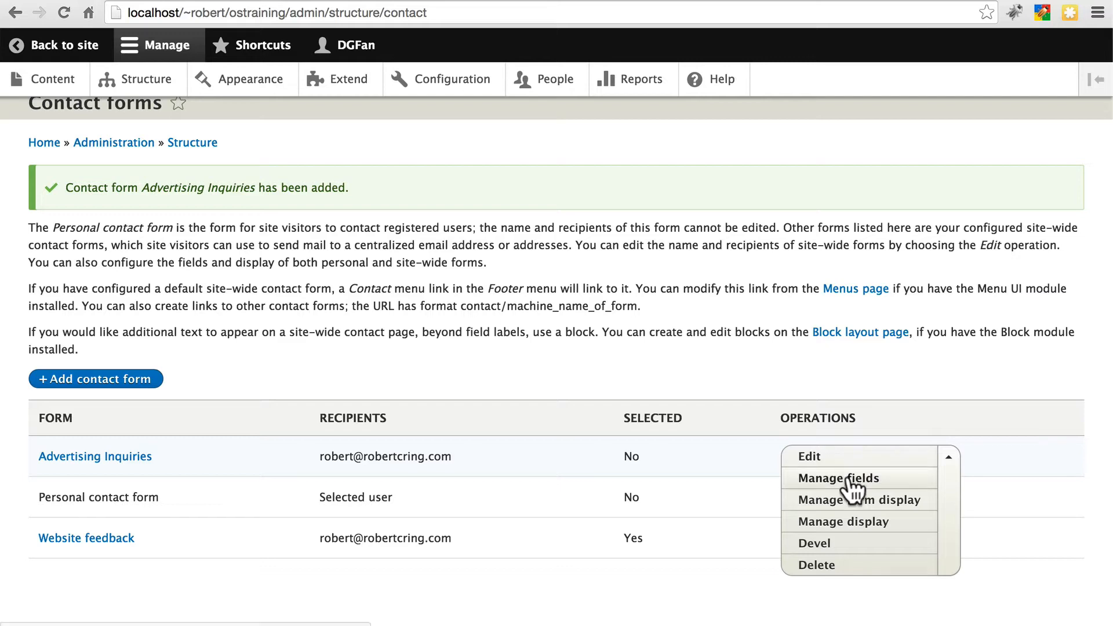
left_click(837, 478)
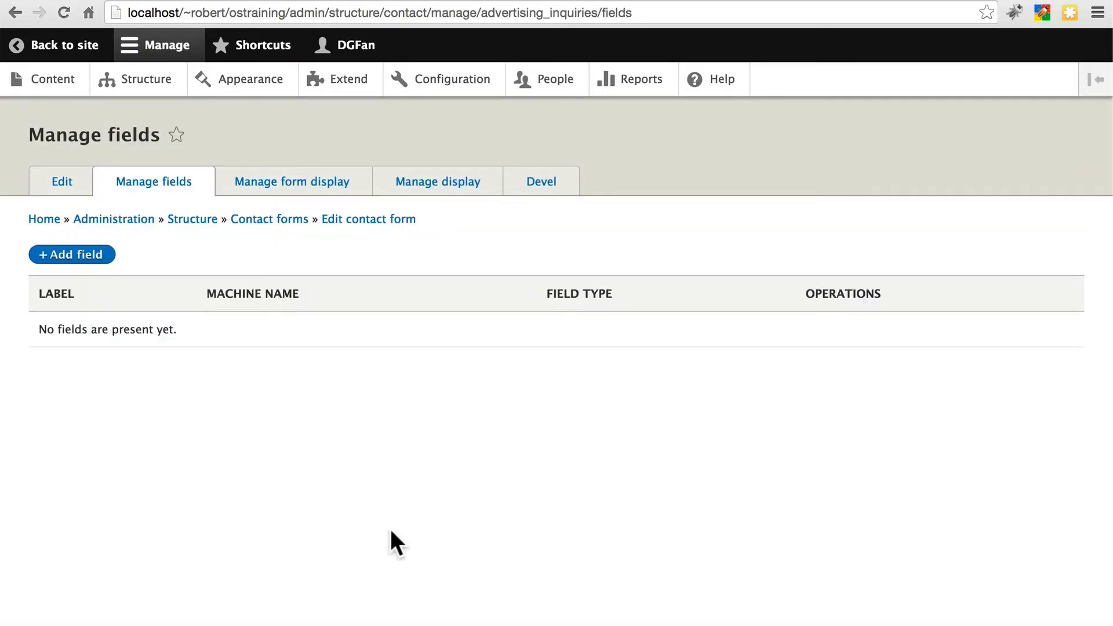
left_click(71, 254)
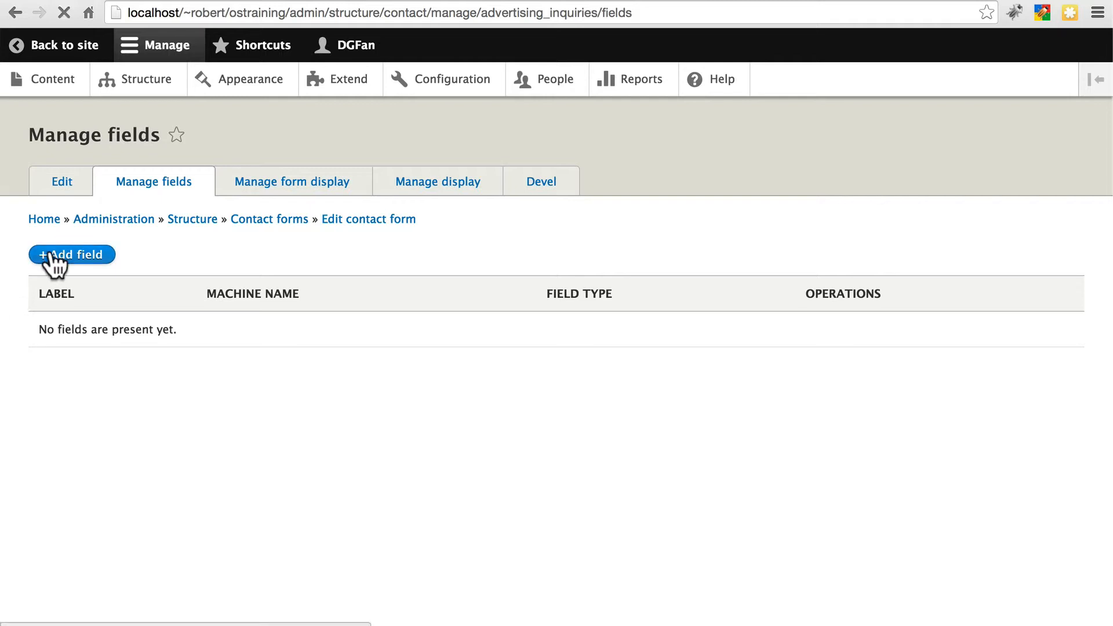
left_click(71, 254)
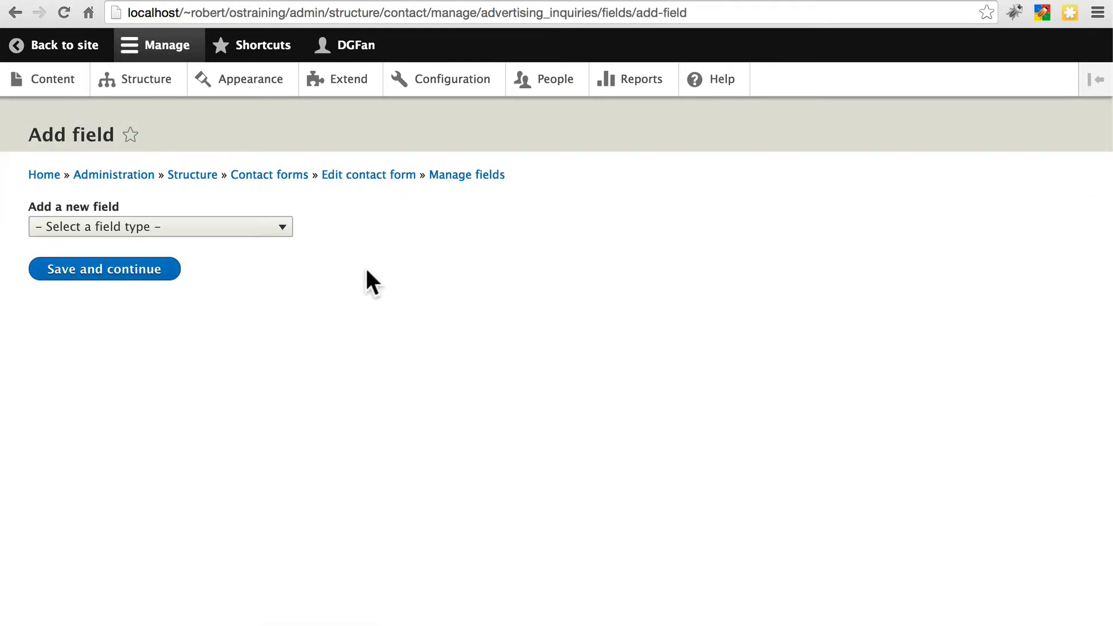
left_click(160, 226)
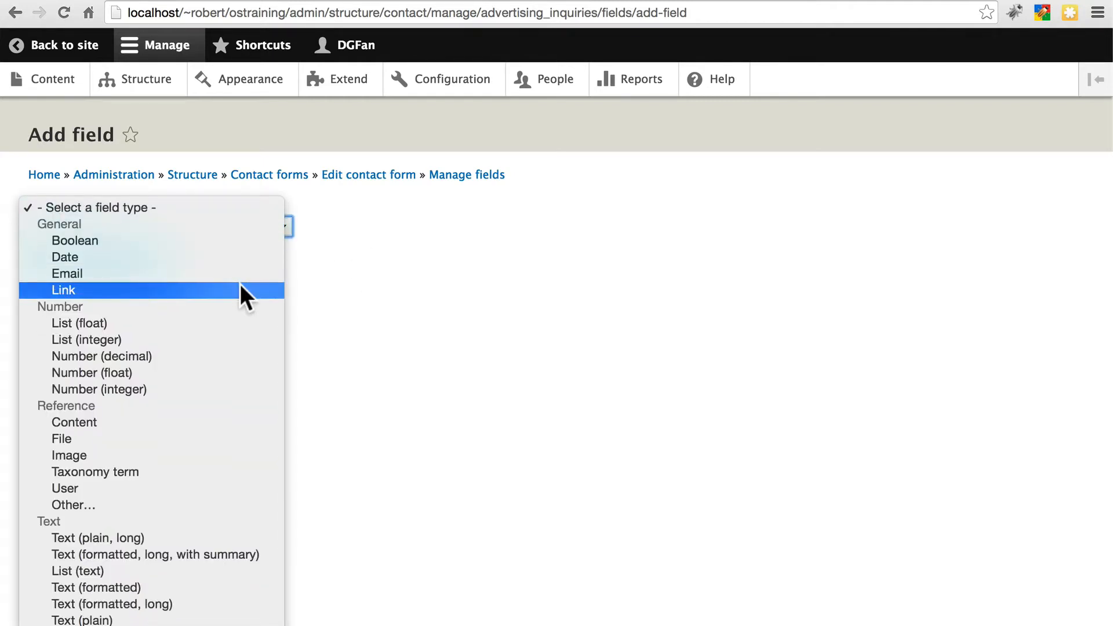
mouse_move(81, 619)
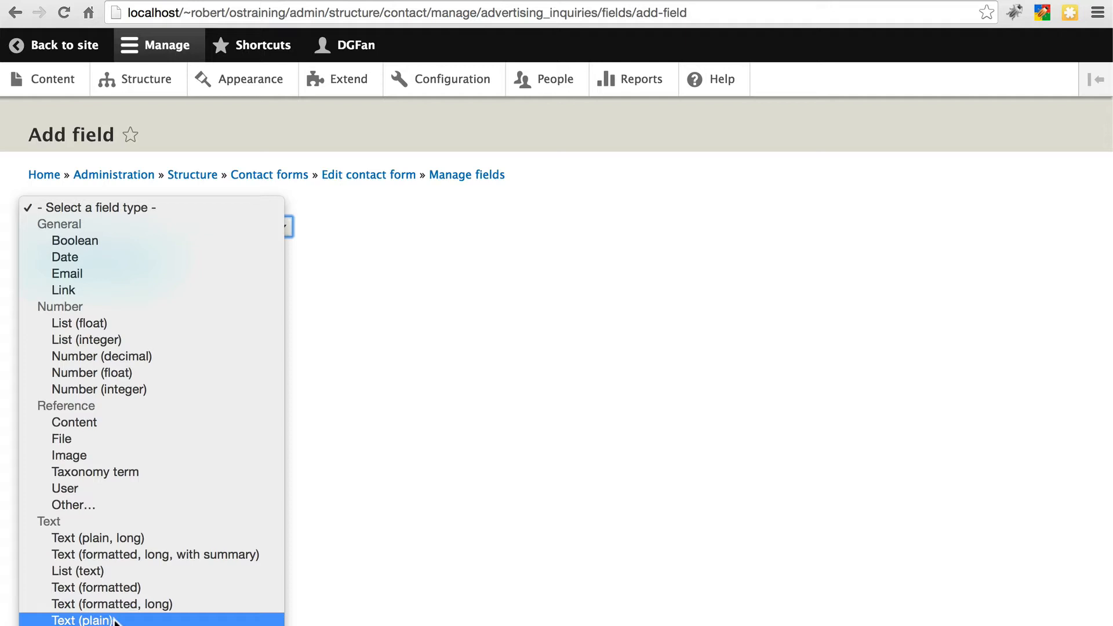
left_click(83, 618)
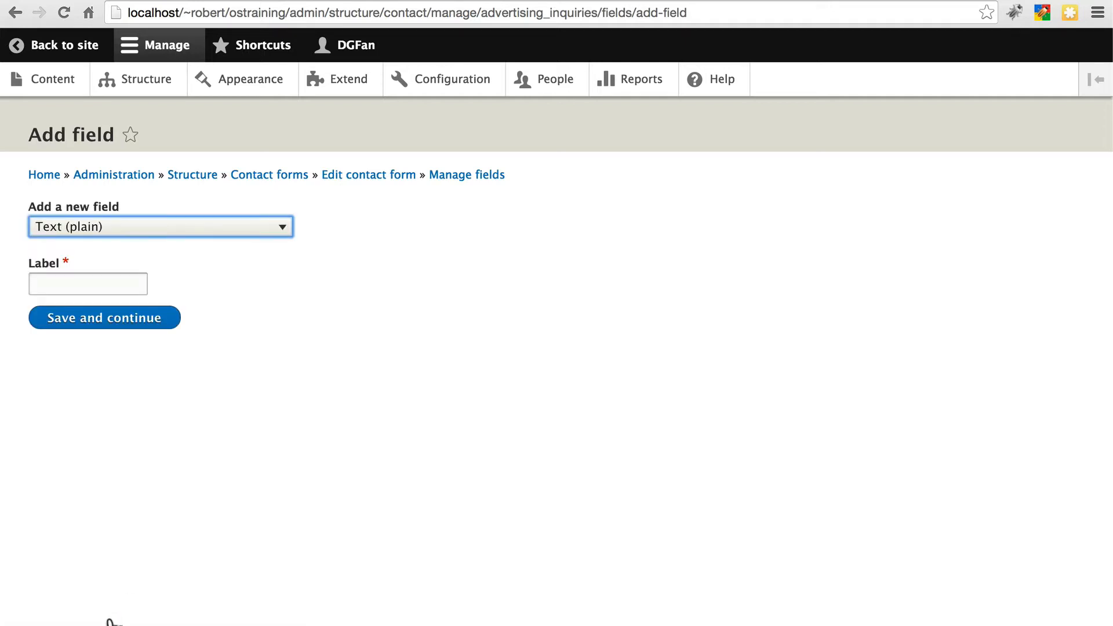
type("Company")
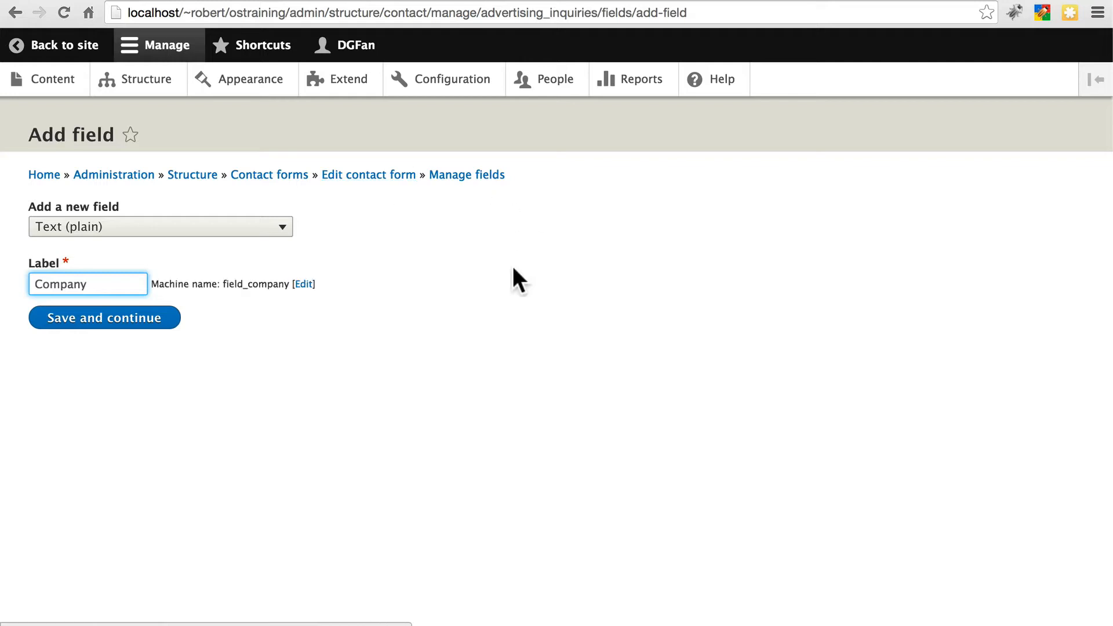
left_click(104, 318)
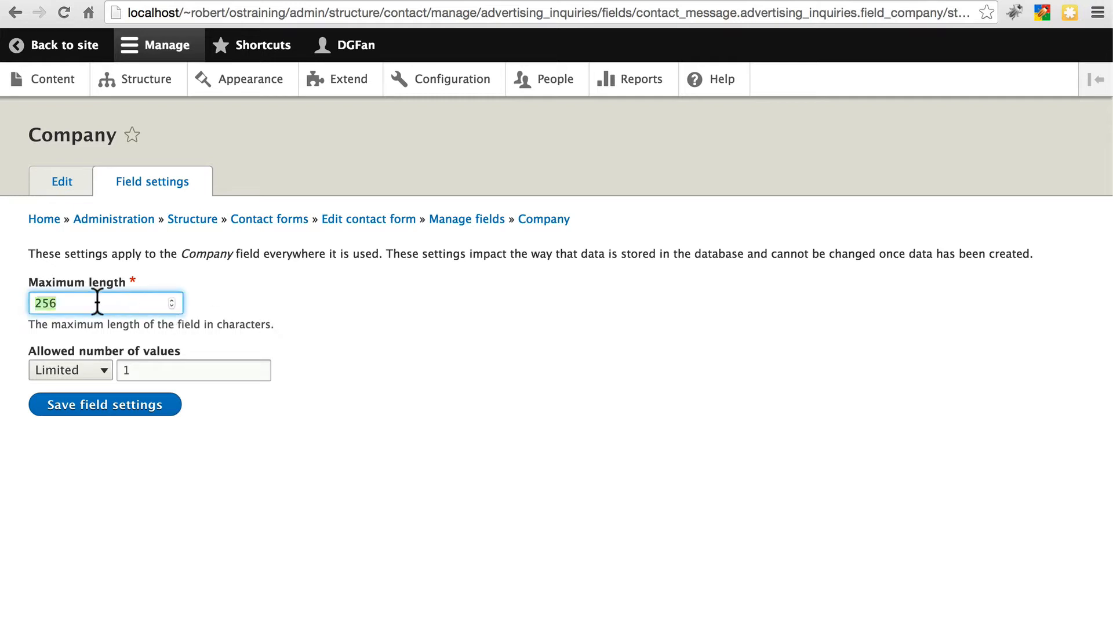
mouse_move(334, 368)
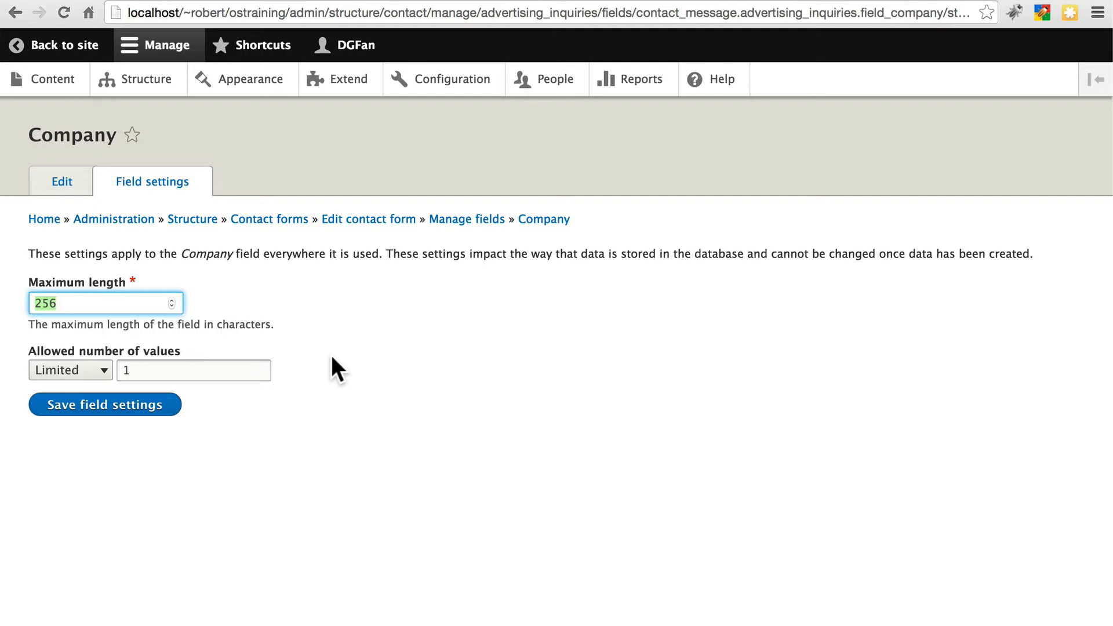
Limit the Company field to 50 characters and save its settings
left_click(104, 303)
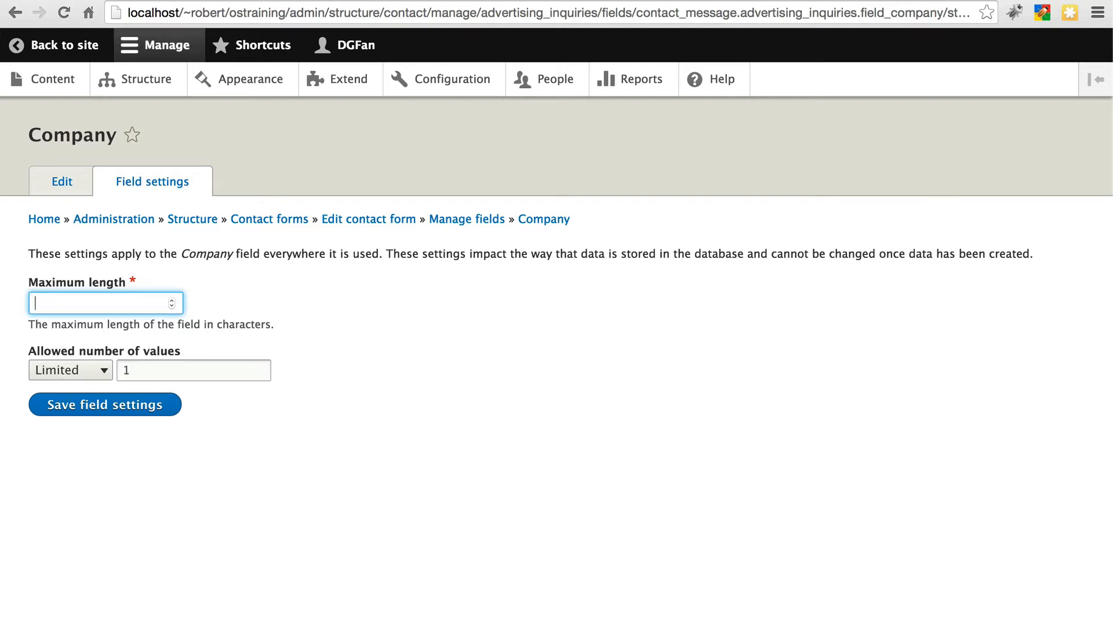
type("50")
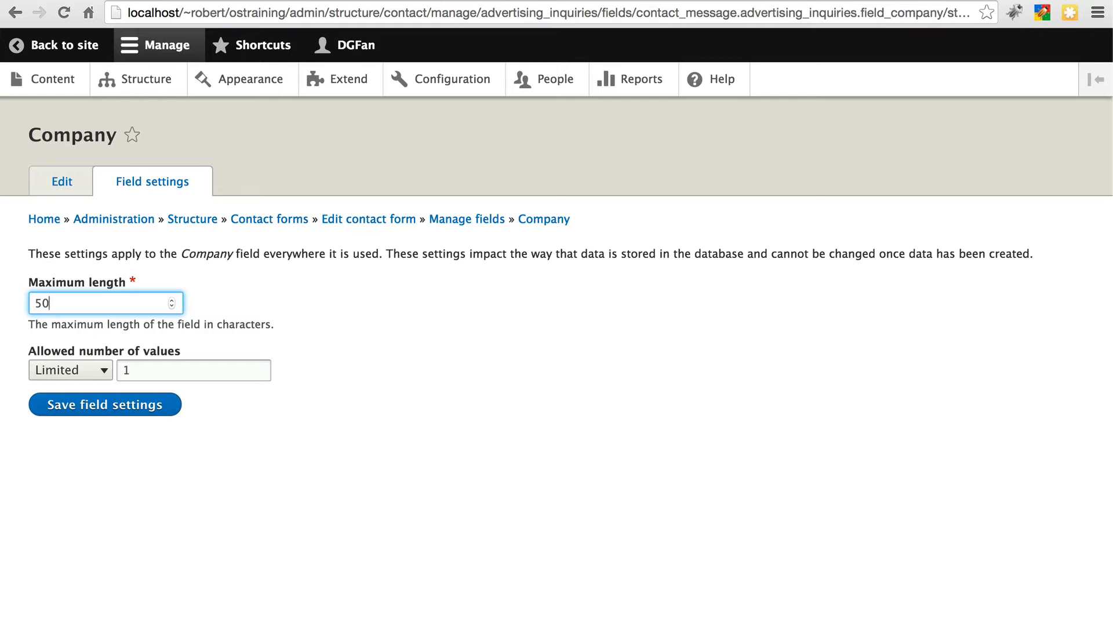
mouse_move(343, 469)
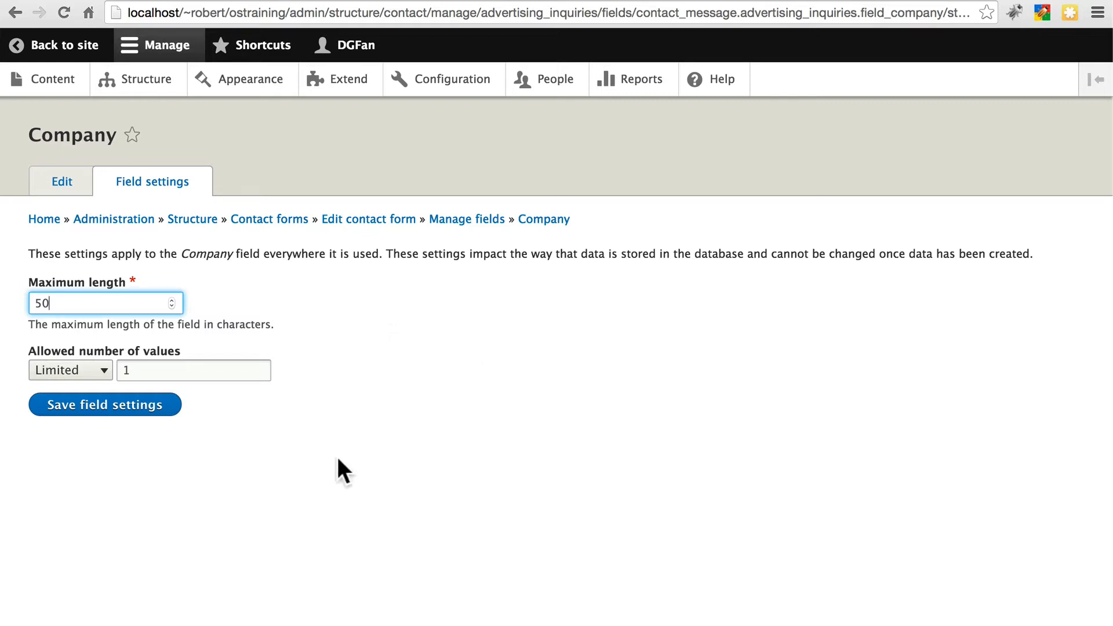
left_click(103, 405)
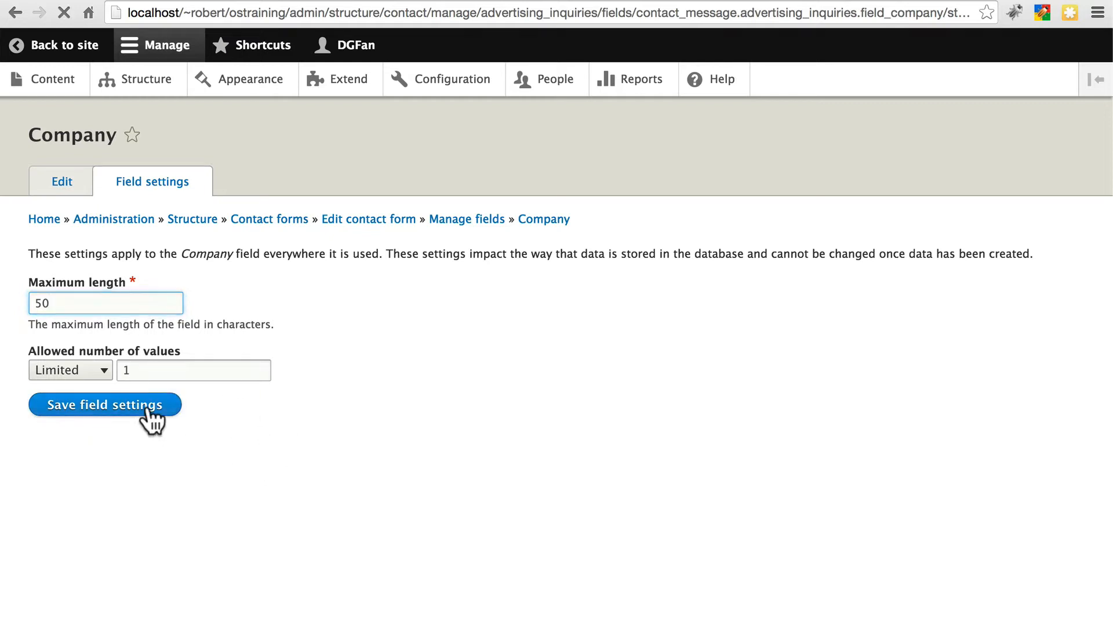
left_click(103, 405)
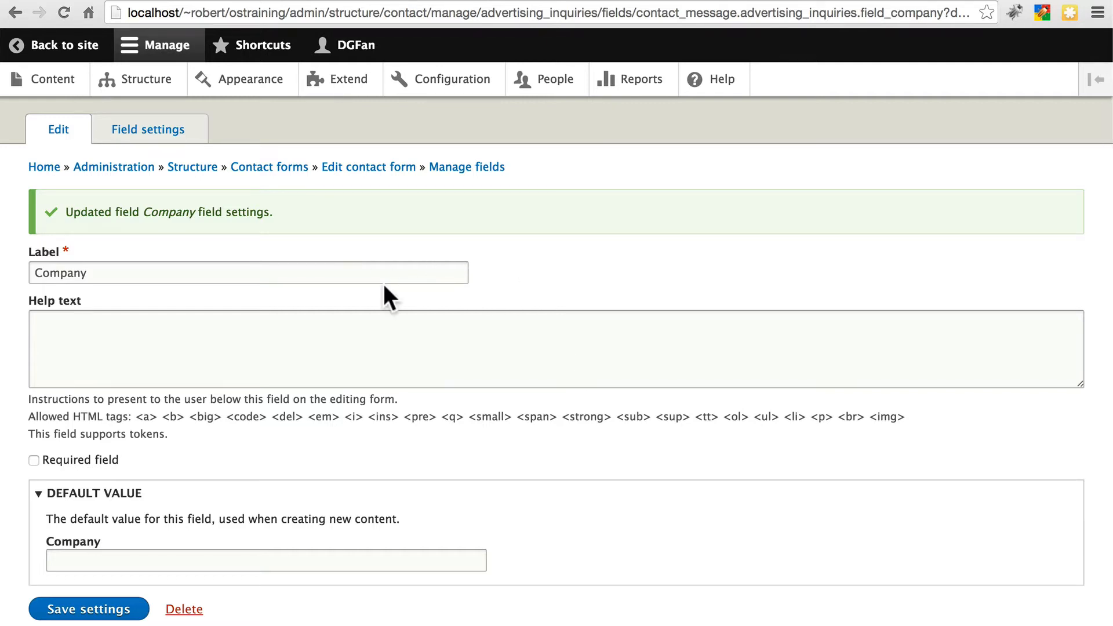
mouse_move(611, 447)
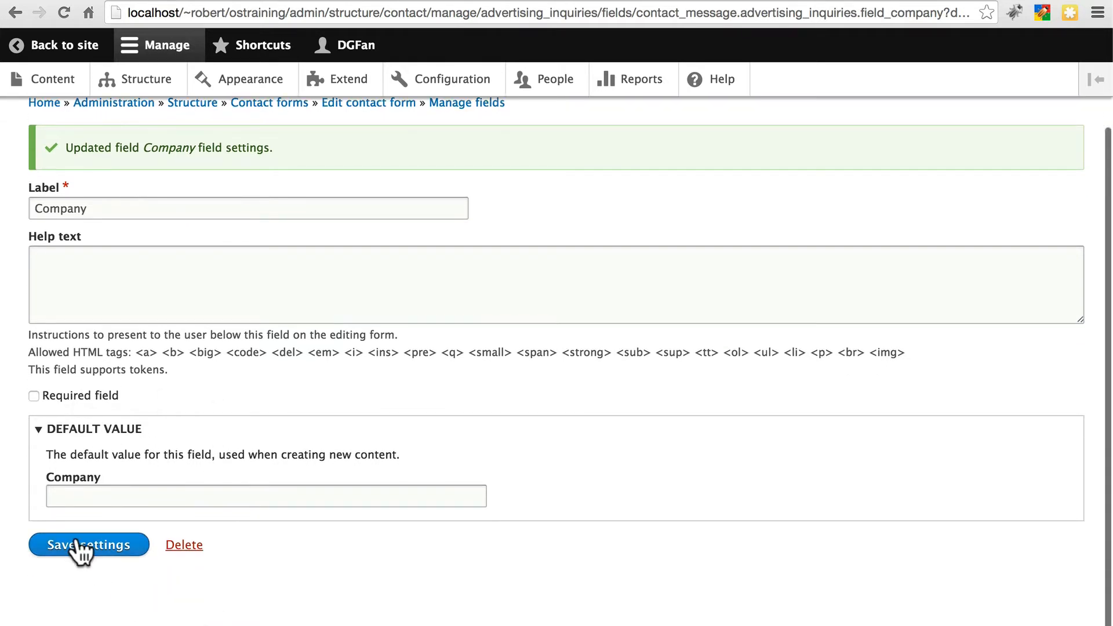
left_click(88, 545)
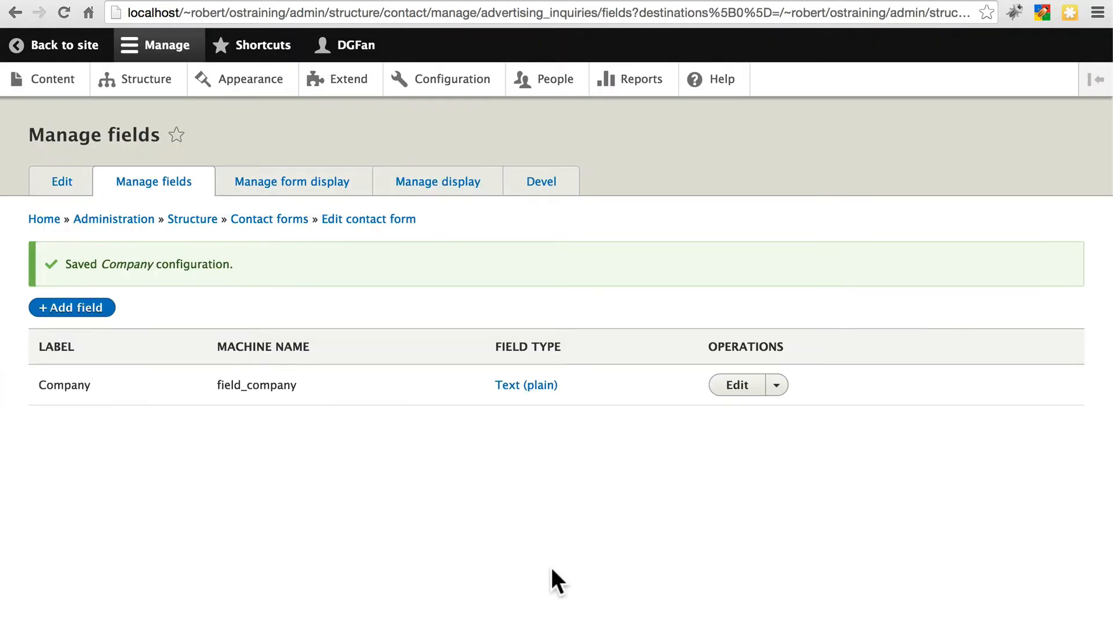
Add a Number (integer) field labelled Advertising budget with single-value storage
left_click(70, 307)
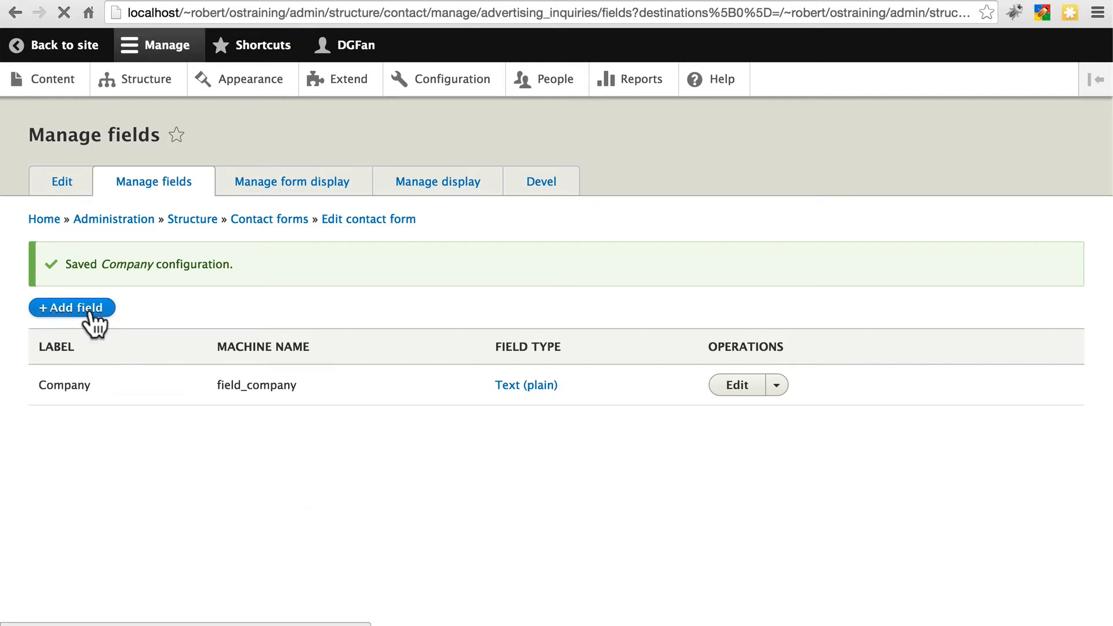
left_click(70, 307)
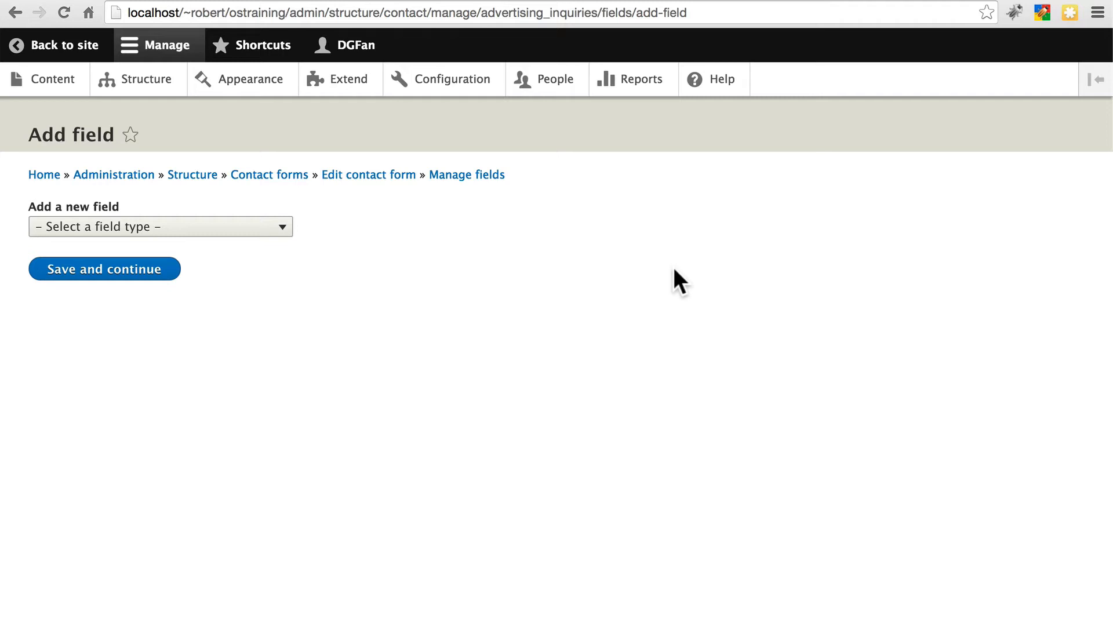
left_click(160, 226)
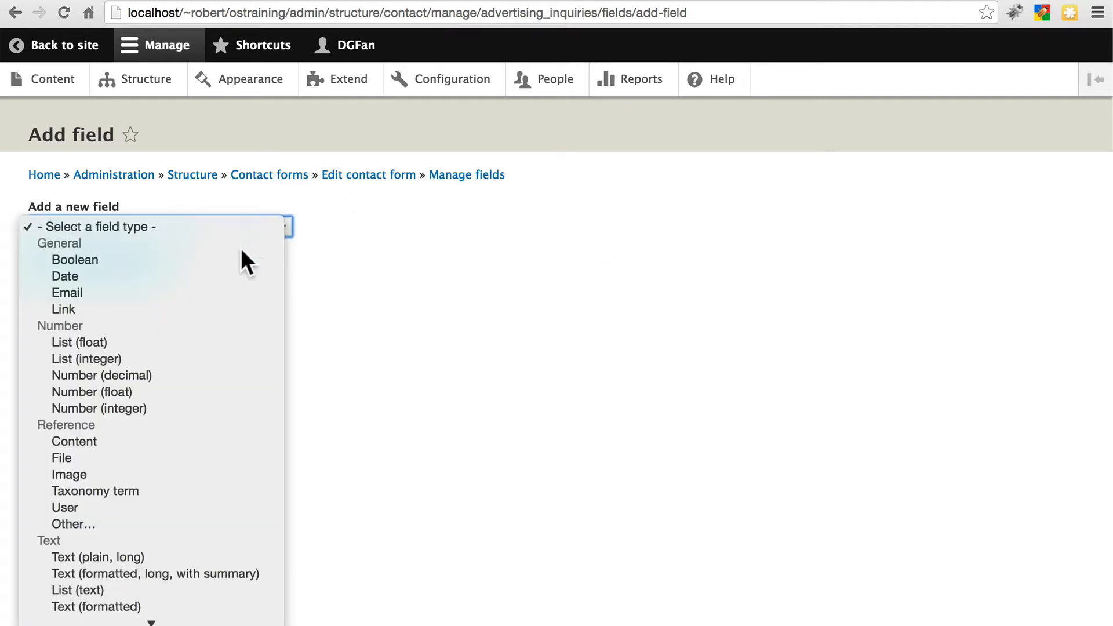
mouse_move(214, 358)
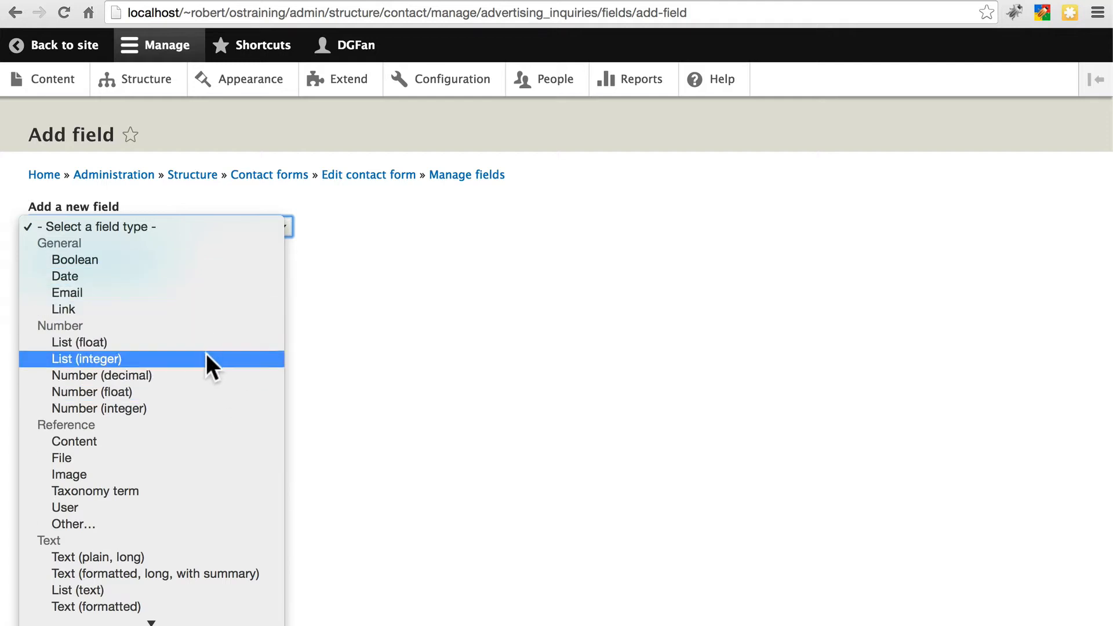
mouse_move(188, 409)
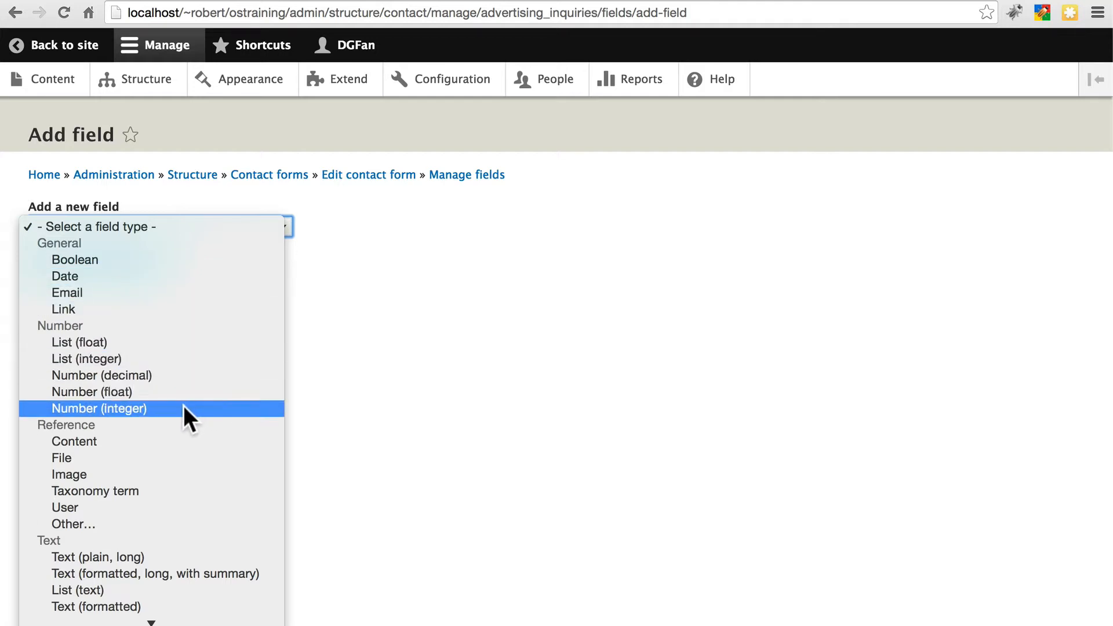
mouse_move(198, 375)
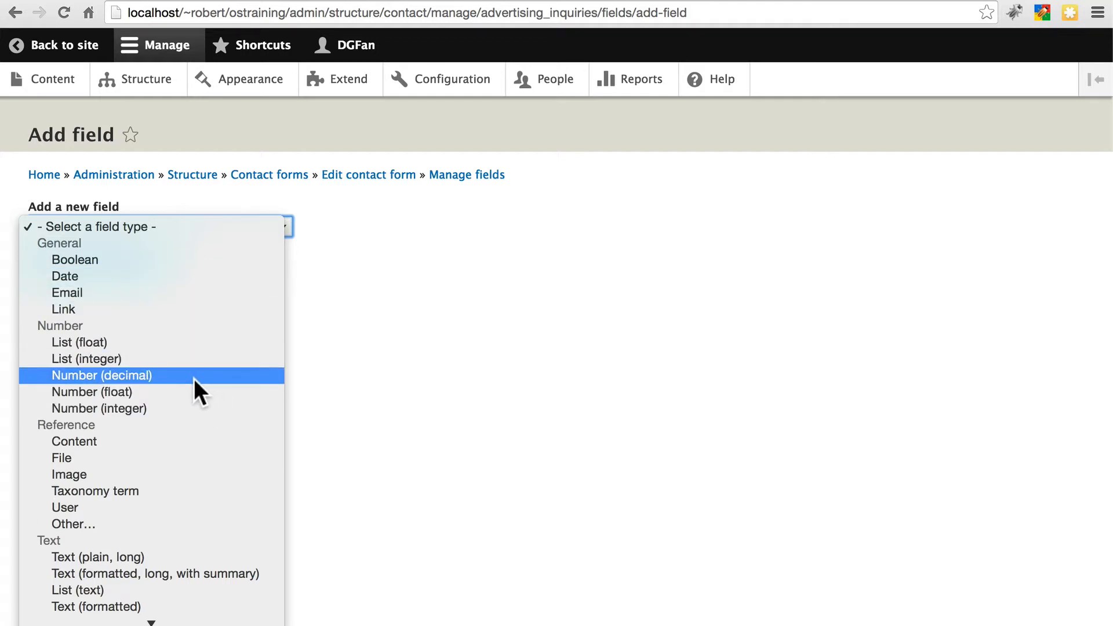
mouse_move(210, 394)
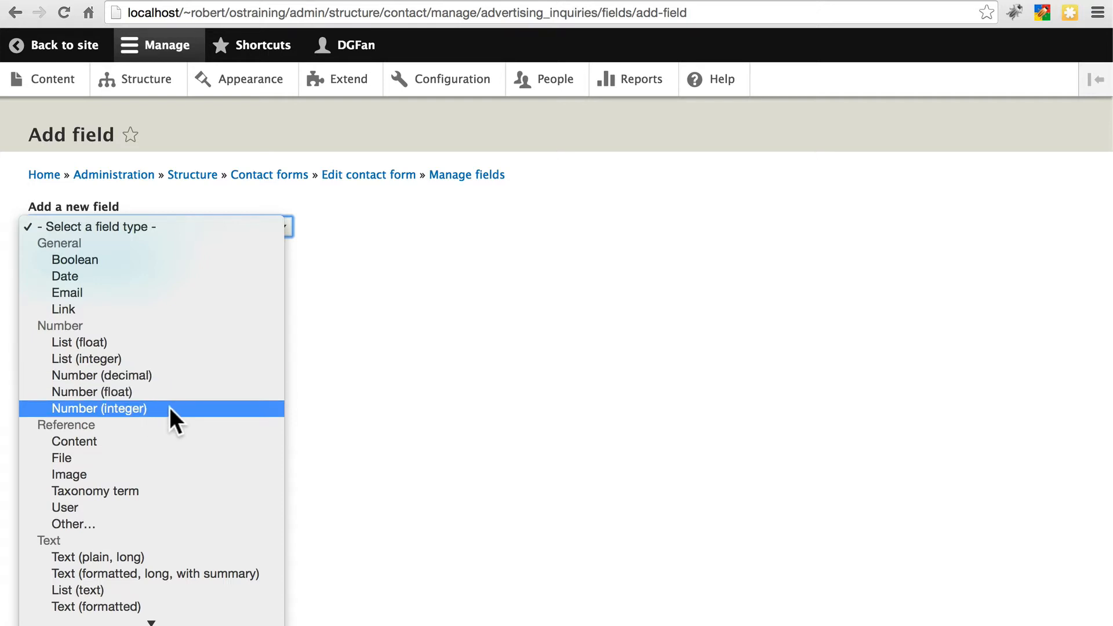
left_click(100, 408)
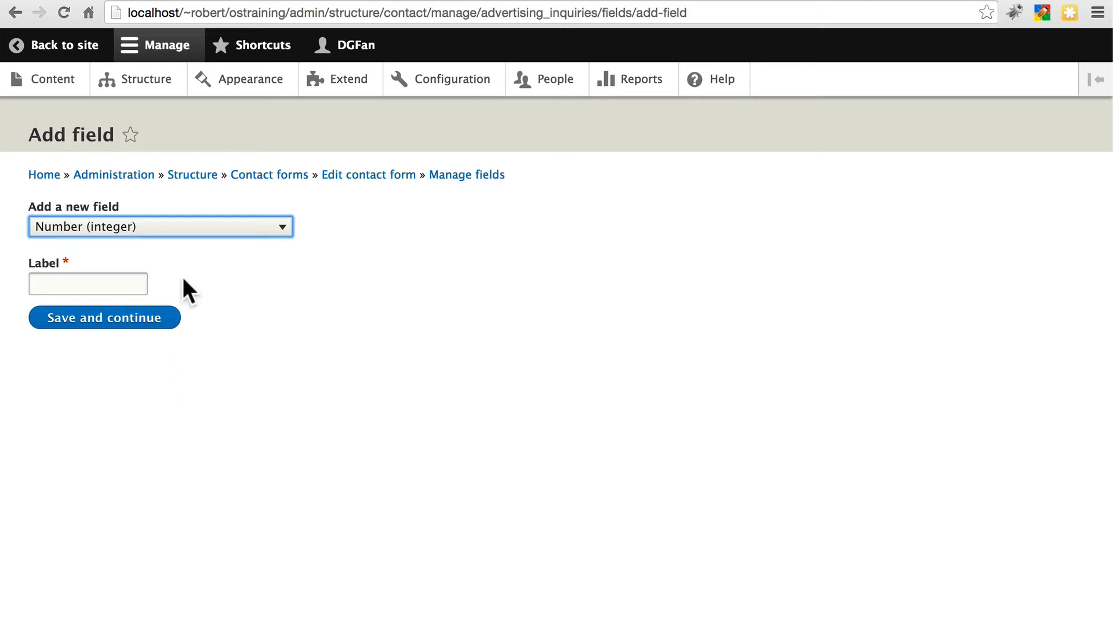
type("A")
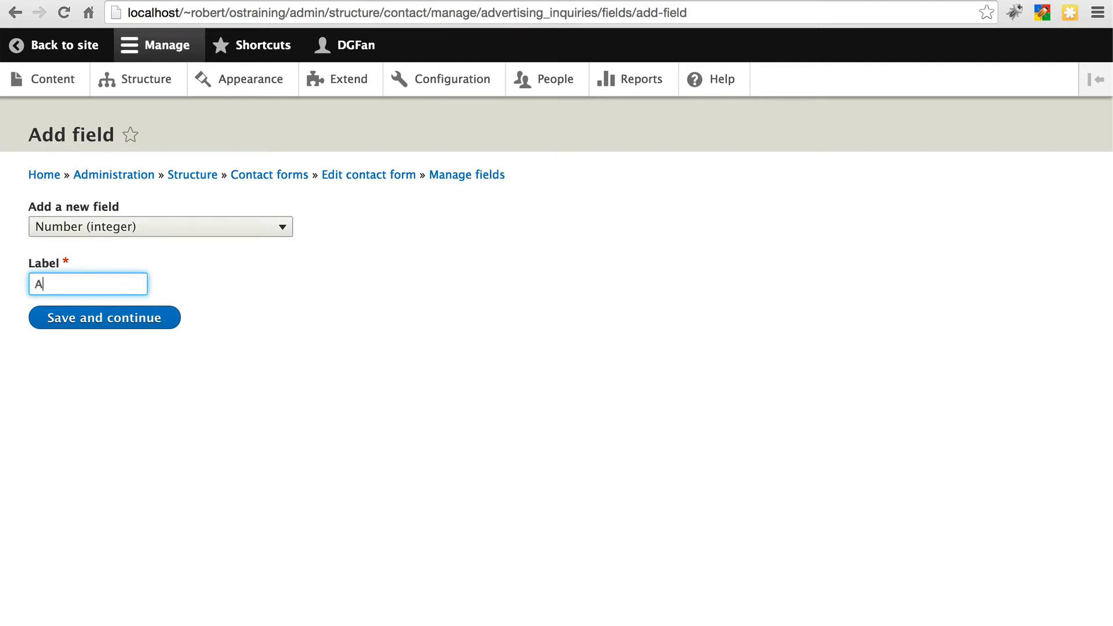
type("dvertising b")
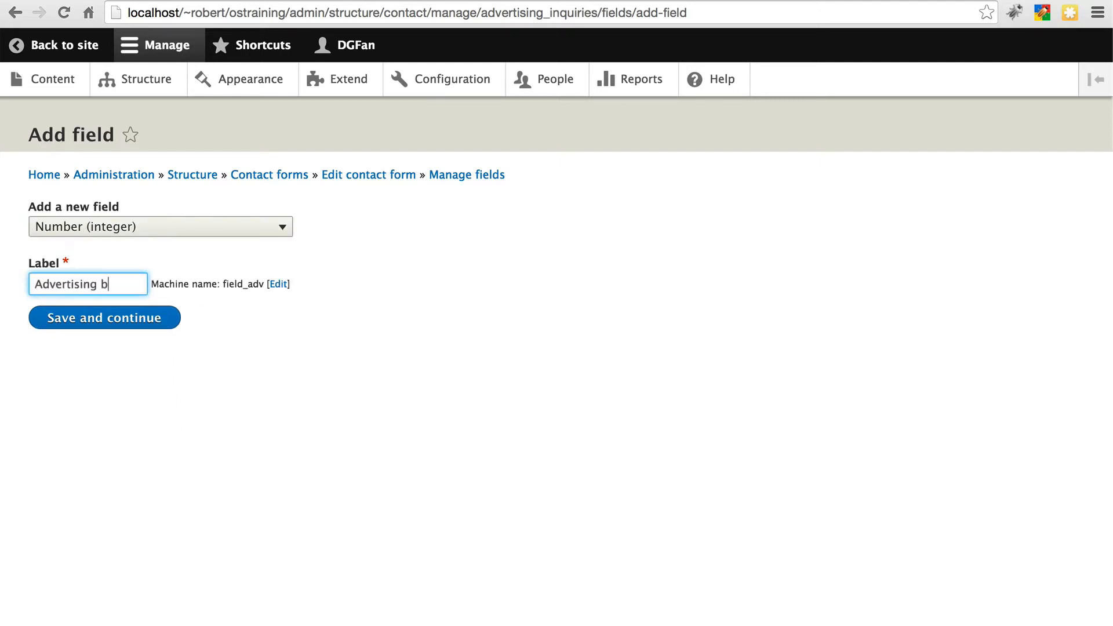
type("udget")
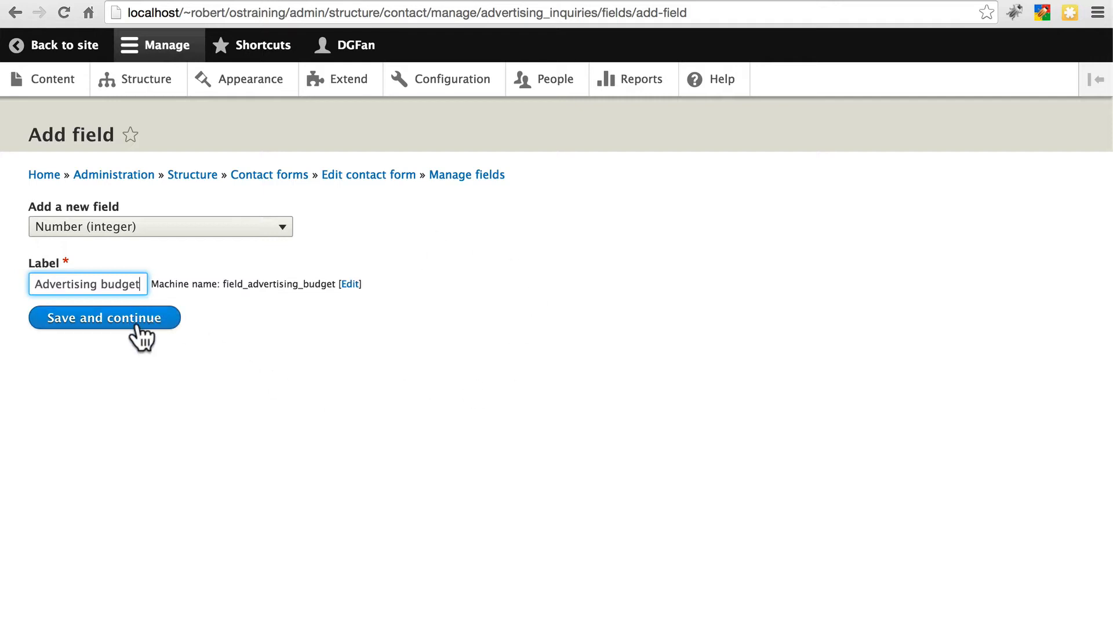
left_click(103, 317)
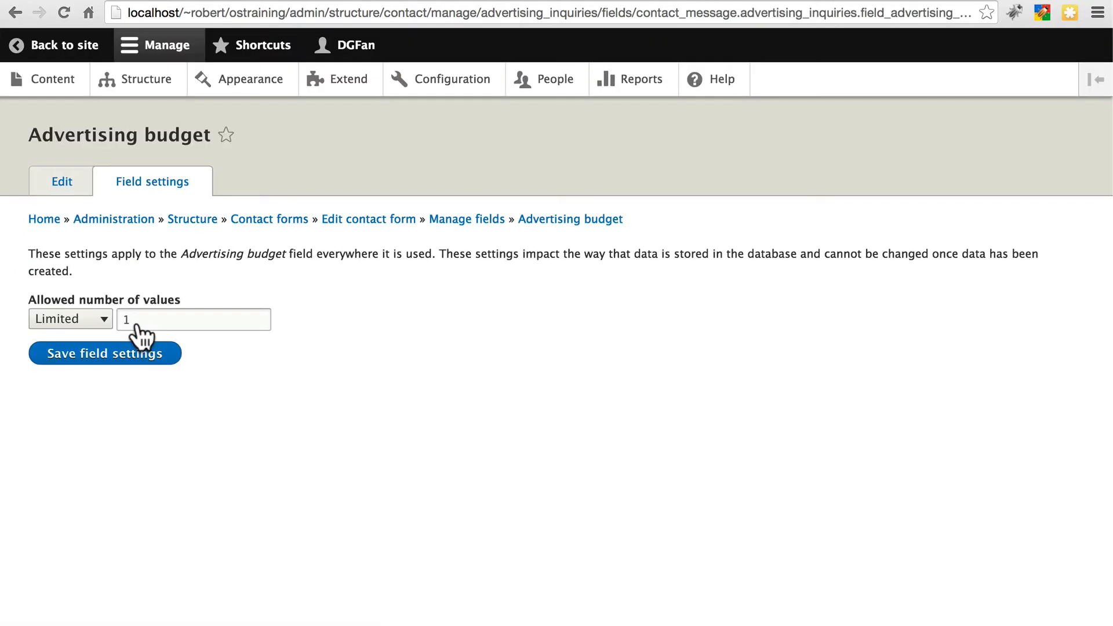
left_click(104, 354)
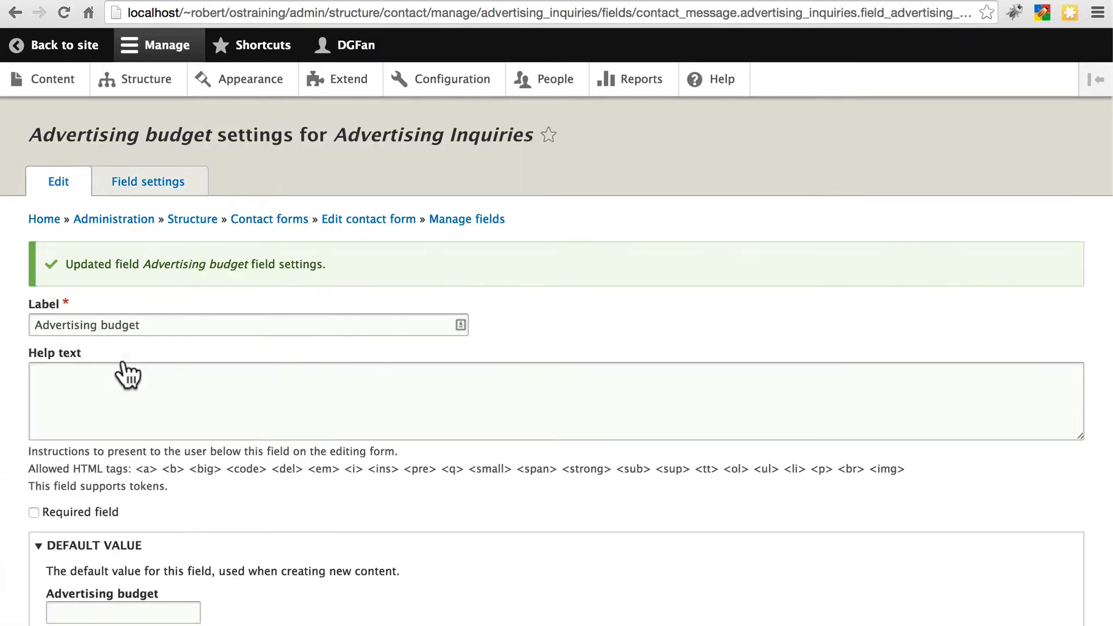
Give Advertising budget a minimum of 0 and a $ prefix, and save its settings
scroll("down", 3)
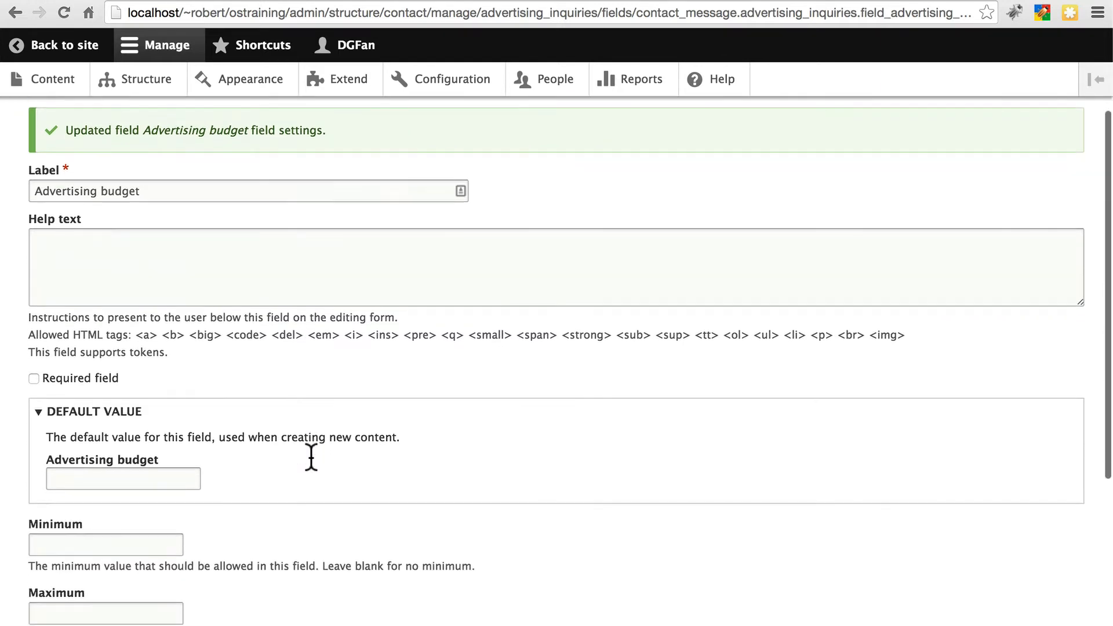
scroll("down", 3)
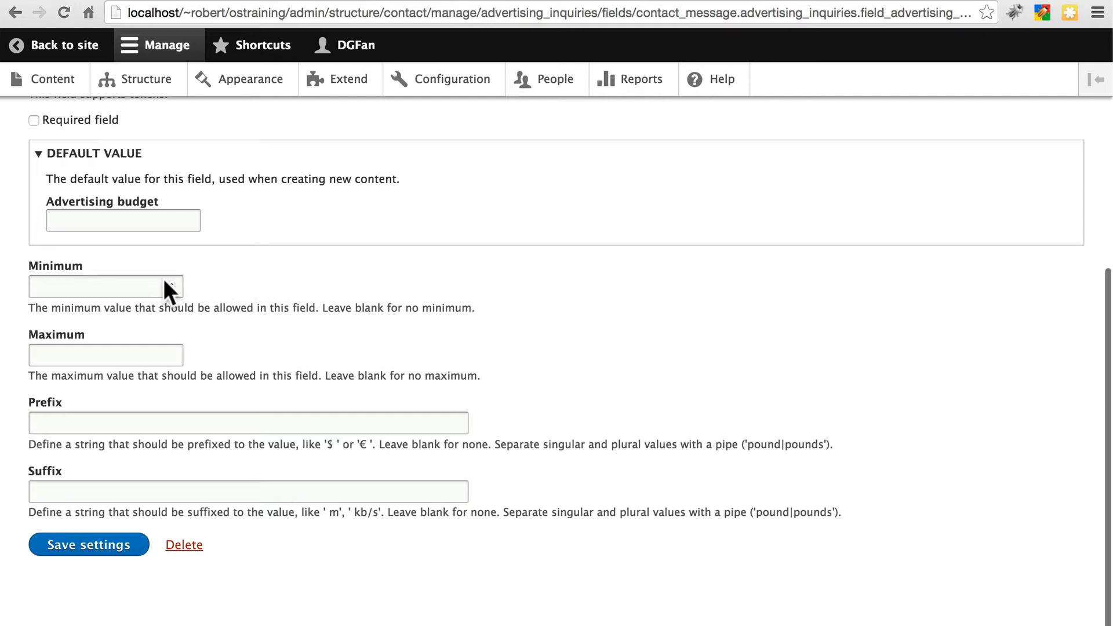
type("0")
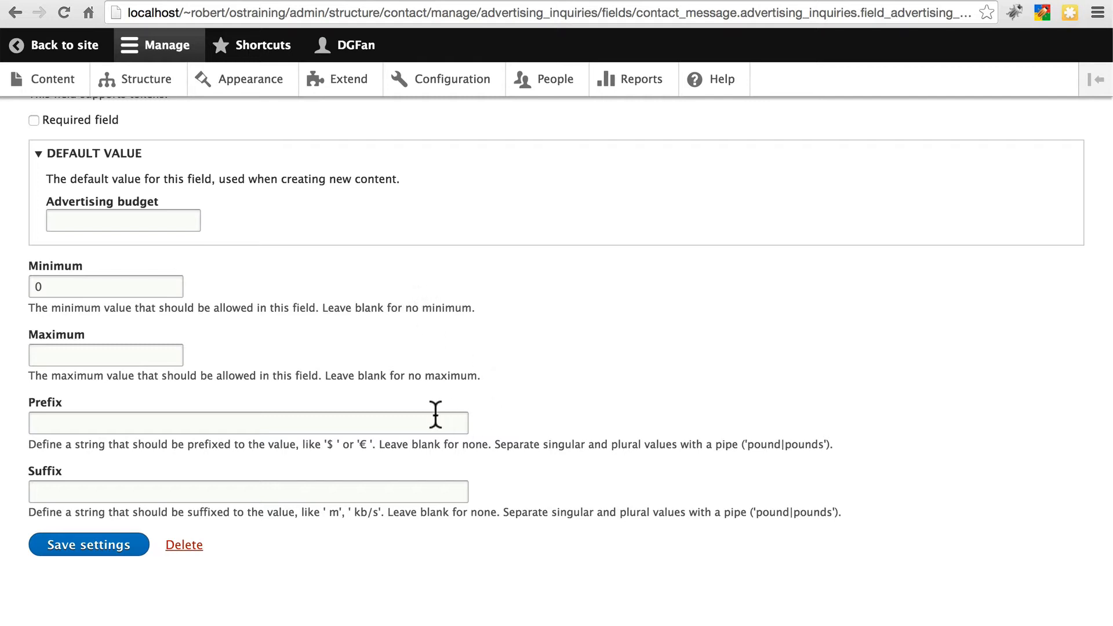
type("$")
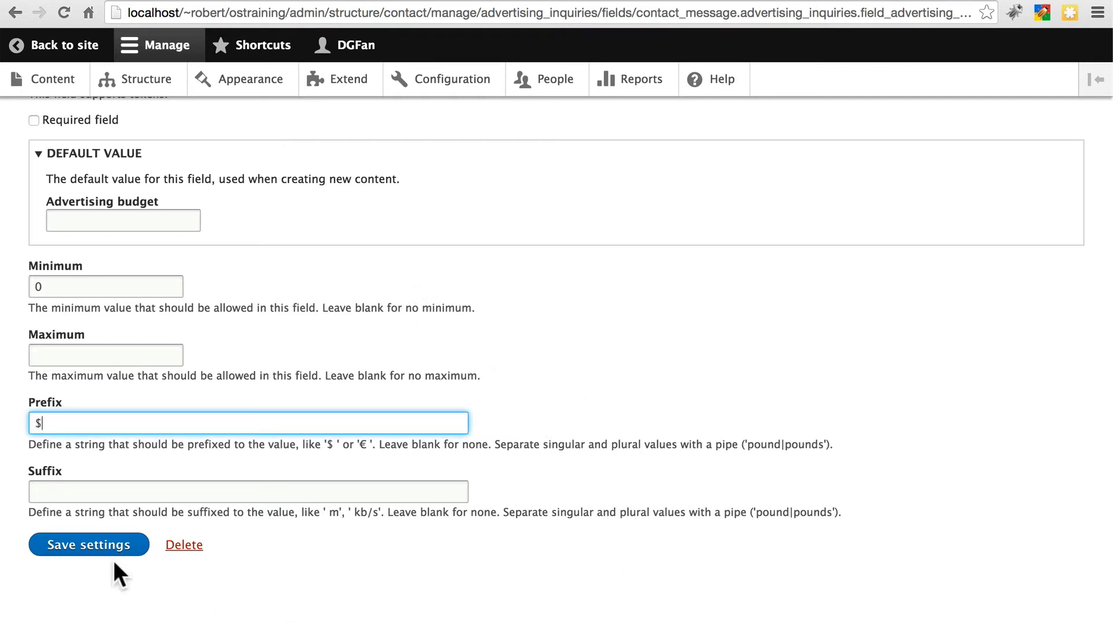
left_click(88, 545)
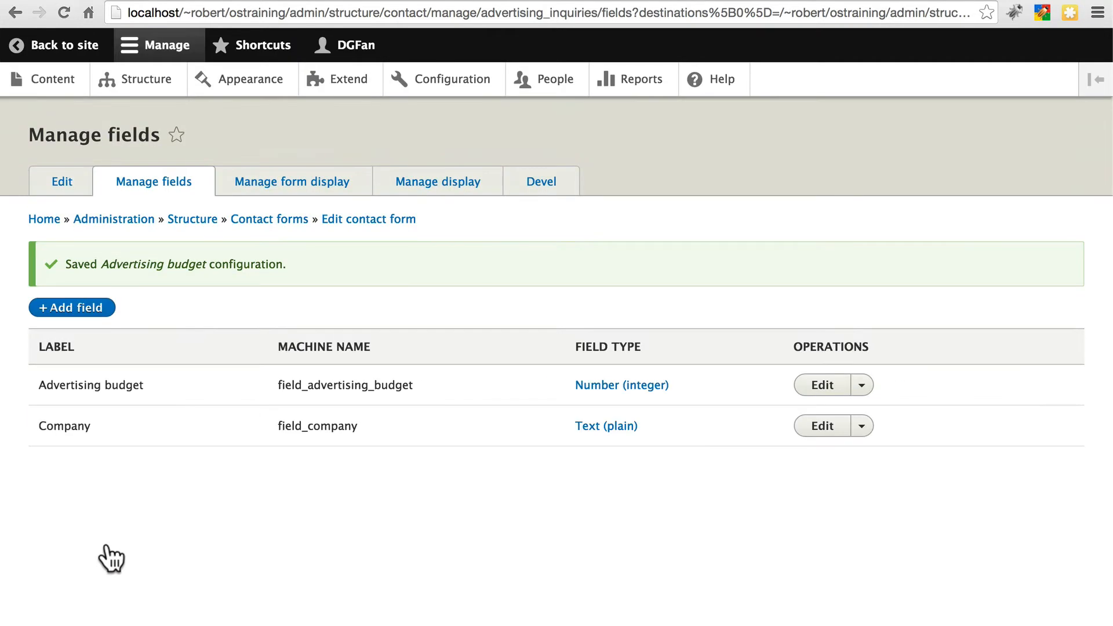
mouse_move(226, 462)
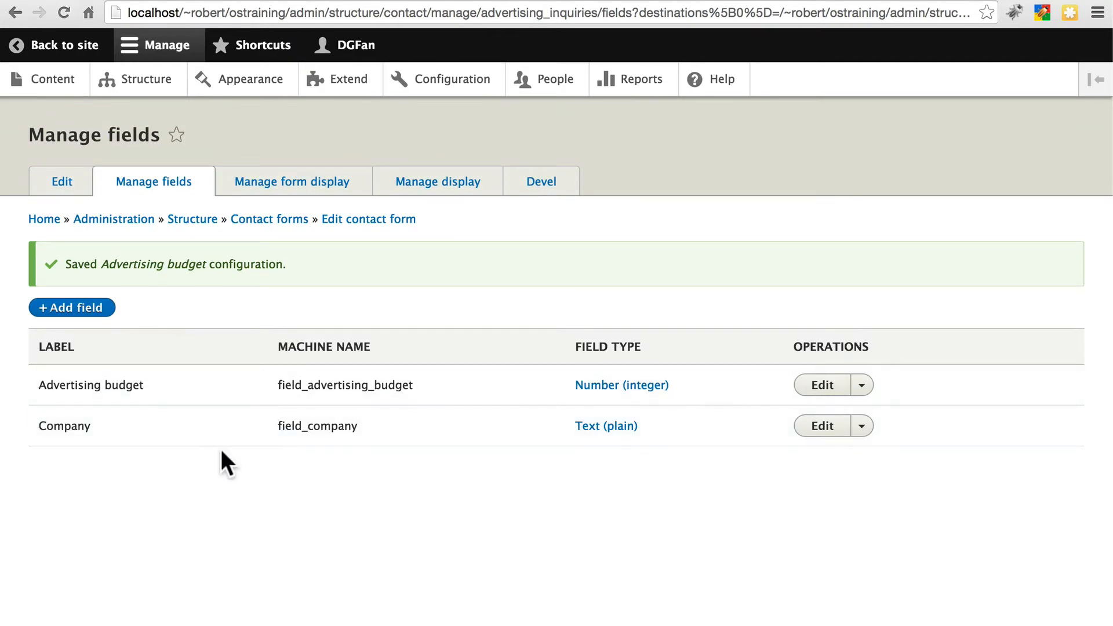
Review Manage form display and Manage display, ending on the form's widget settings
left_click(291, 180)
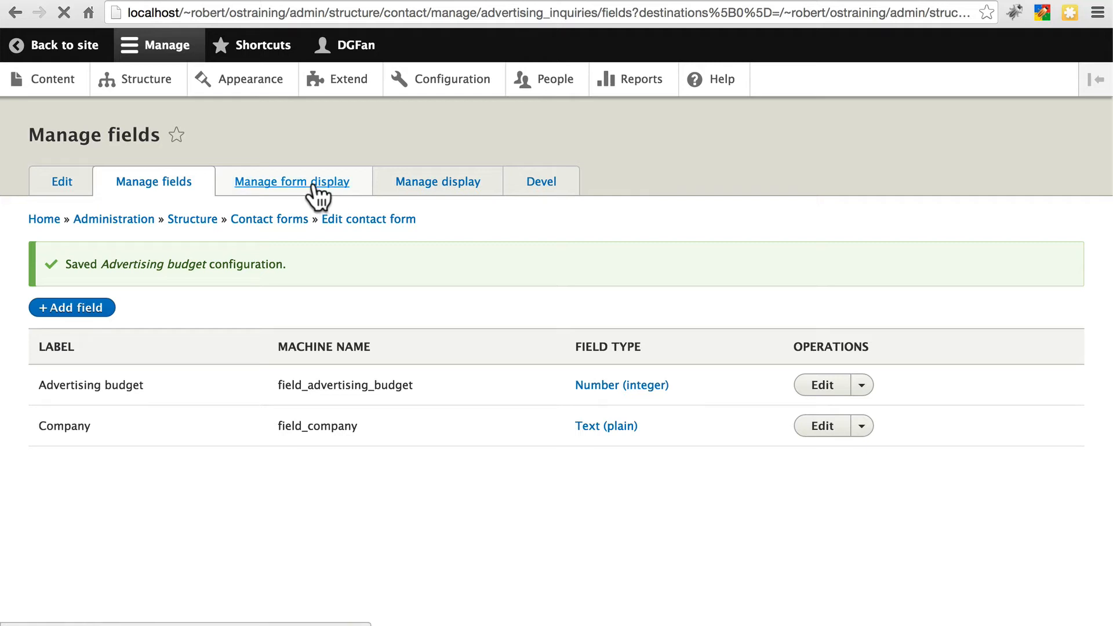
left_click(291, 181)
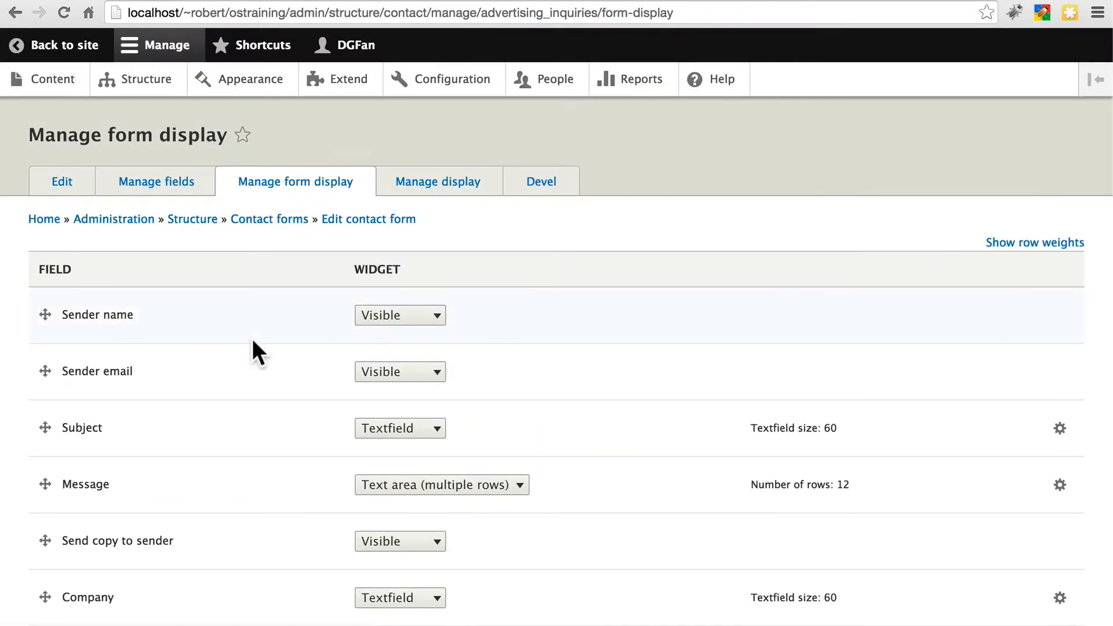
scroll("down", 3)
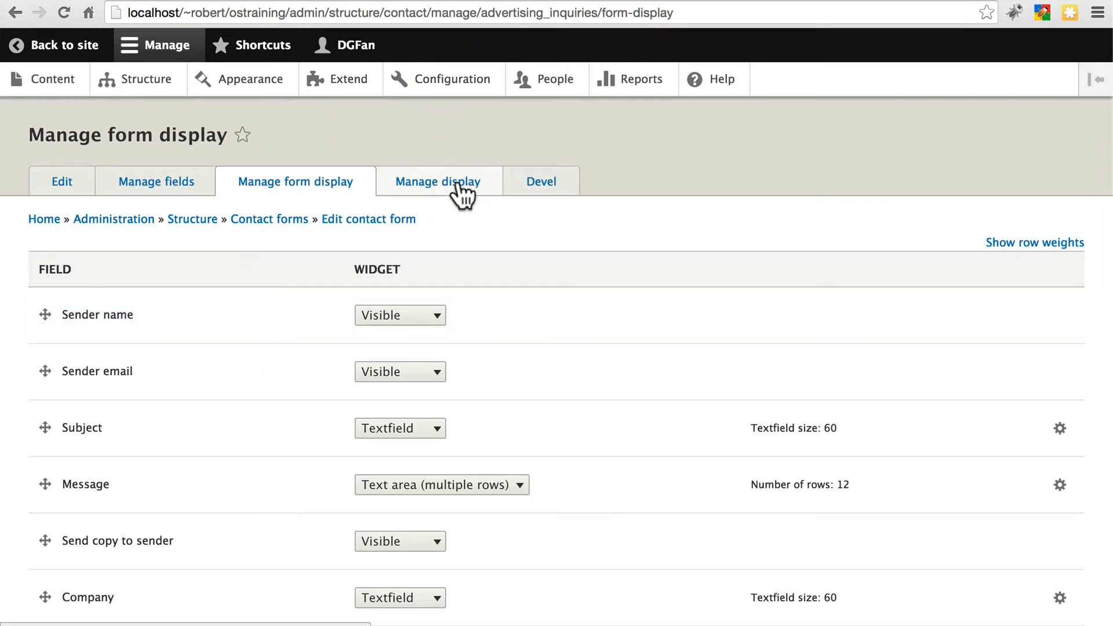
left_click(438, 181)
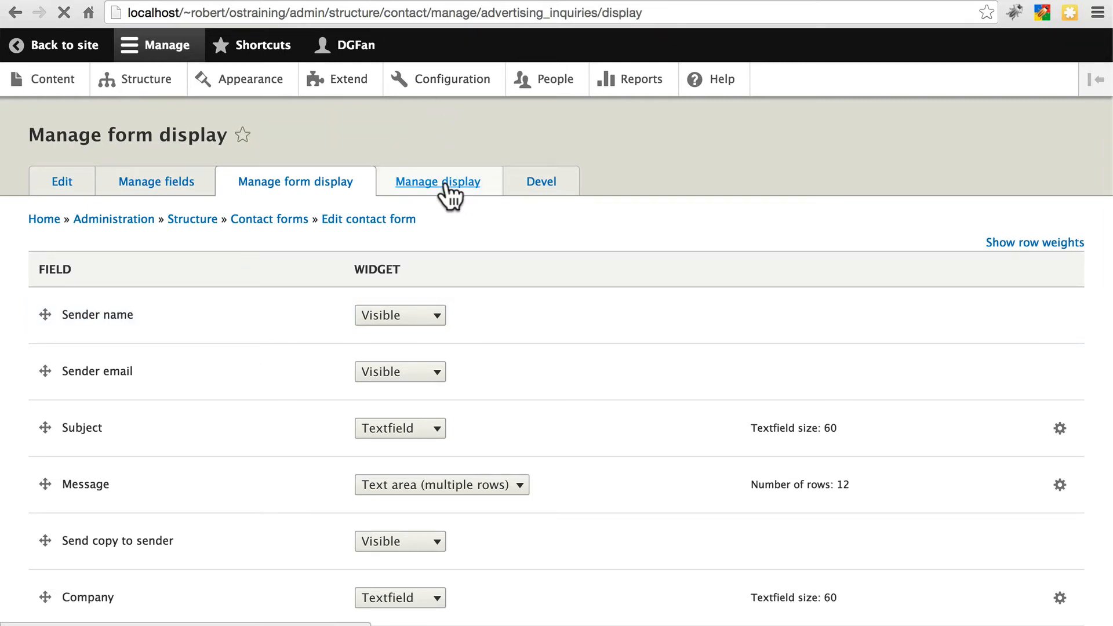
left_click(438, 180)
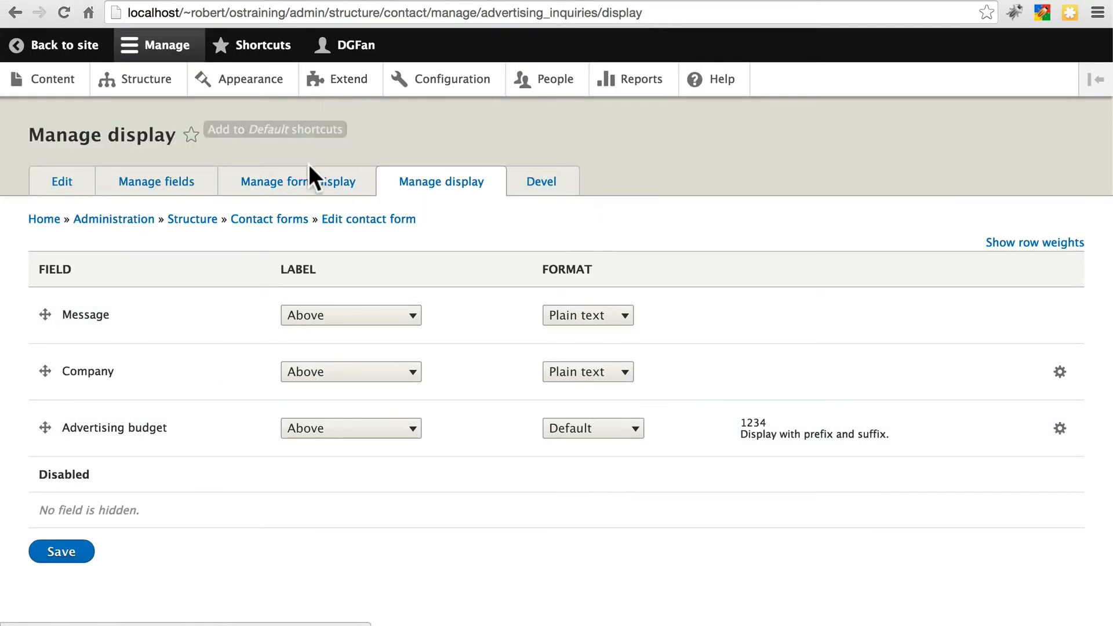
left_click(297, 180)
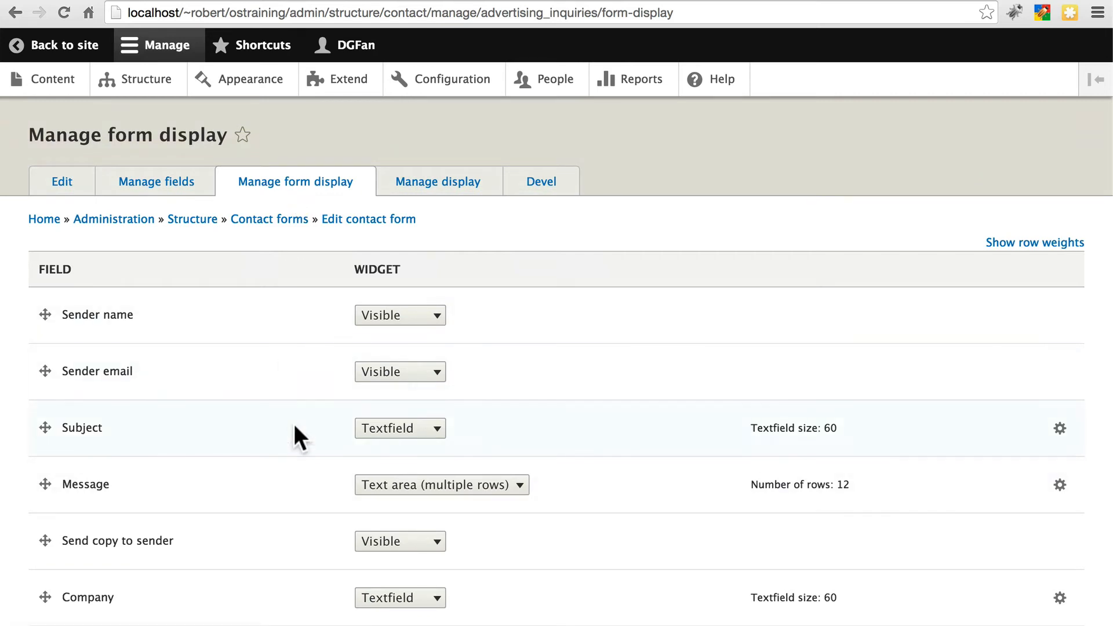
Drag Company and Advertising budget right below Sender email and save the order
scroll("down", 3)
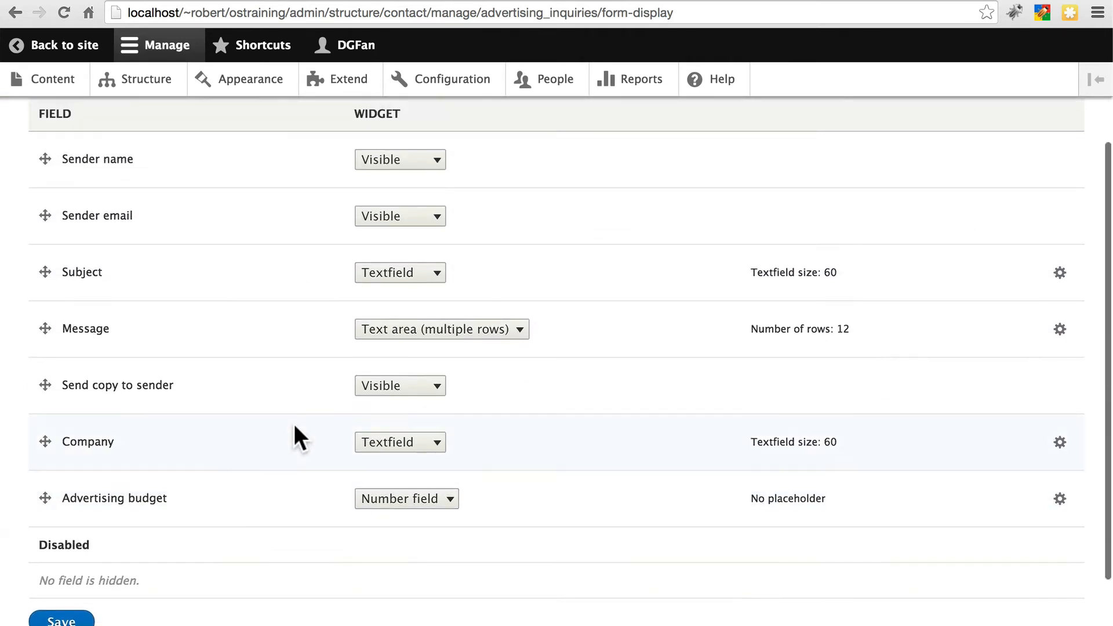
mouse_move(207, 417)
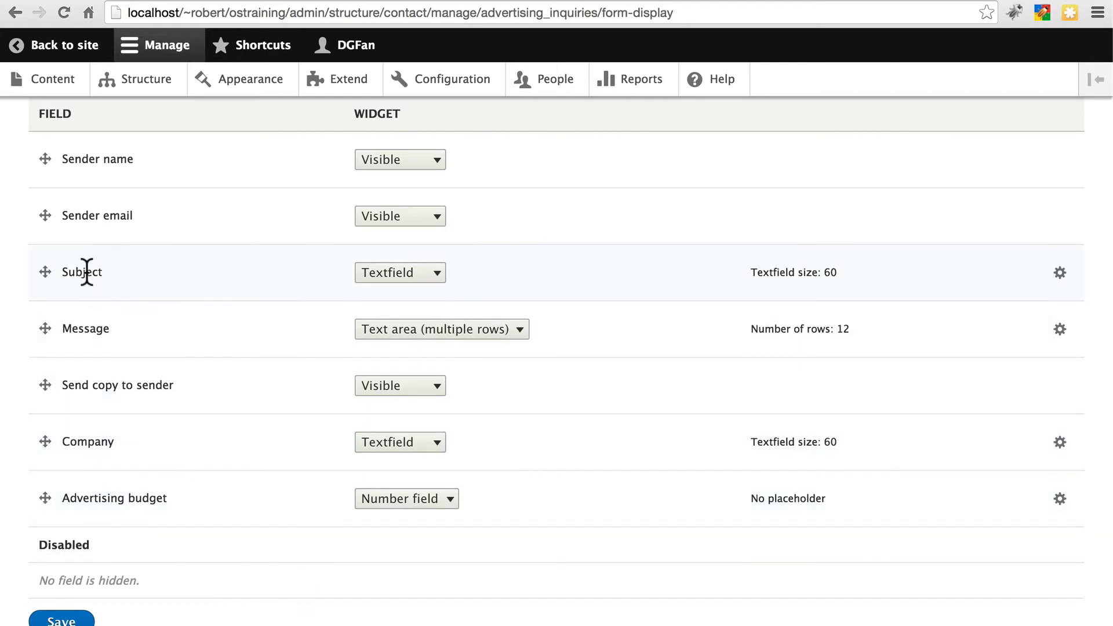
left_click_drag(44, 441, 44, 328)
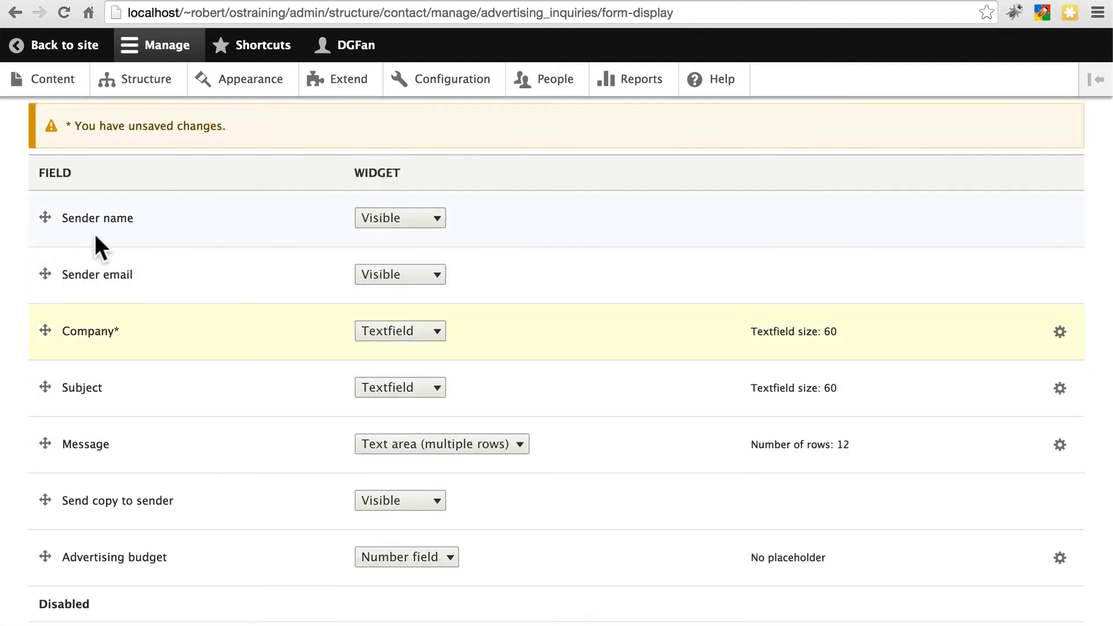
scroll("down", 3)
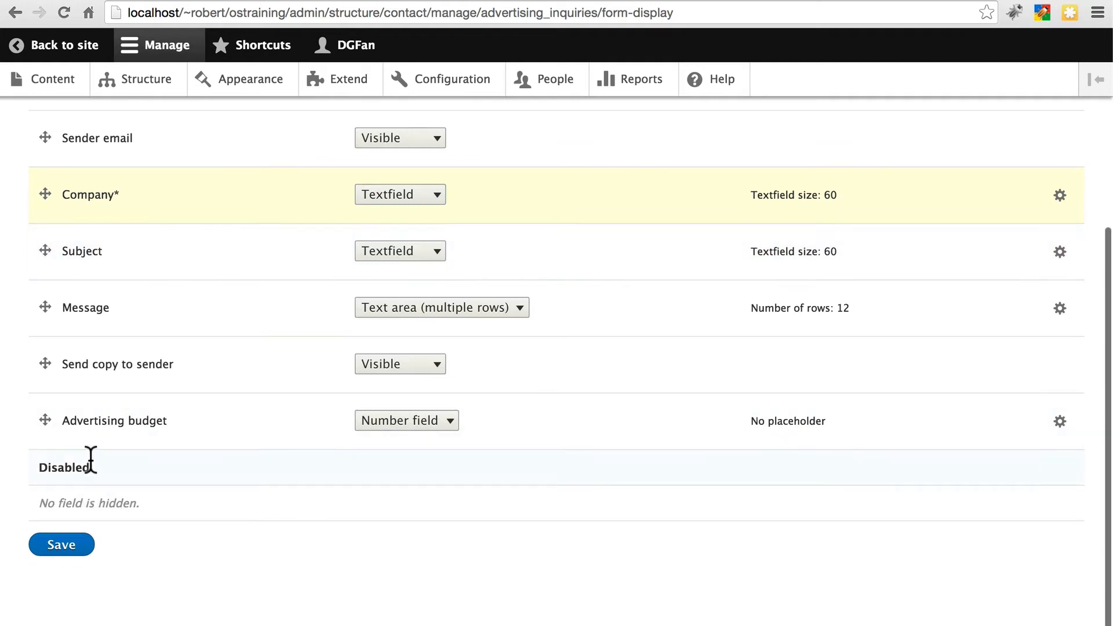
left_click_drag(44, 420, 44, 324)
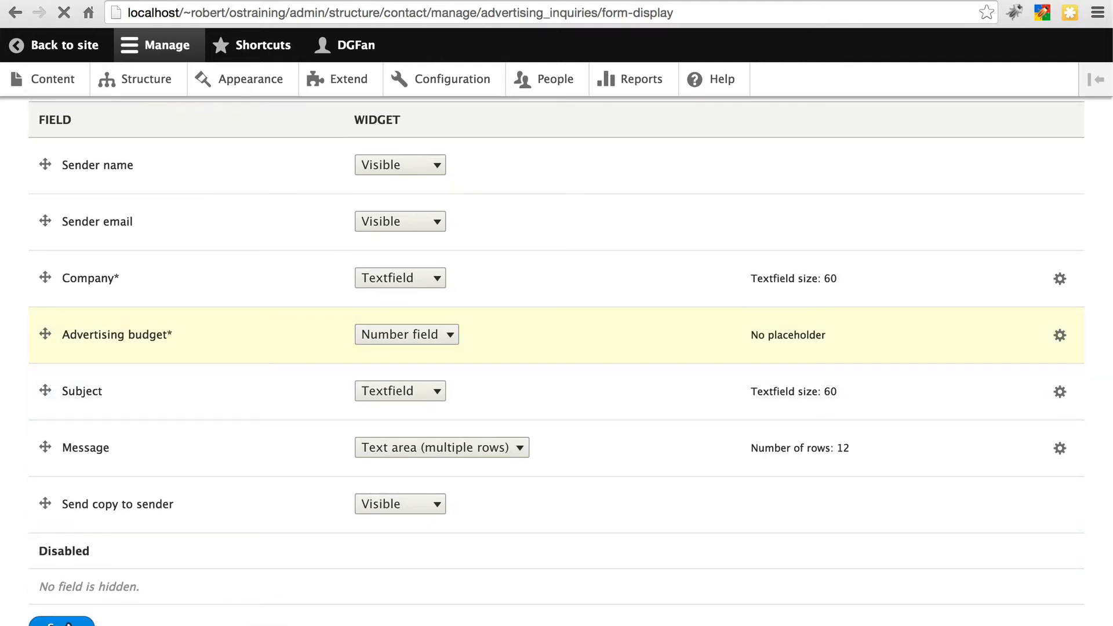
left_click(61, 619)
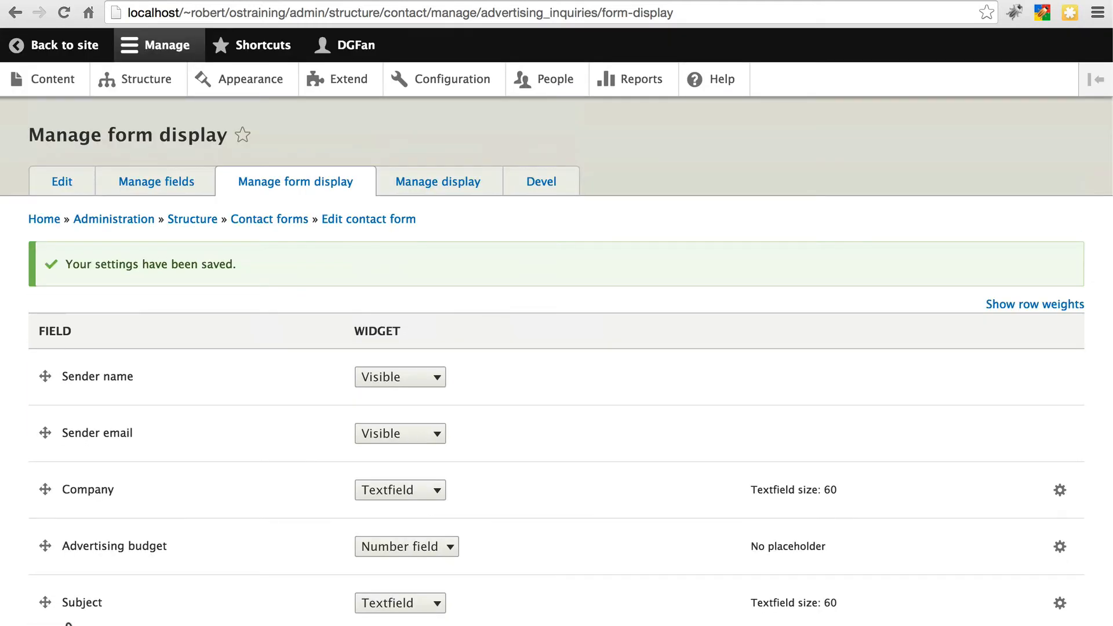
mouse_move(269, 219)
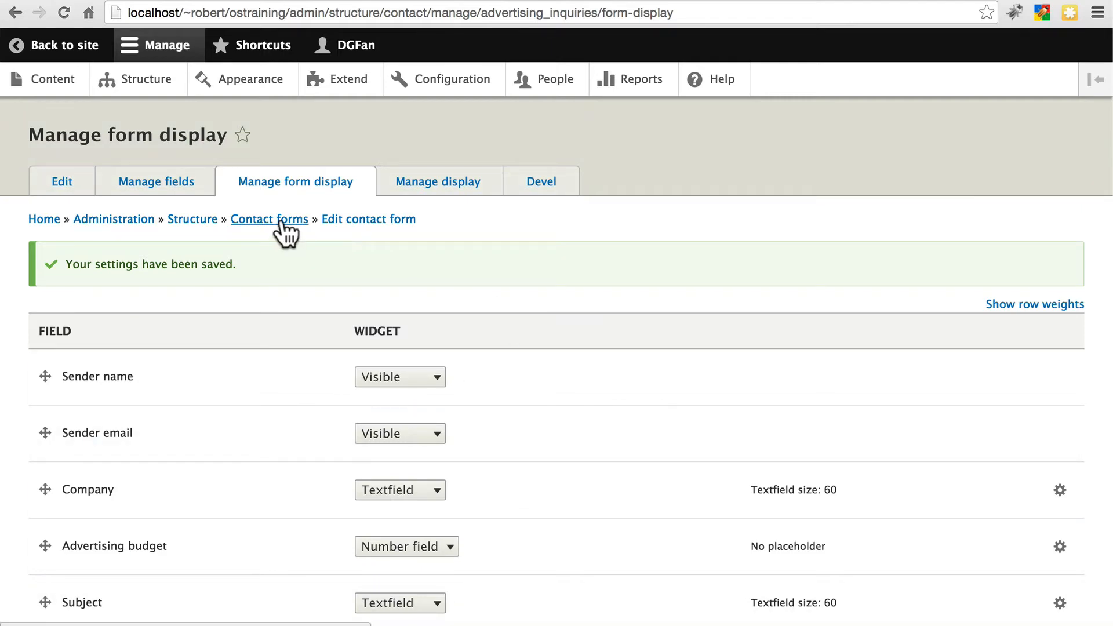
Return to the Contact forms list and open Advertising Inquiries from it
left_click(269, 219)
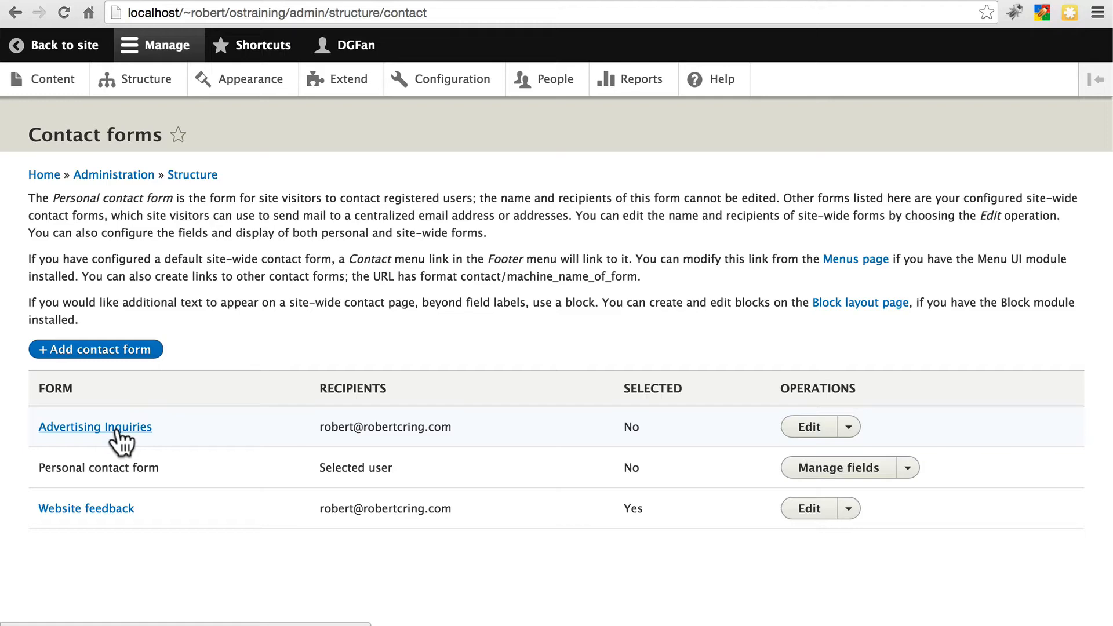
left_click(96, 426)
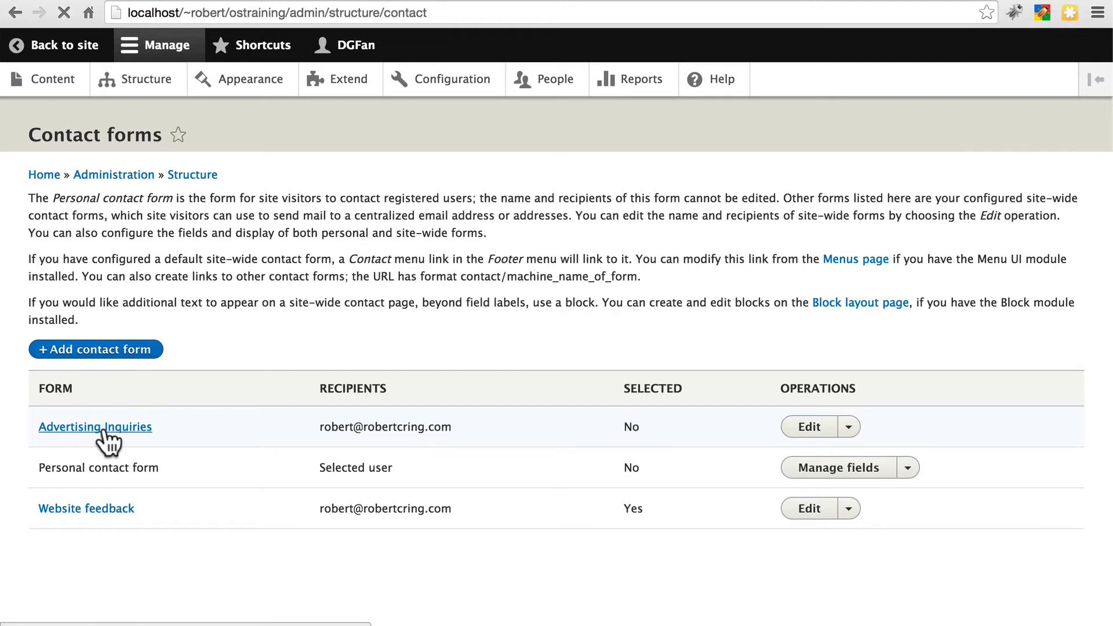
left_click(94, 427)
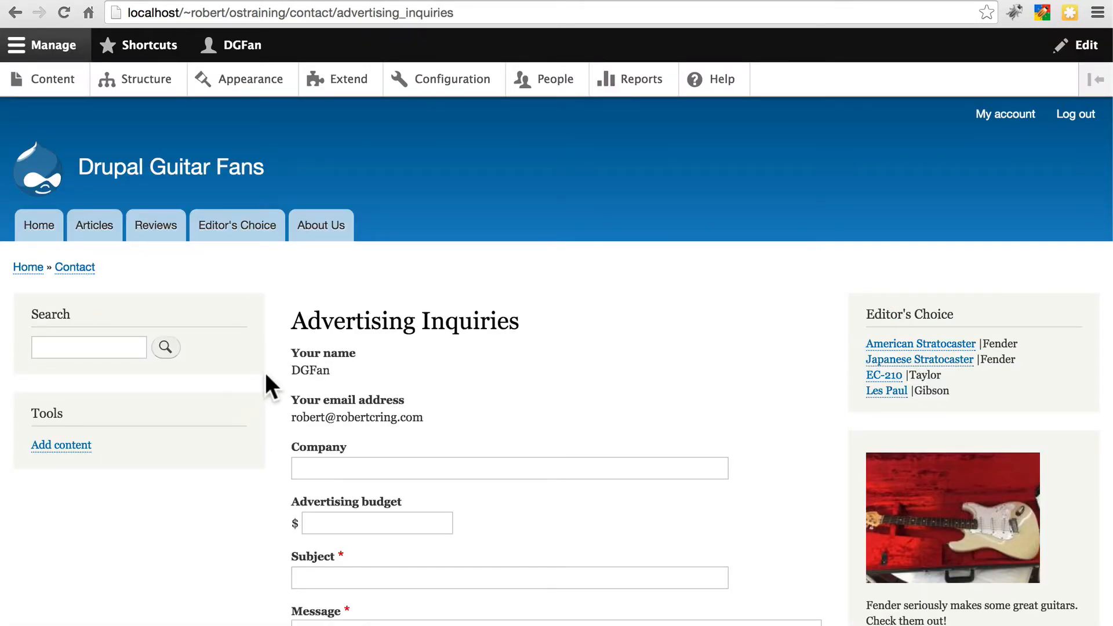
scroll("down", 3)
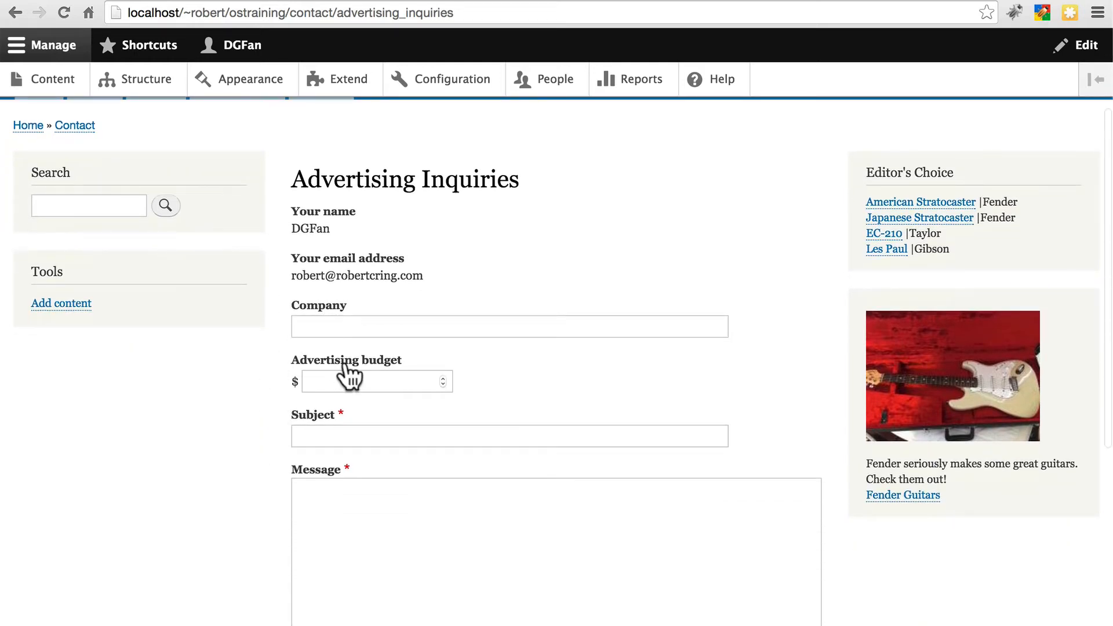
scroll("down", 3)
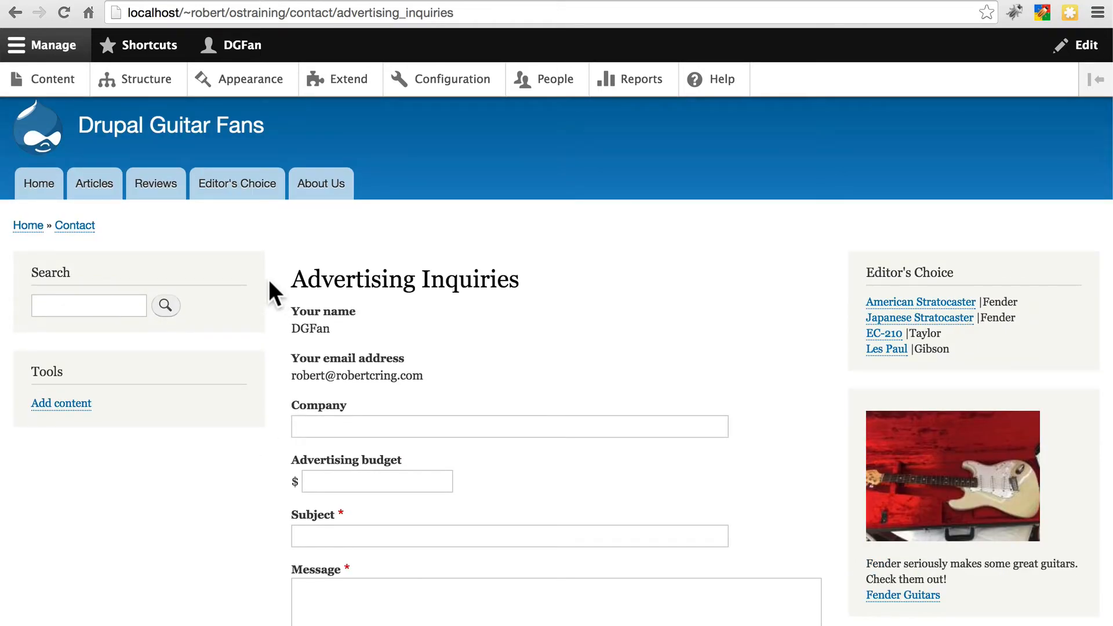
scroll("down", 3)
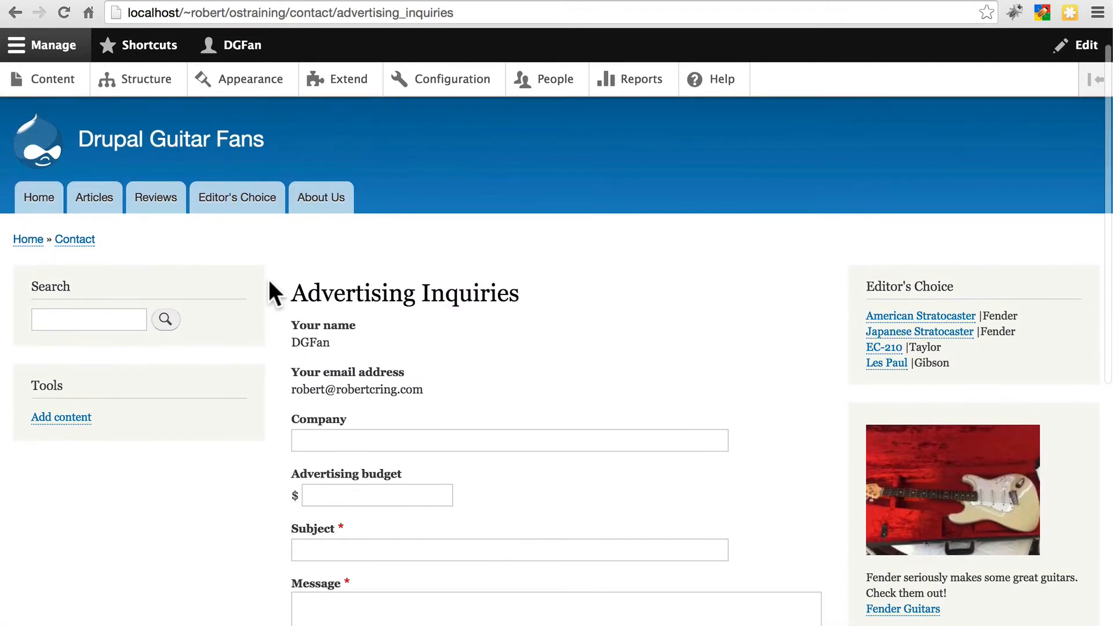
scroll("down", 3)
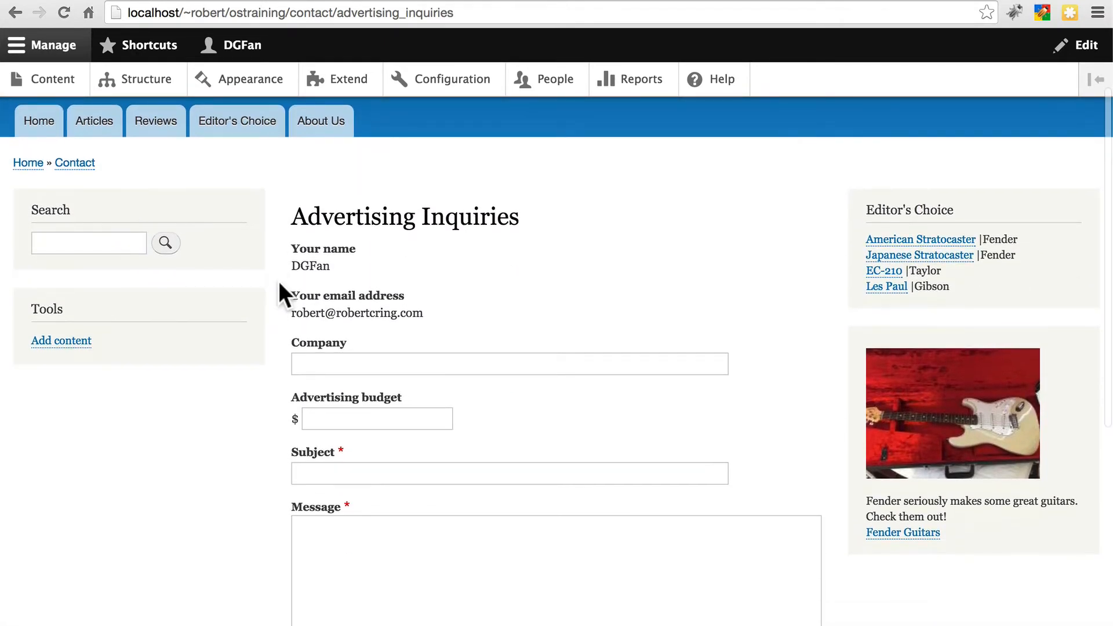
scroll("down", 3)
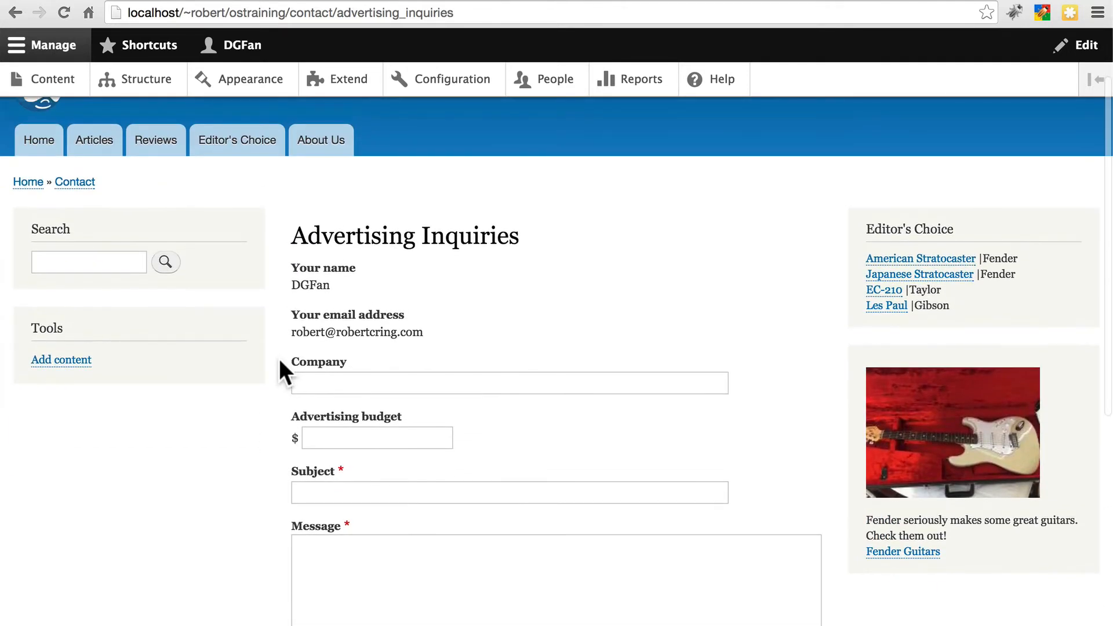
mouse_move(291, 13)
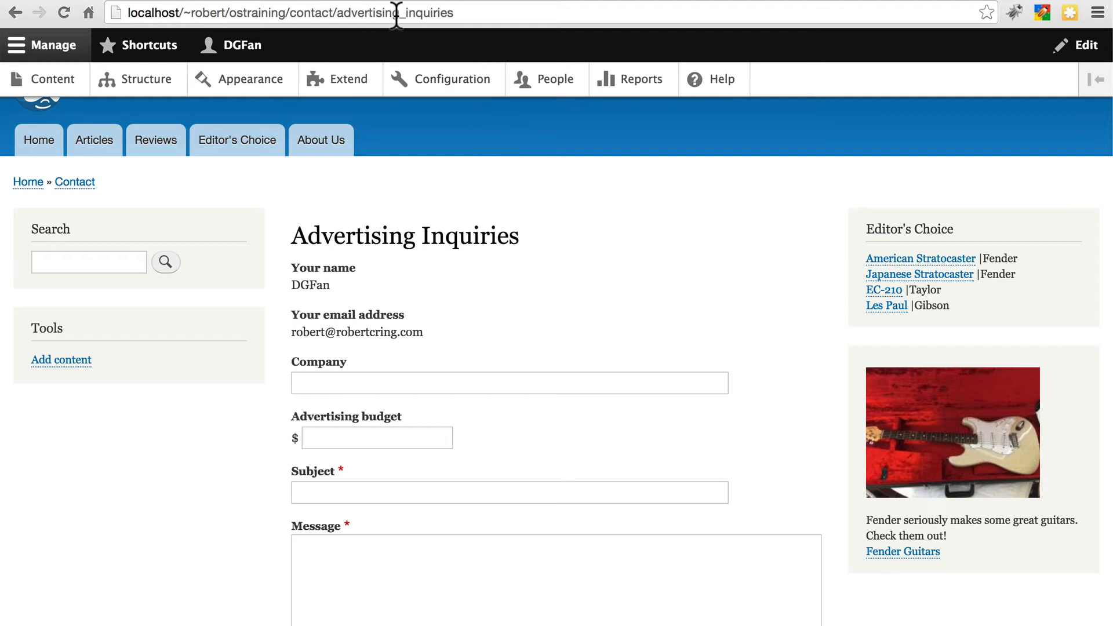
mouse_move(503, 290)
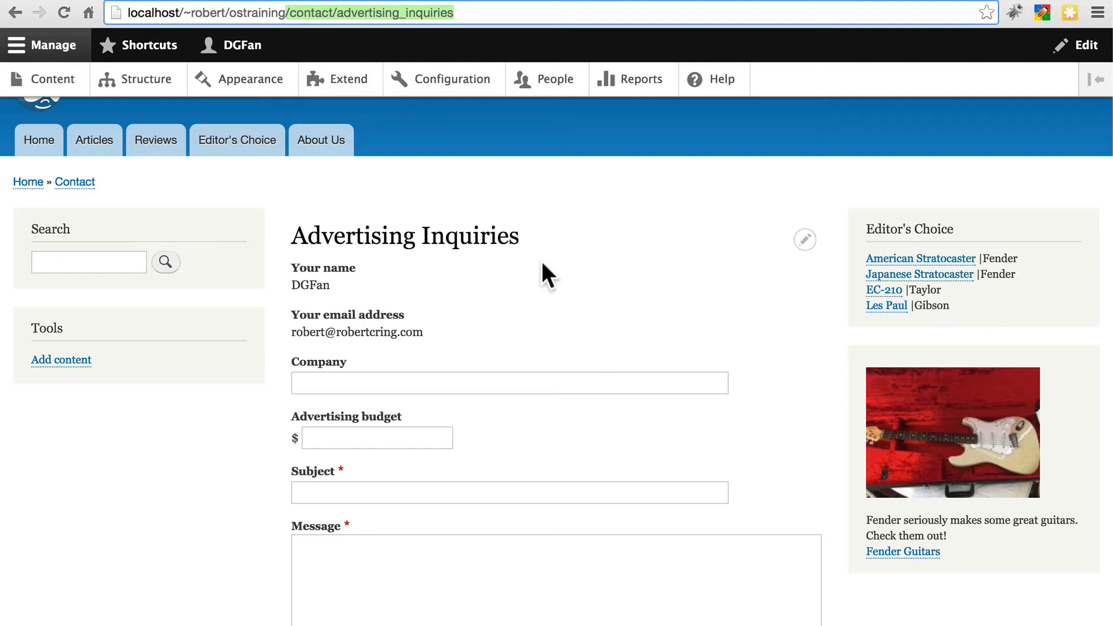
scroll("down", 3)
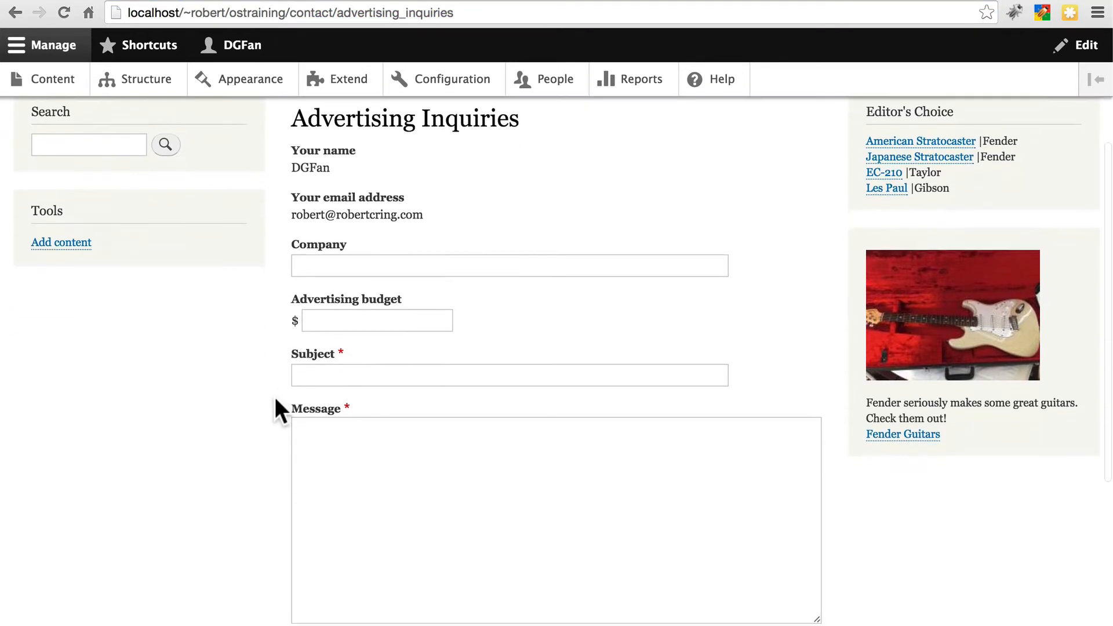
scroll("down", 3)
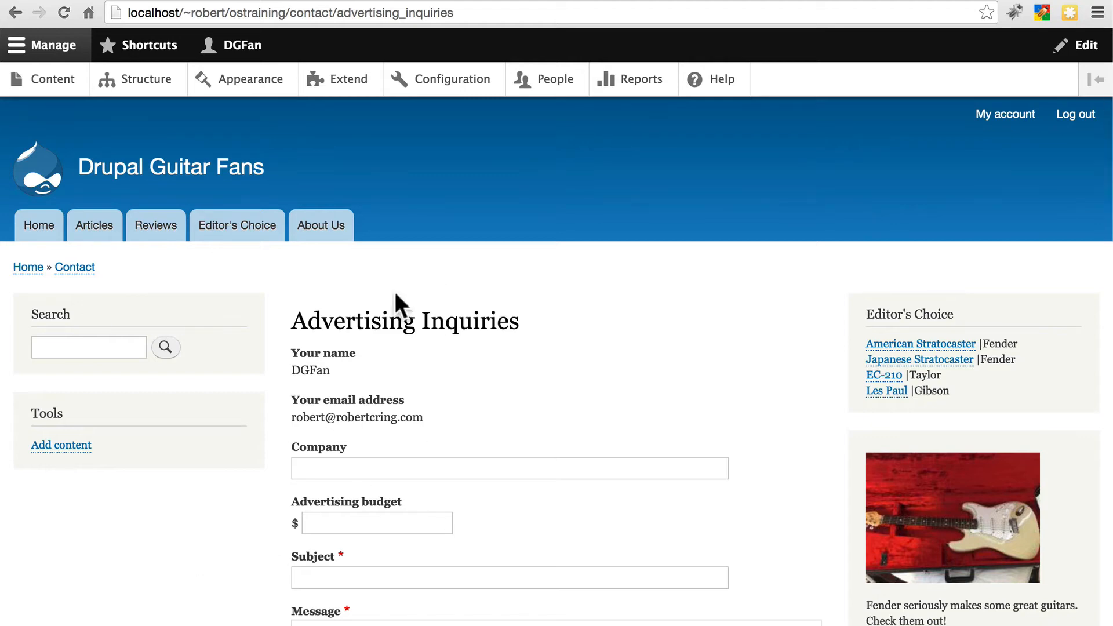
mouse_move(393, 421)
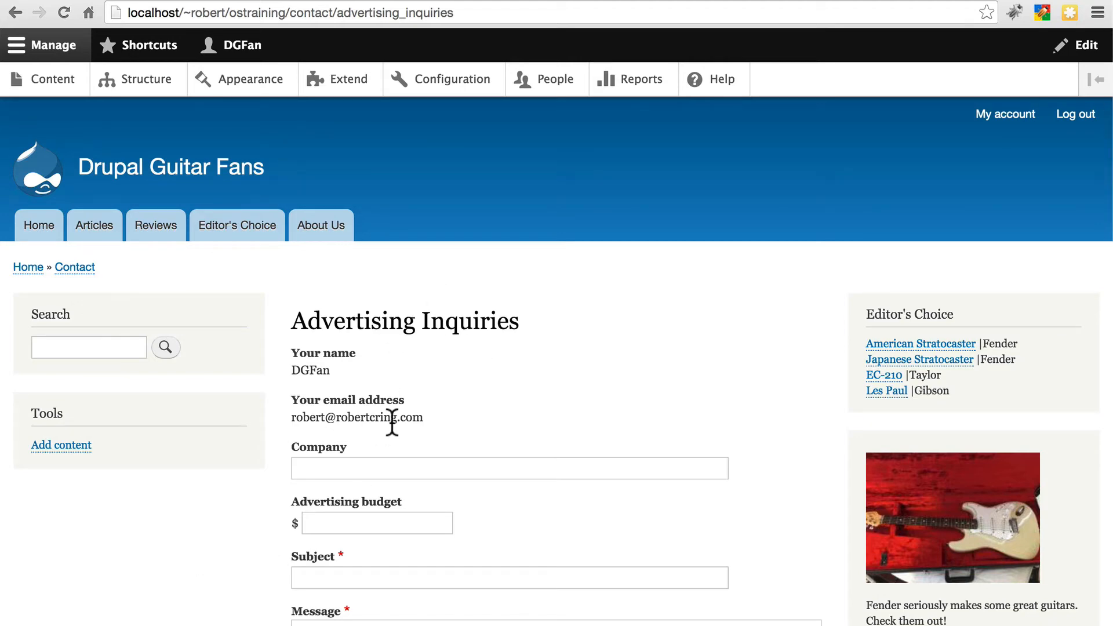
scroll("down", 3)
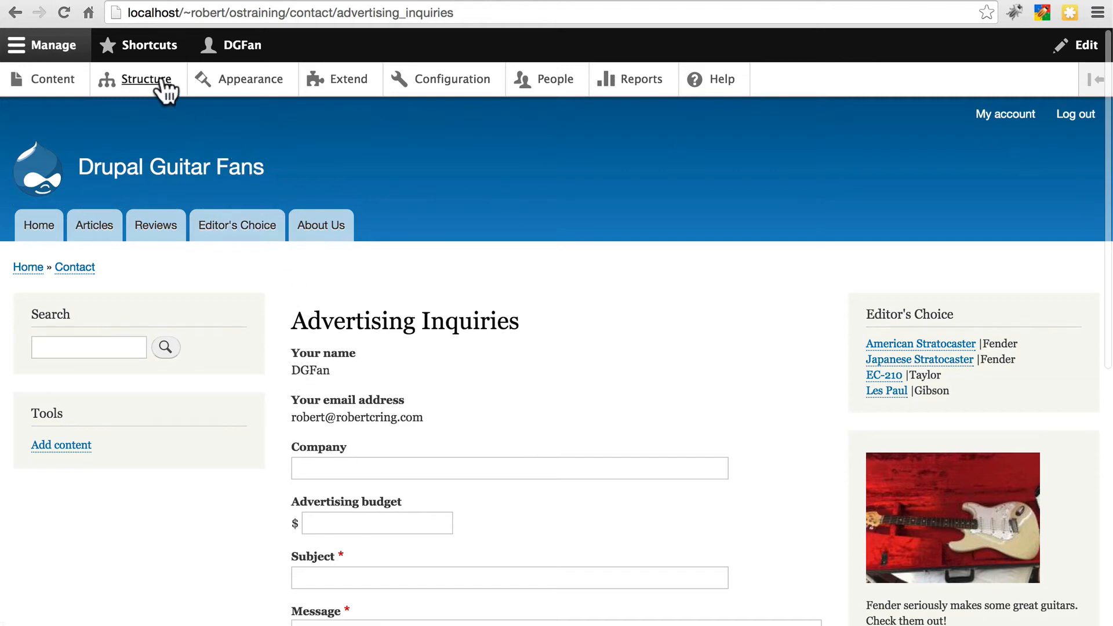
Go from Structure to Menus and edit the Footer menu with its Contact link
left_click(147, 79)
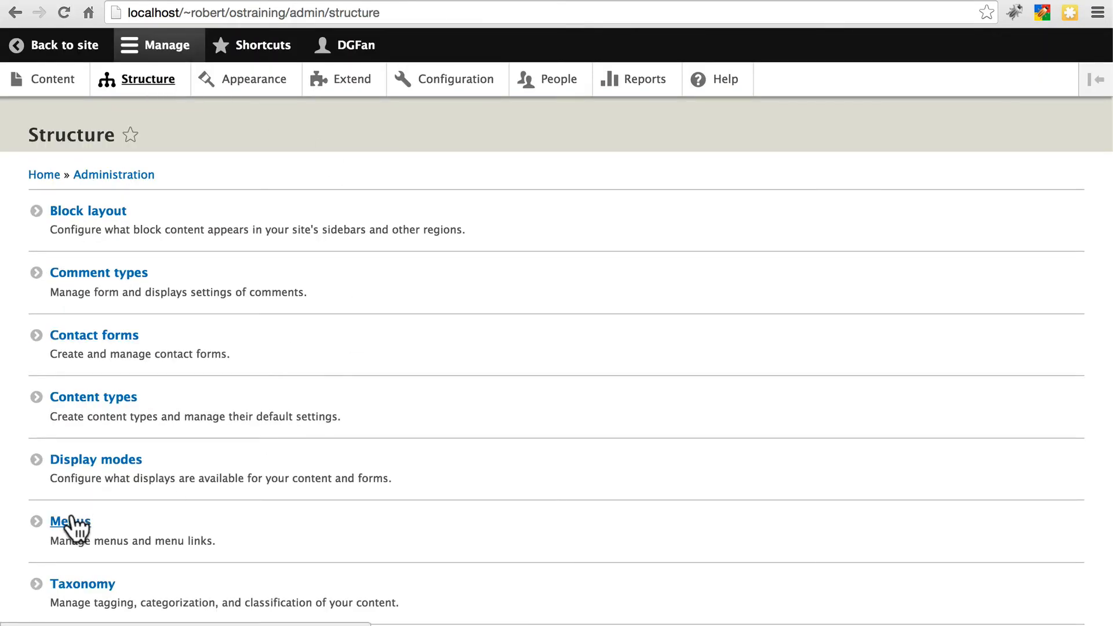
left_click(71, 520)
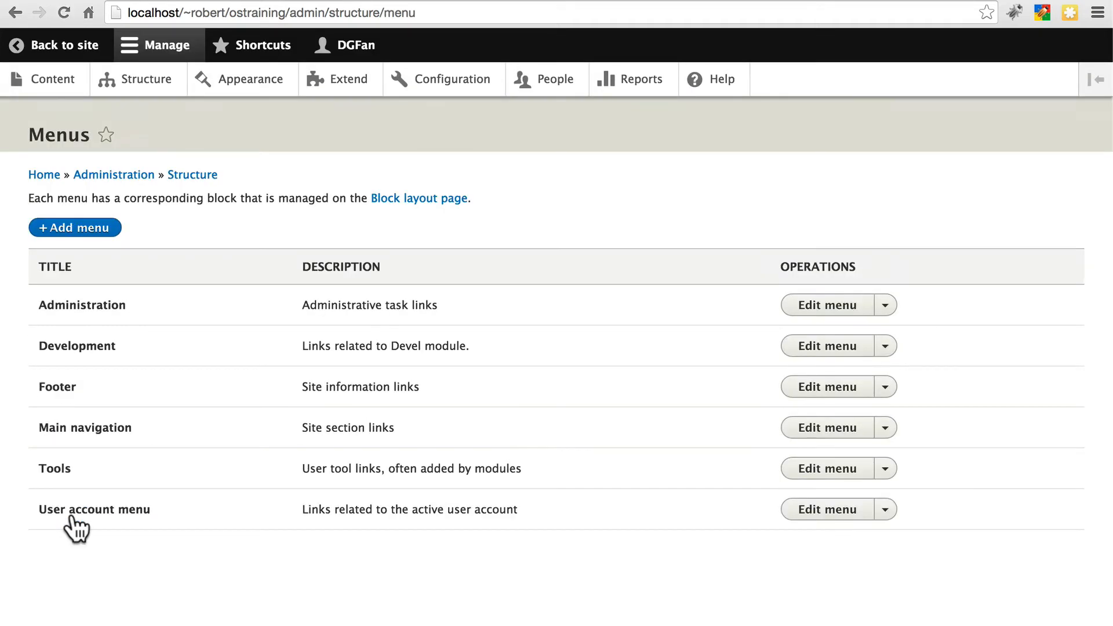
mouse_move(73, 589)
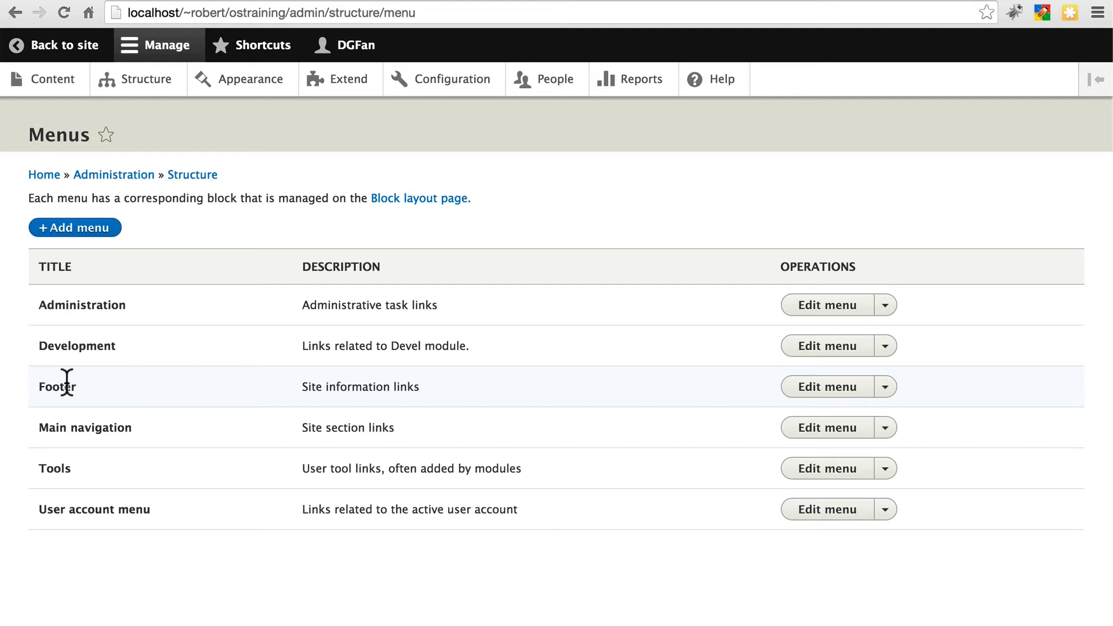
mouse_move(799, 397)
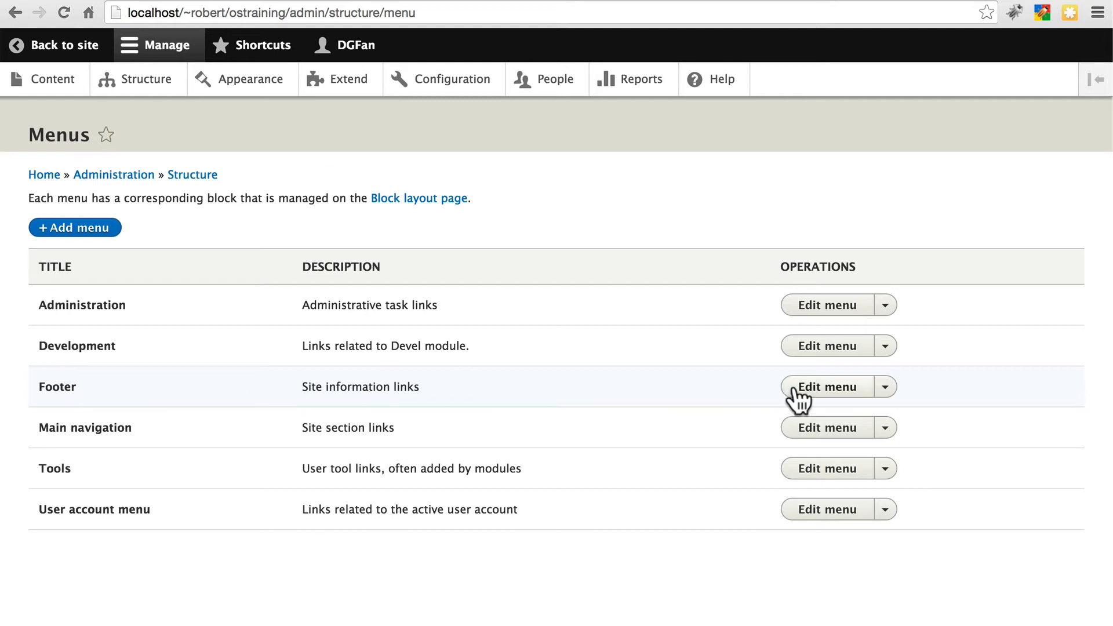
left_click(824, 386)
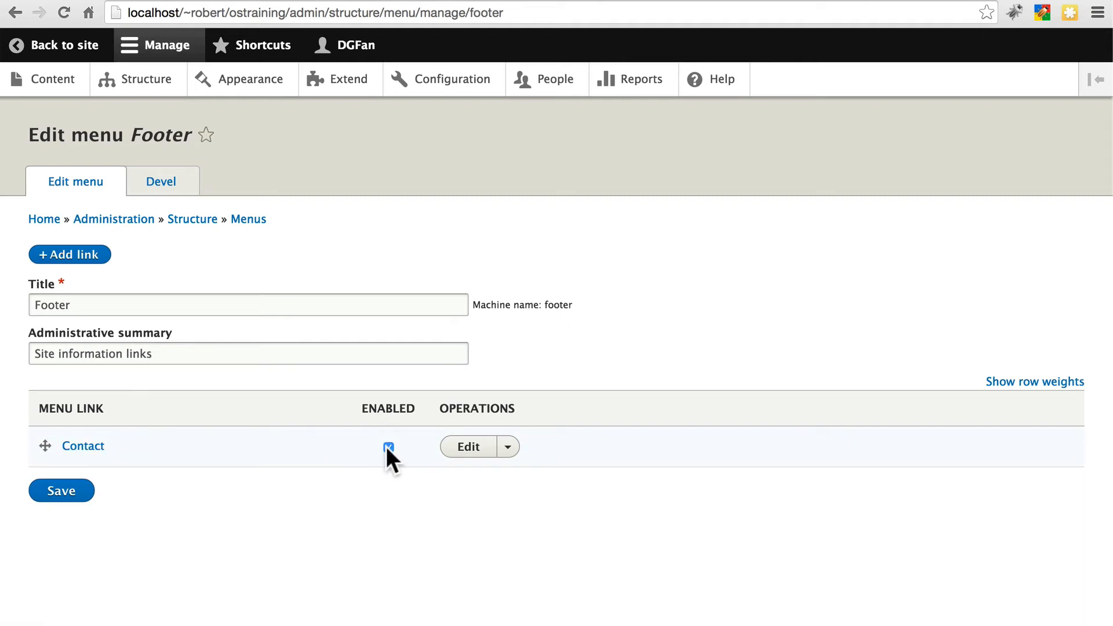
left_click(387, 448)
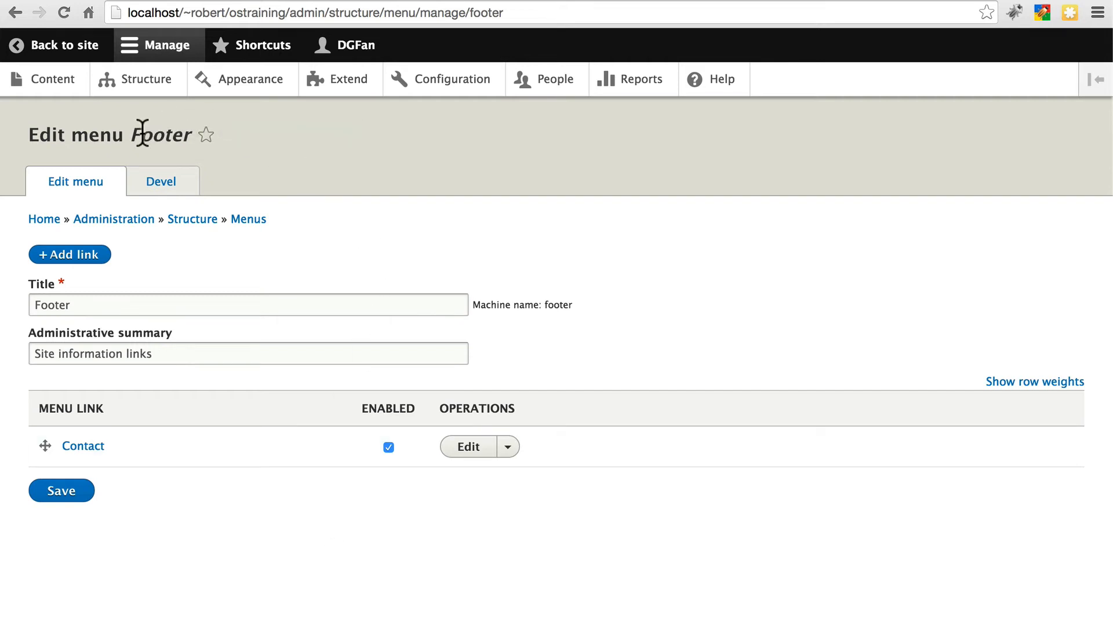
mouse_move(560, 402)
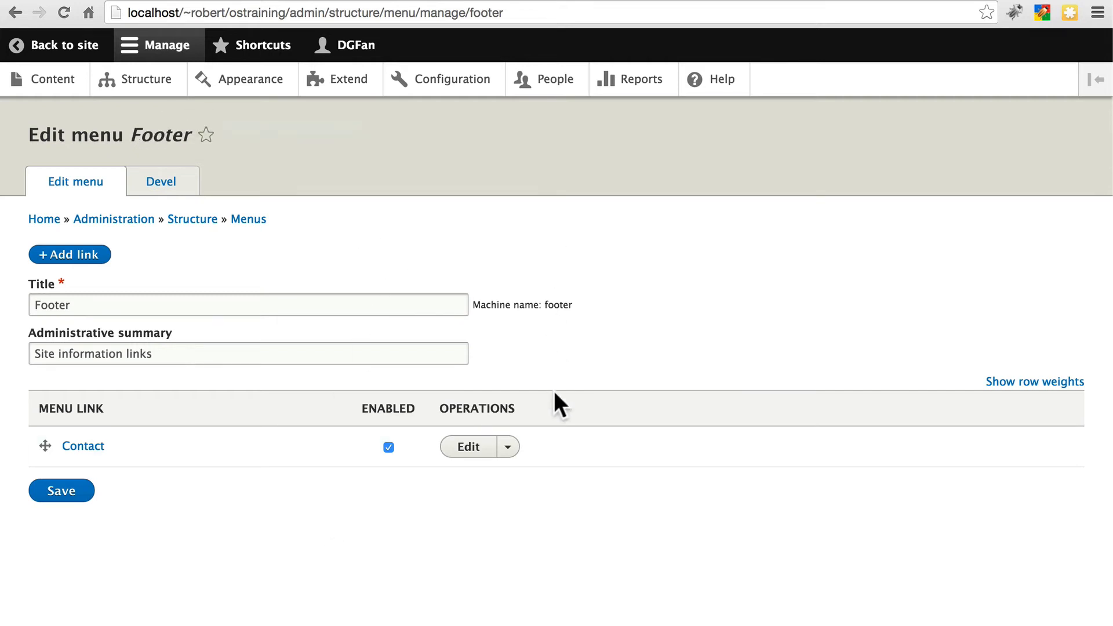
mouse_move(298, 508)
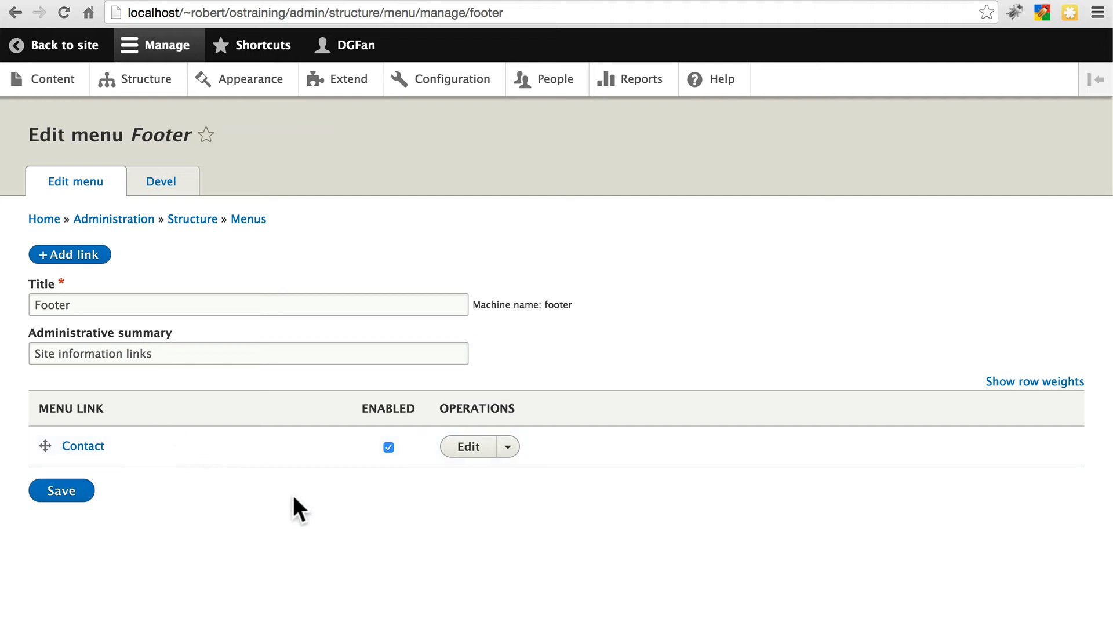
mouse_move(147, 260)
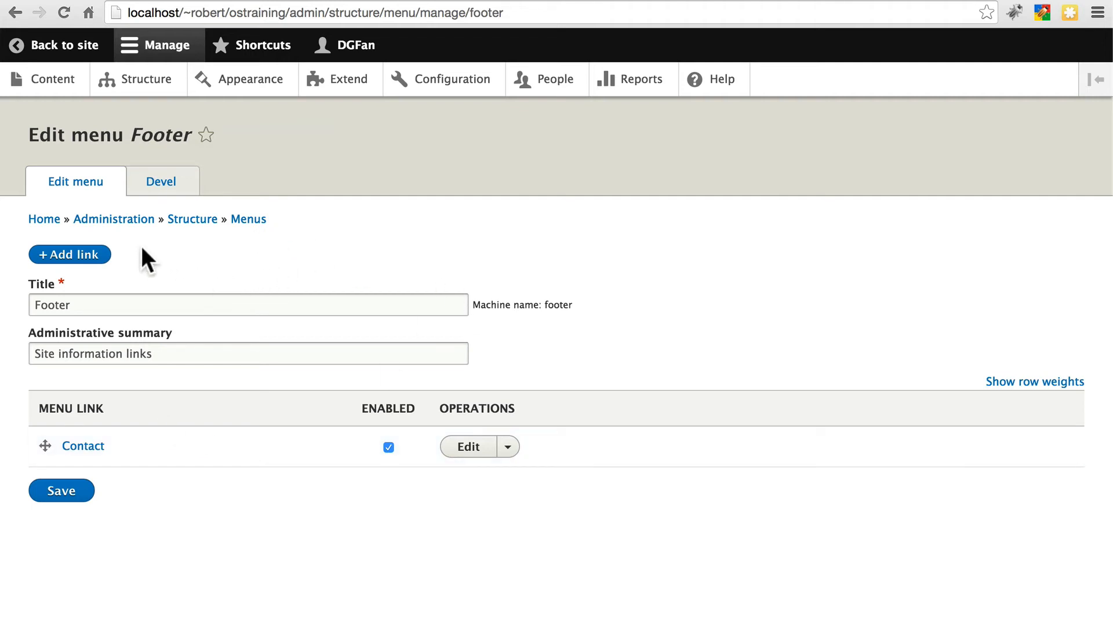
Add a Footer link titled 'Advertising Inquiries' pointing to /contact/advertising_inquiries
left_click(68, 254)
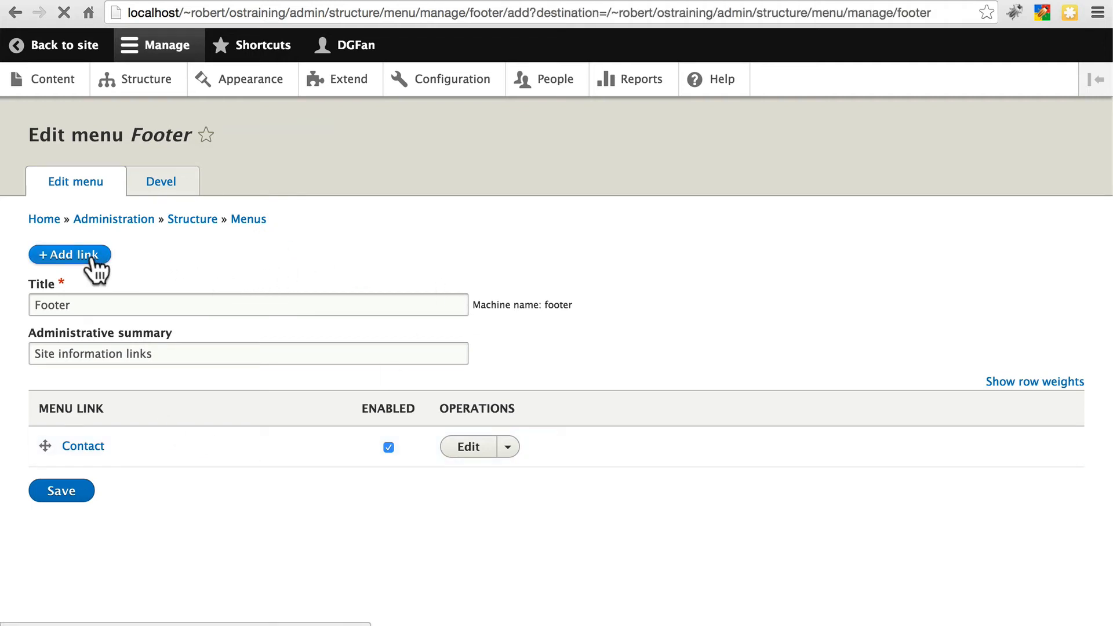
left_click(68, 255)
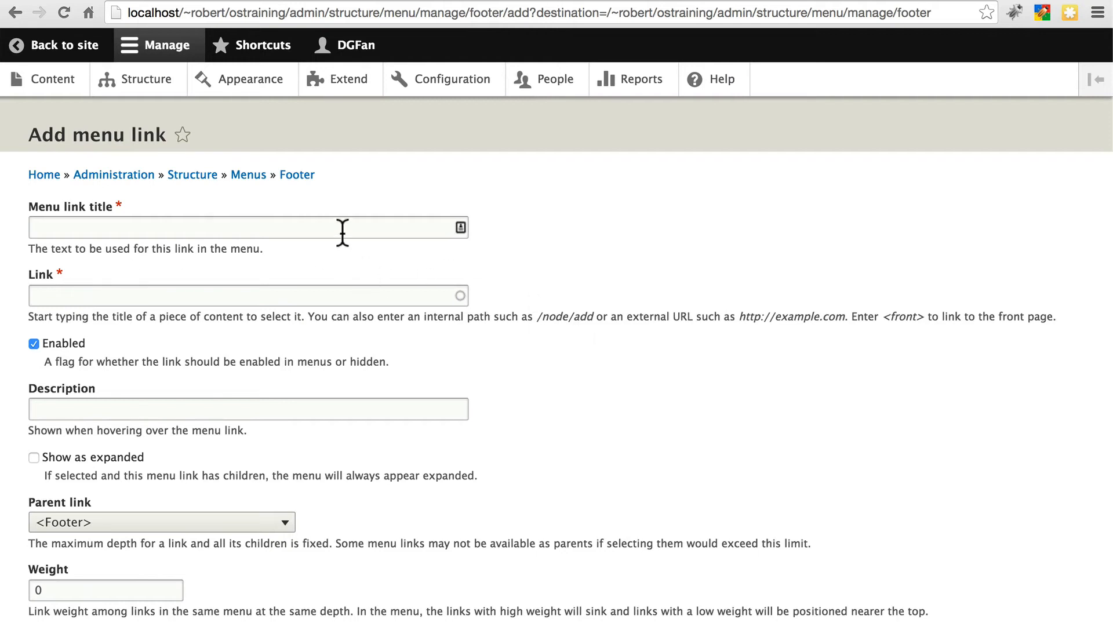
type("Advertising")
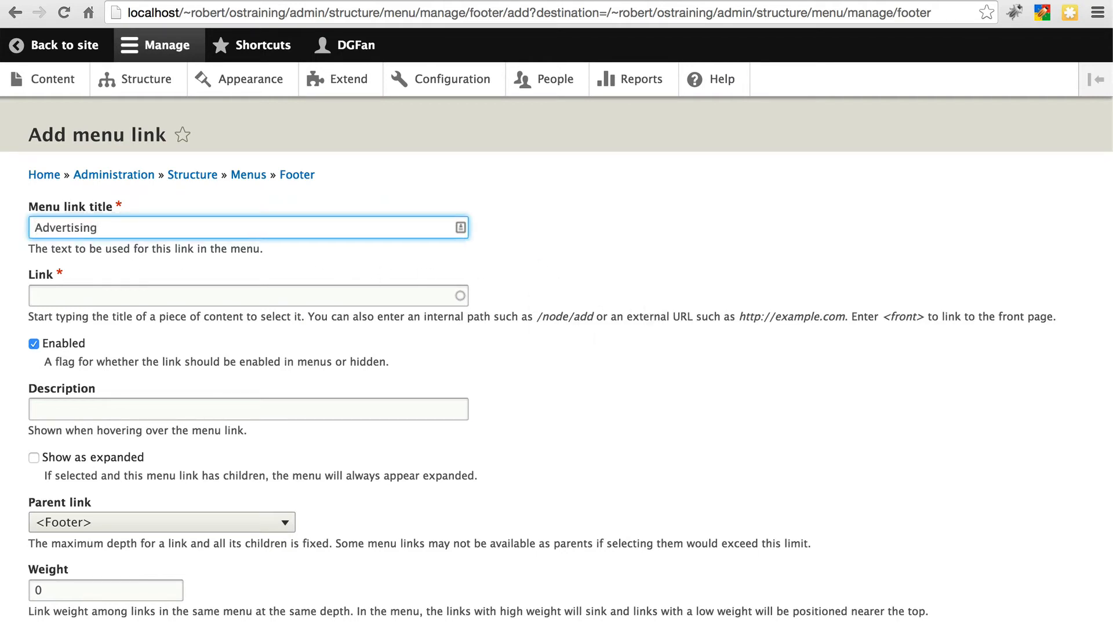
type("Inqui")
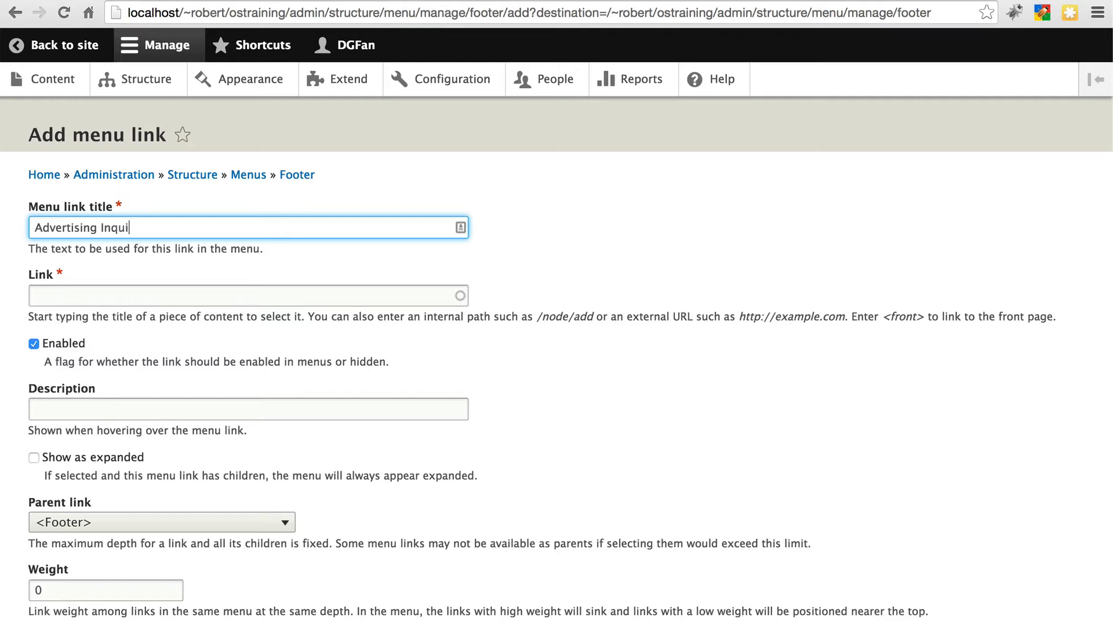
type("ries")
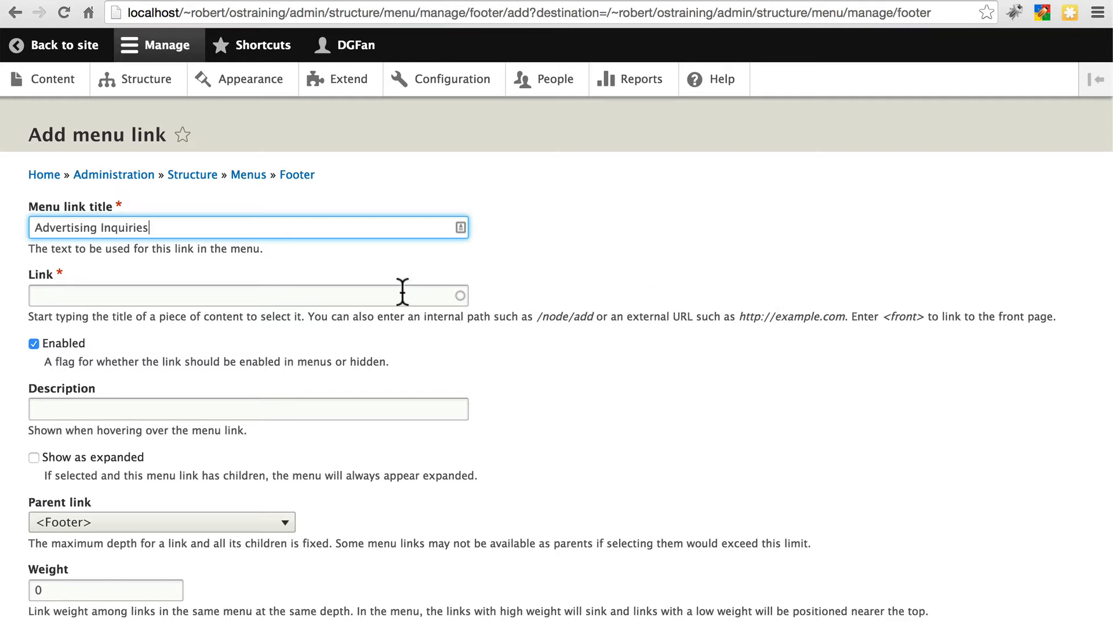
type("/contact/advertising_inquiries")
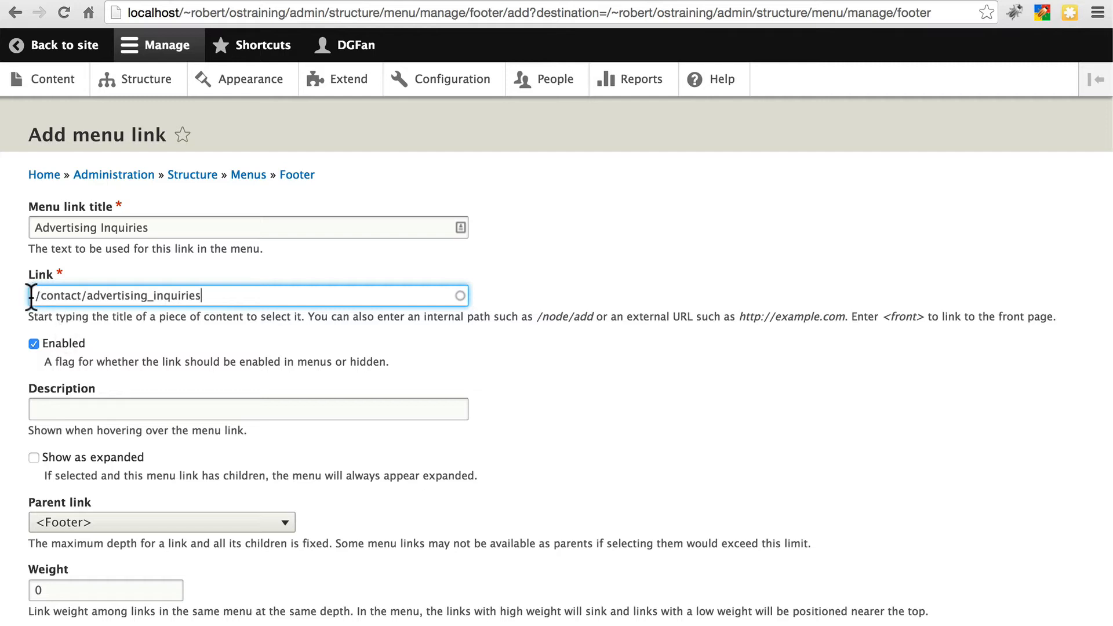
mouse_move(62, 299)
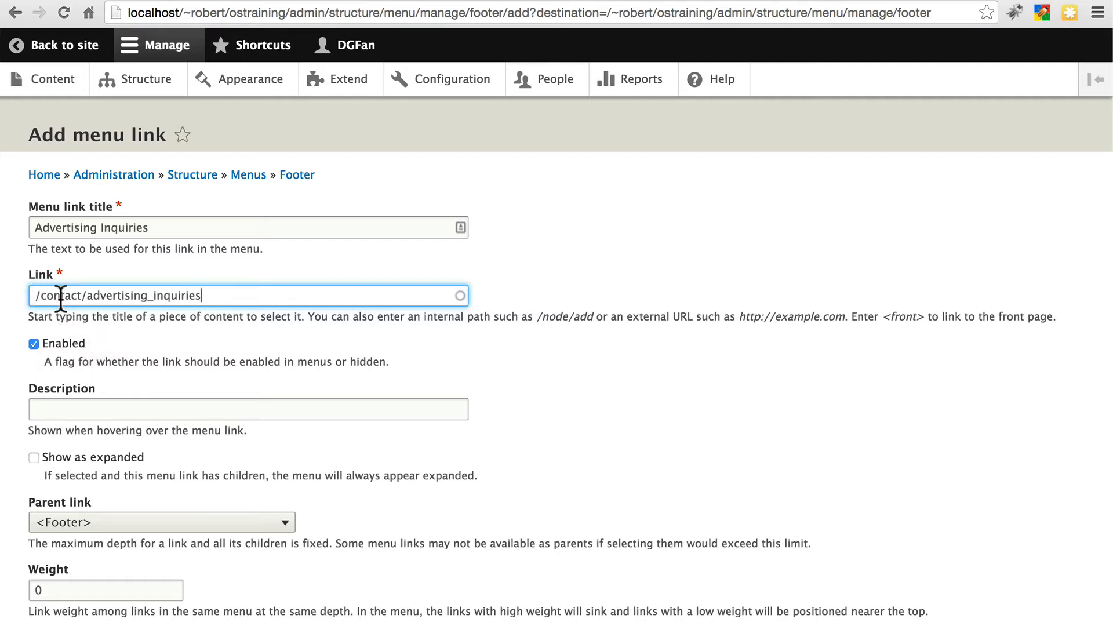
mouse_move(244, 347)
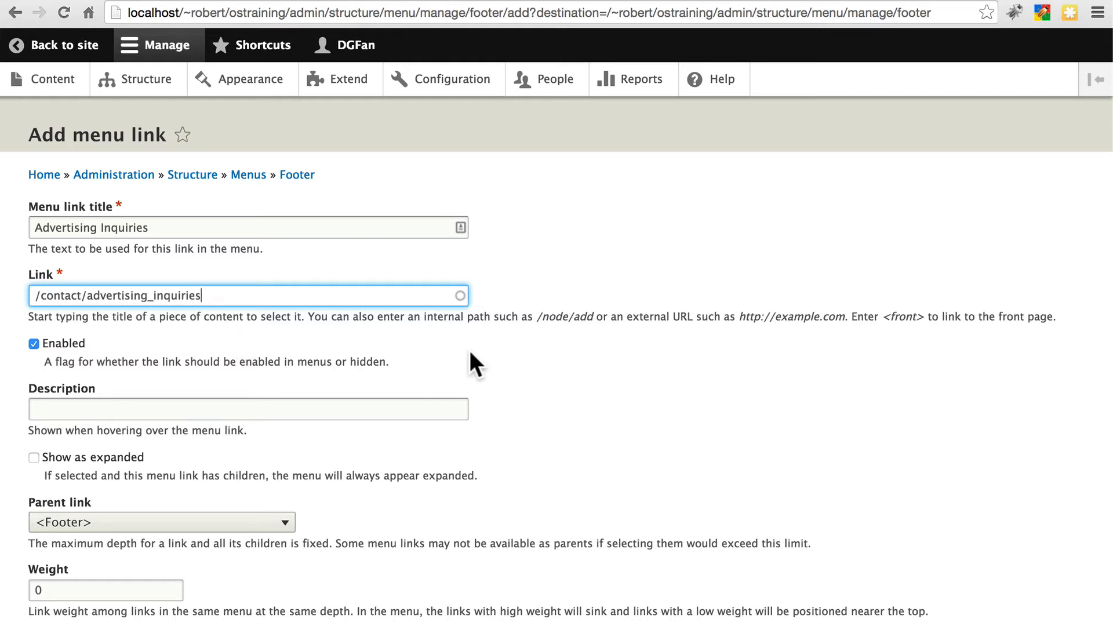
Give the new link weight 5, save it and save the Footer menu
scroll("down", 3)
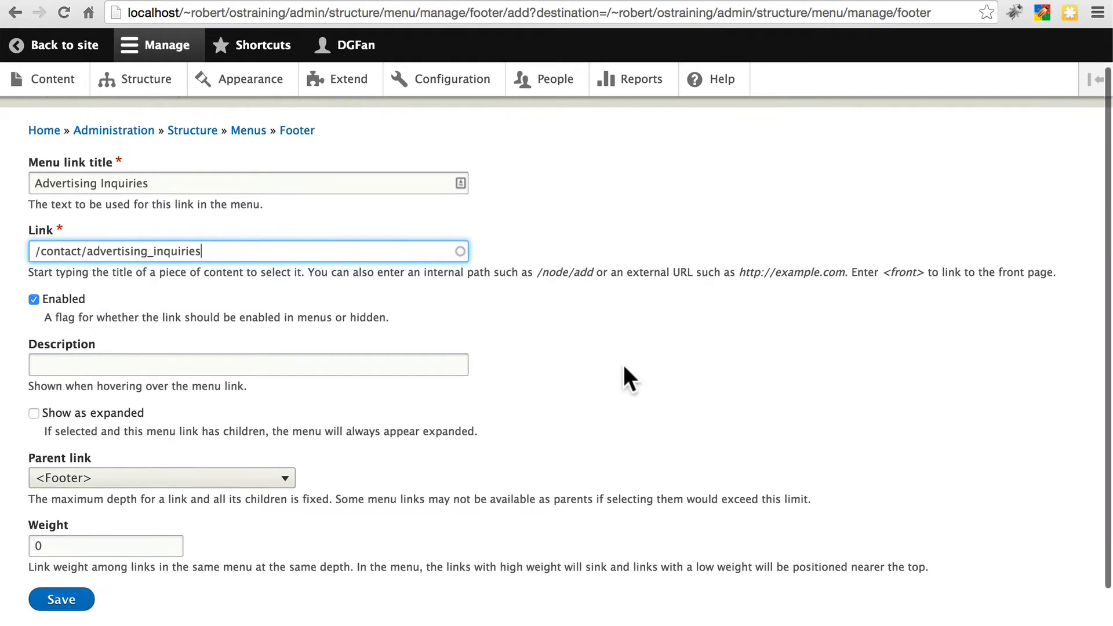
scroll("down", 3)
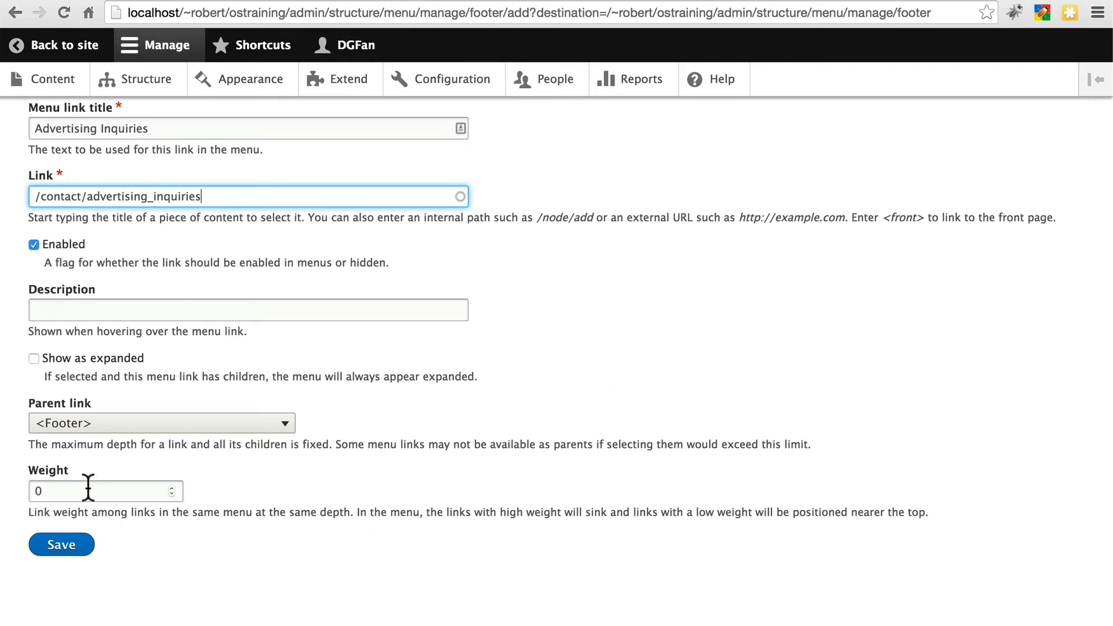
type("5")
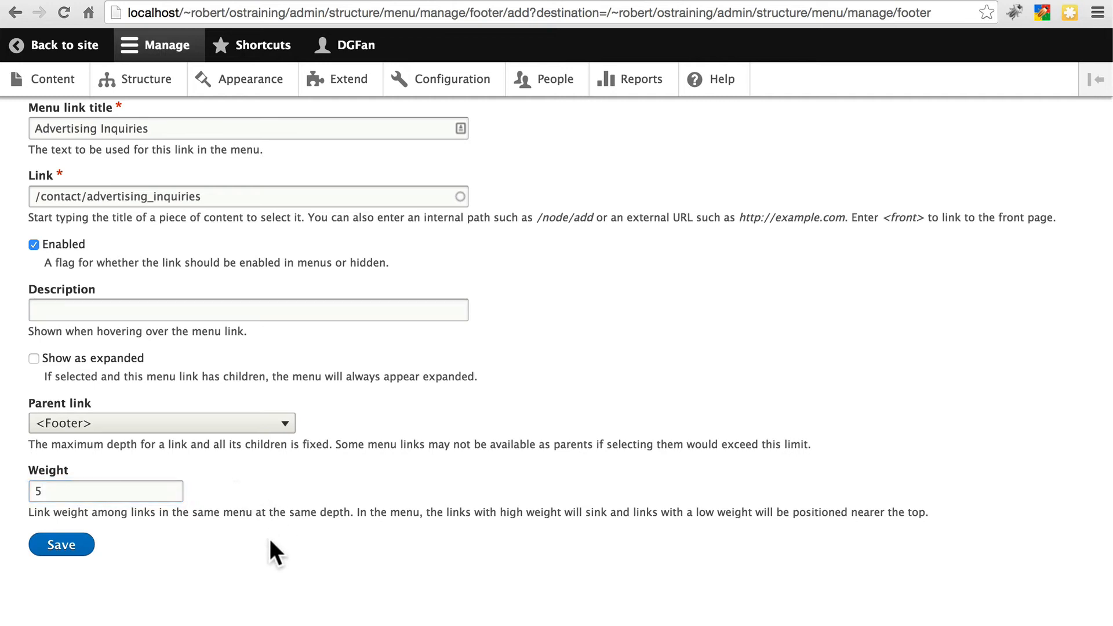
mouse_move(61, 545)
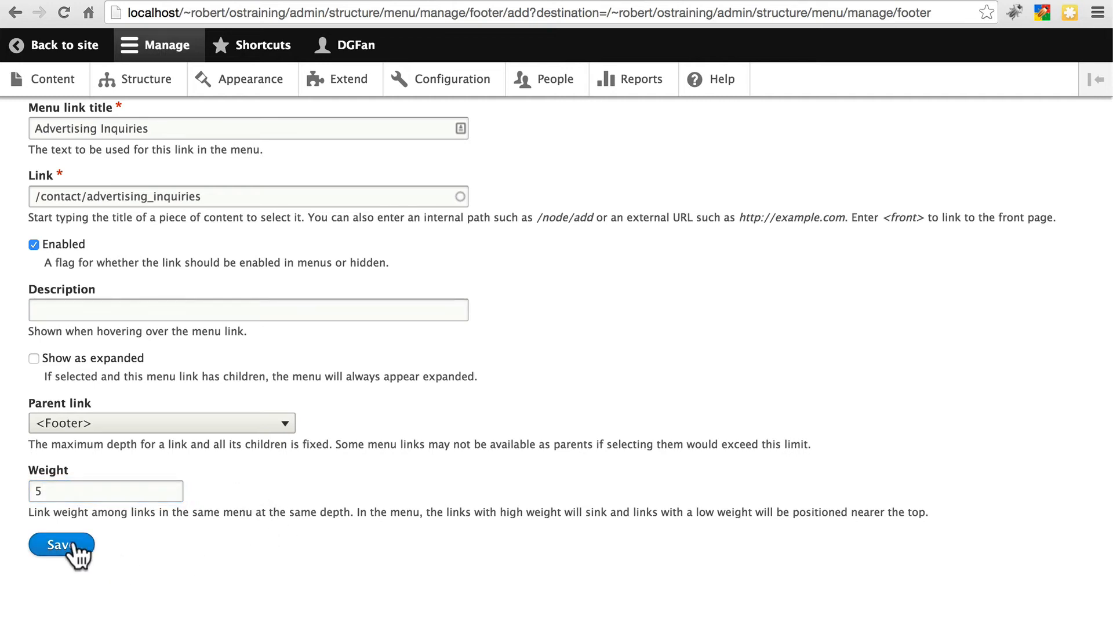
left_click(61, 545)
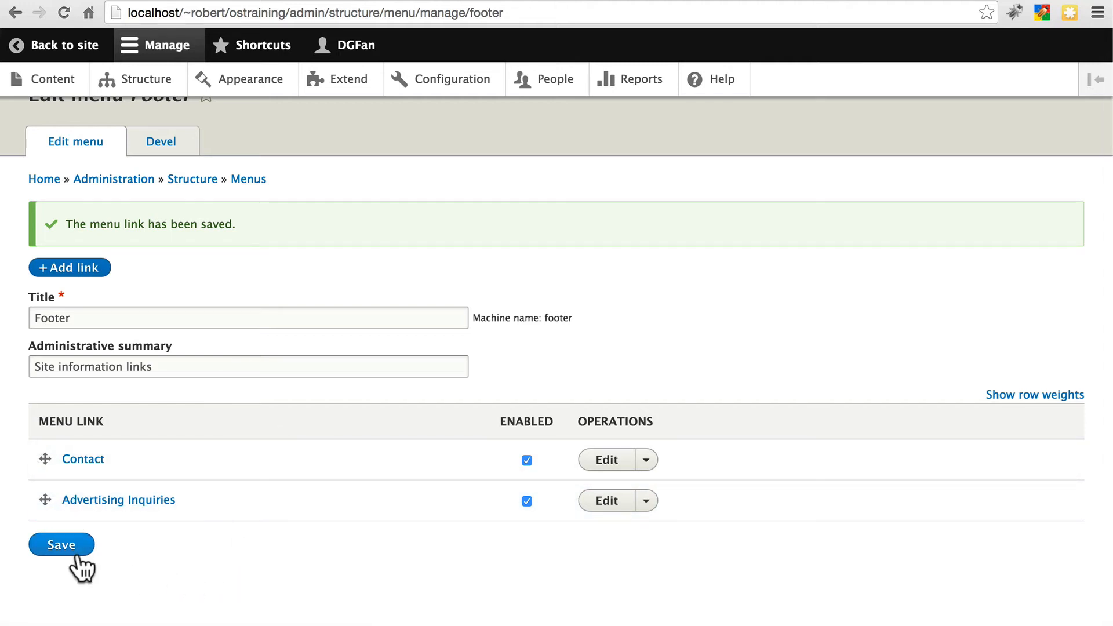
left_click(62, 545)
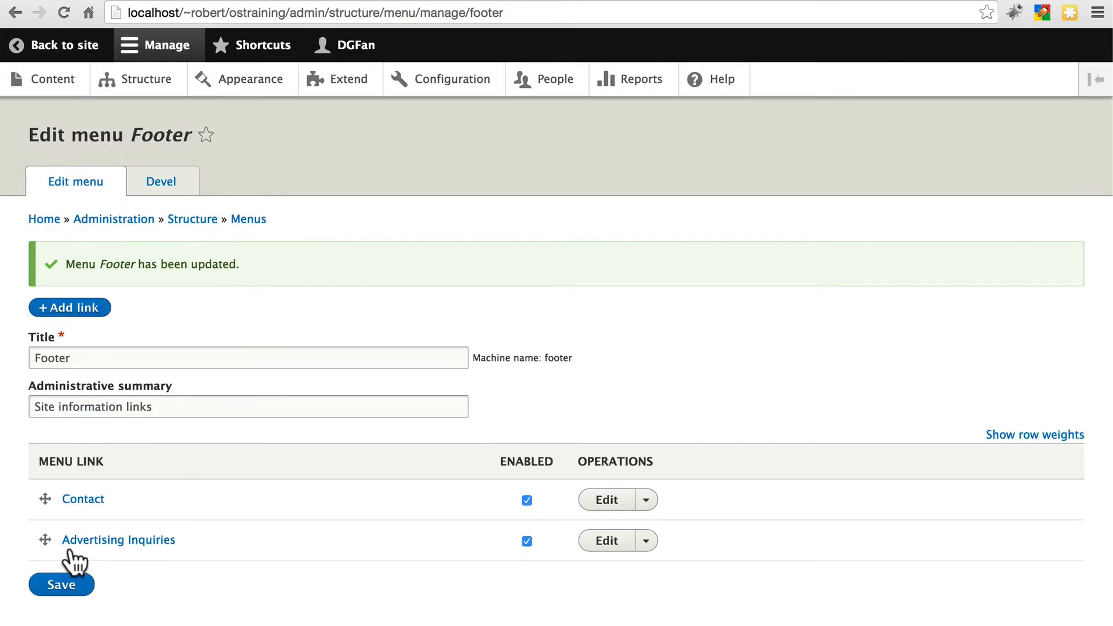
mouse_move(571, 247)
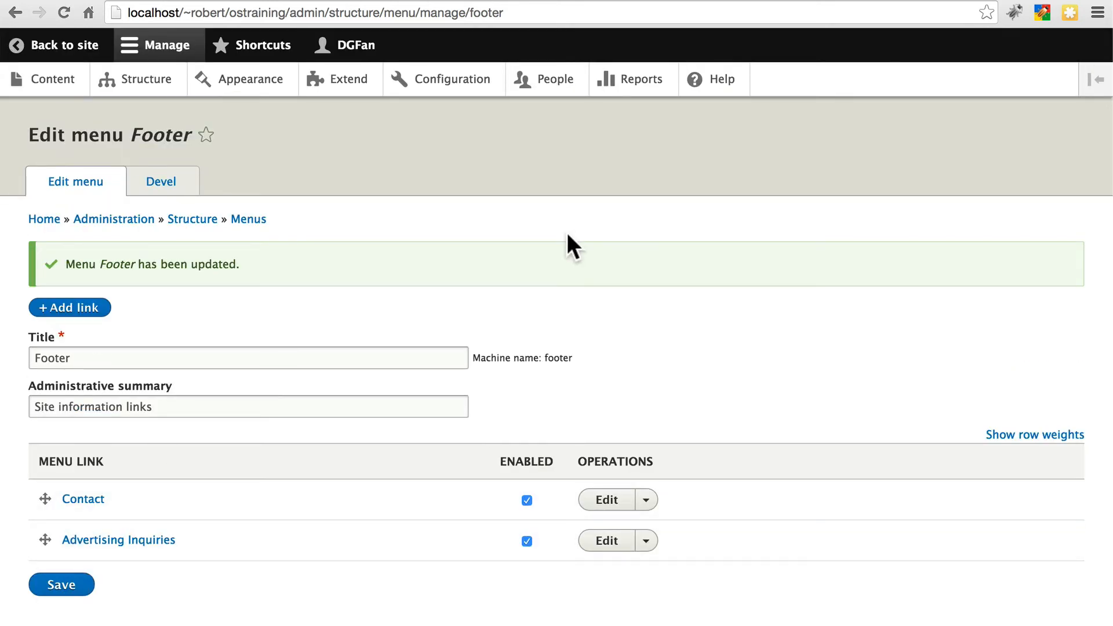
left_click(119, 539)
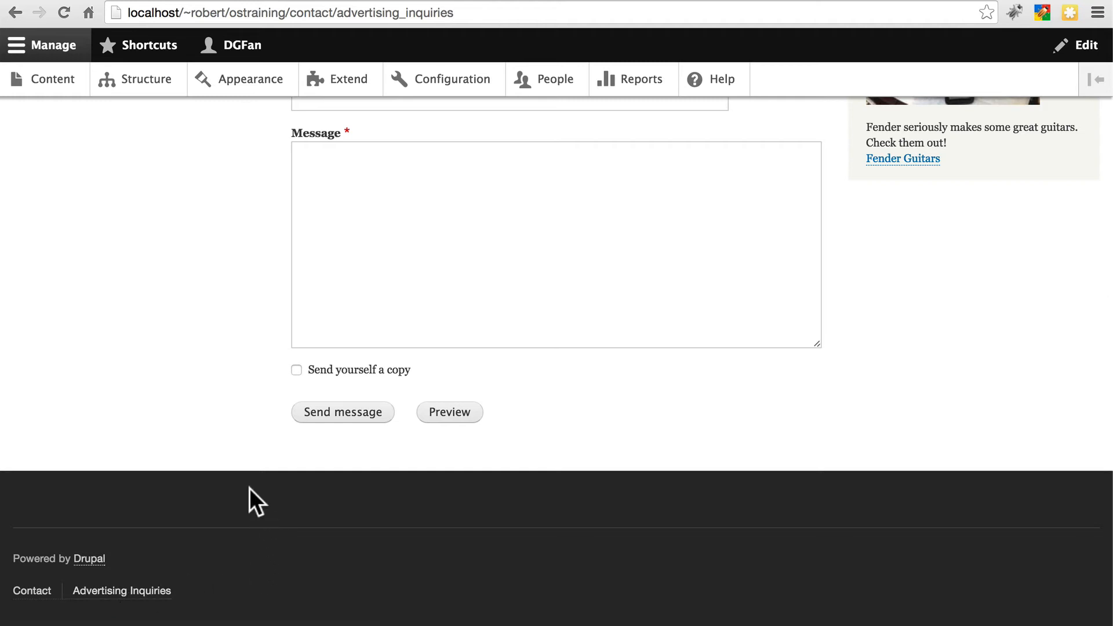
mouse_move(75, 274)
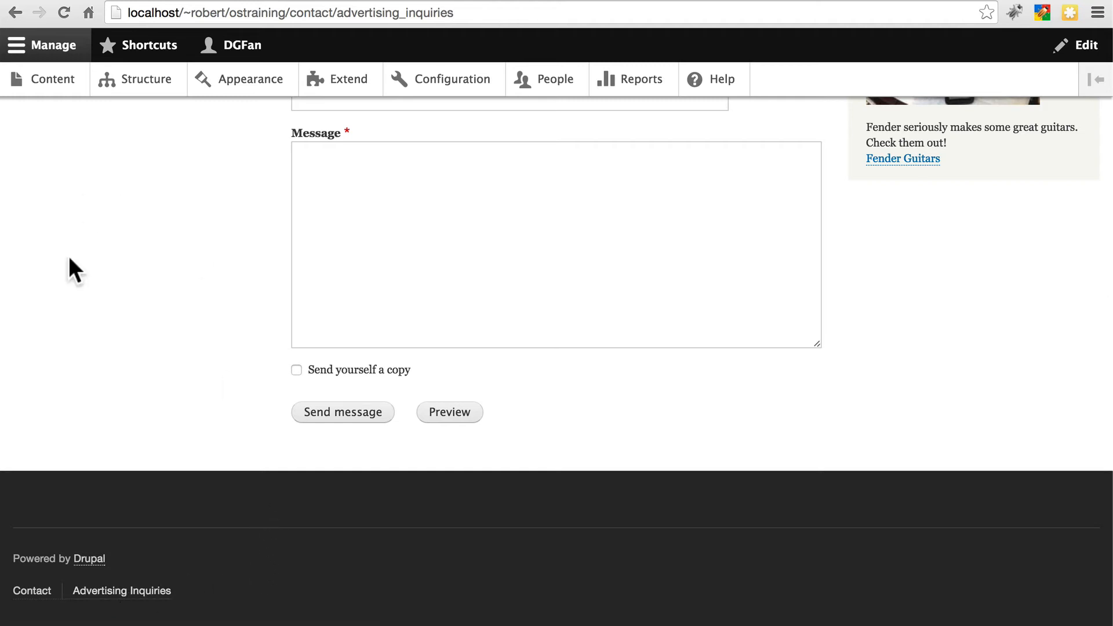
mouse_move(127, 308)
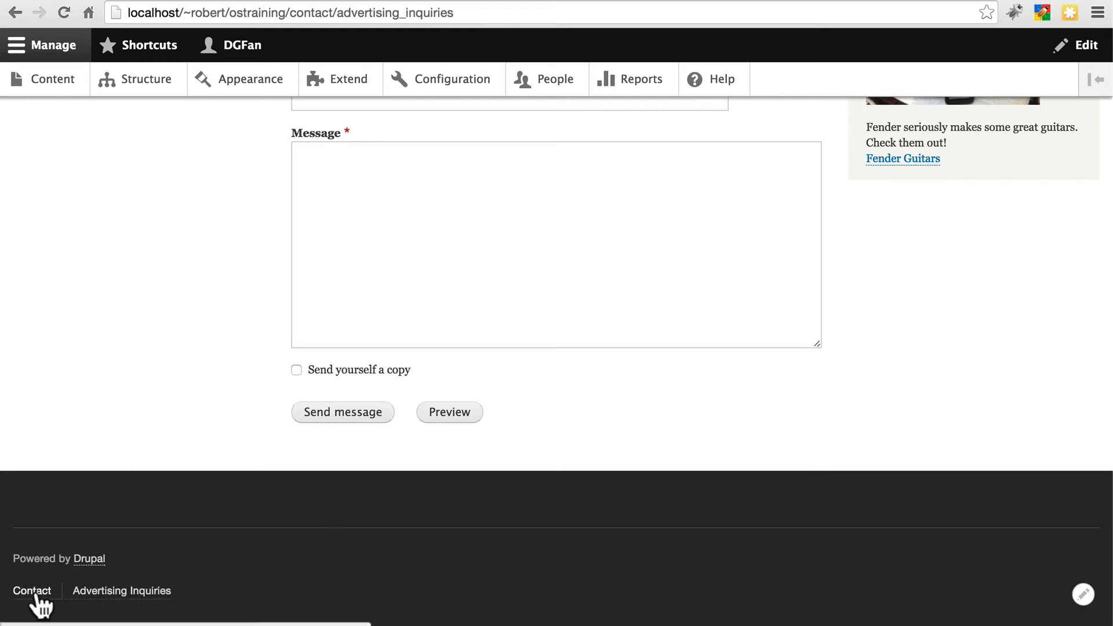
mouse_move(194, 485)
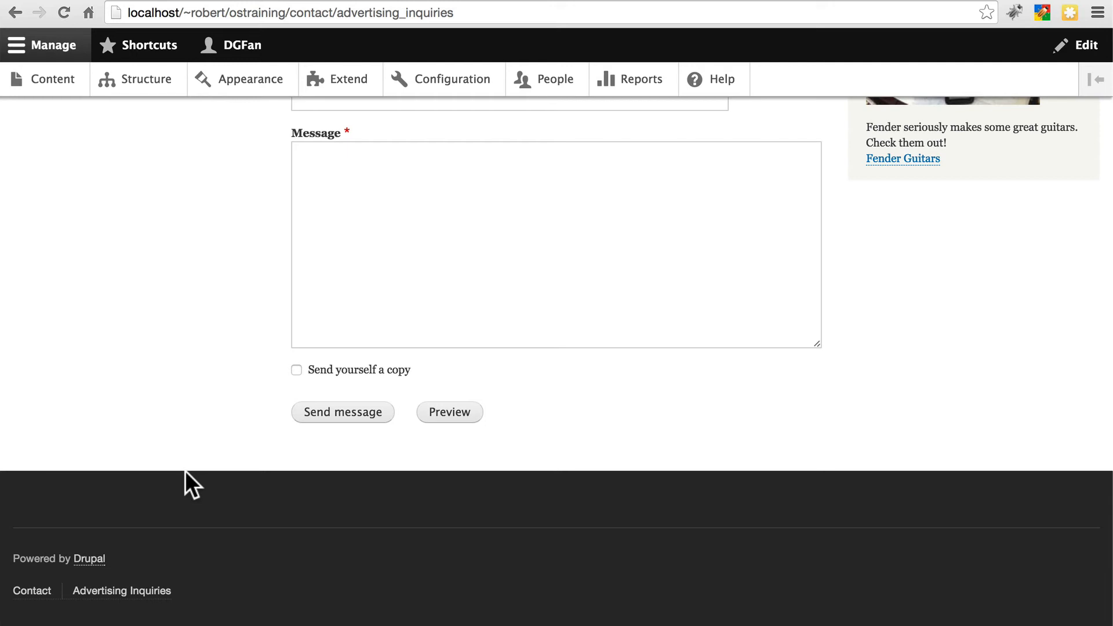
Scroll through the live Advertising Inquiries form, its Company and budget fields and the footer
scroll("up", 3)
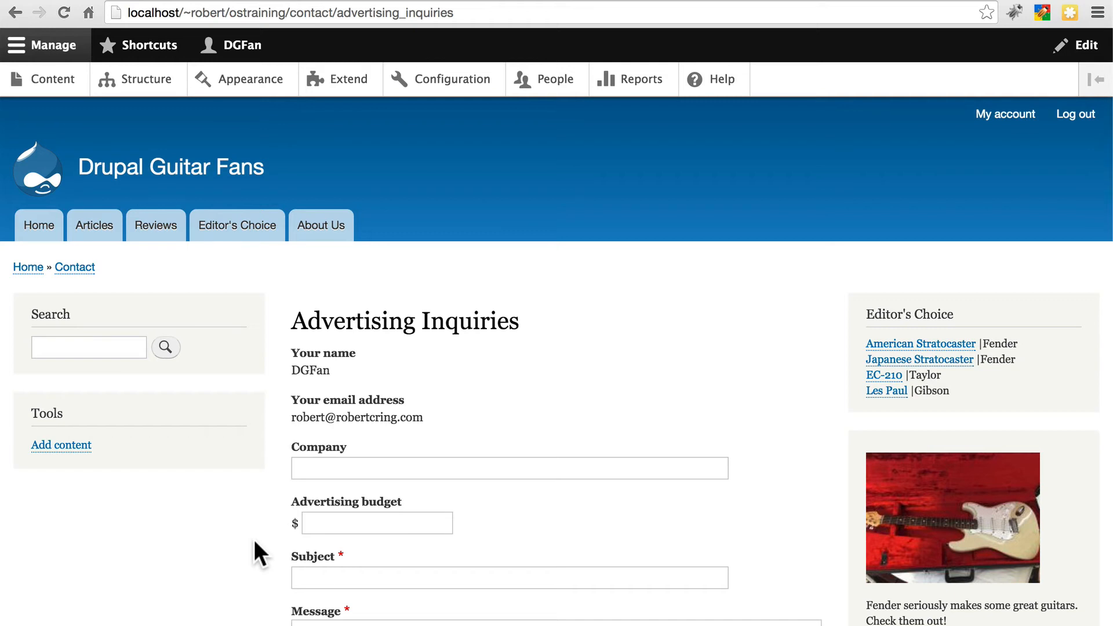
mouse_move(574, 373)
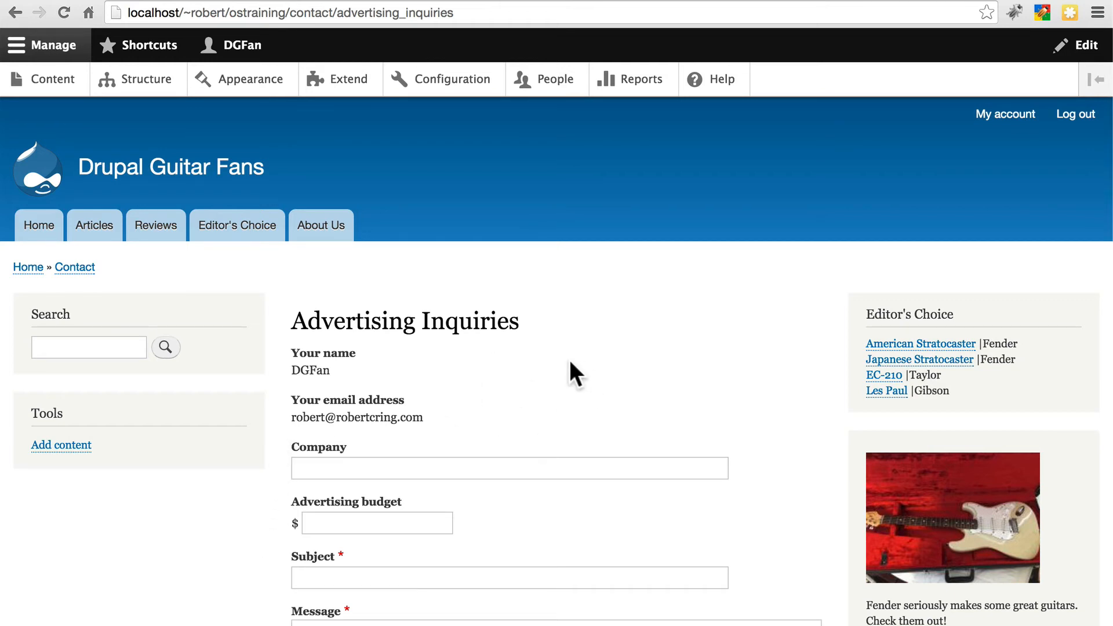
scroll("down", 3)
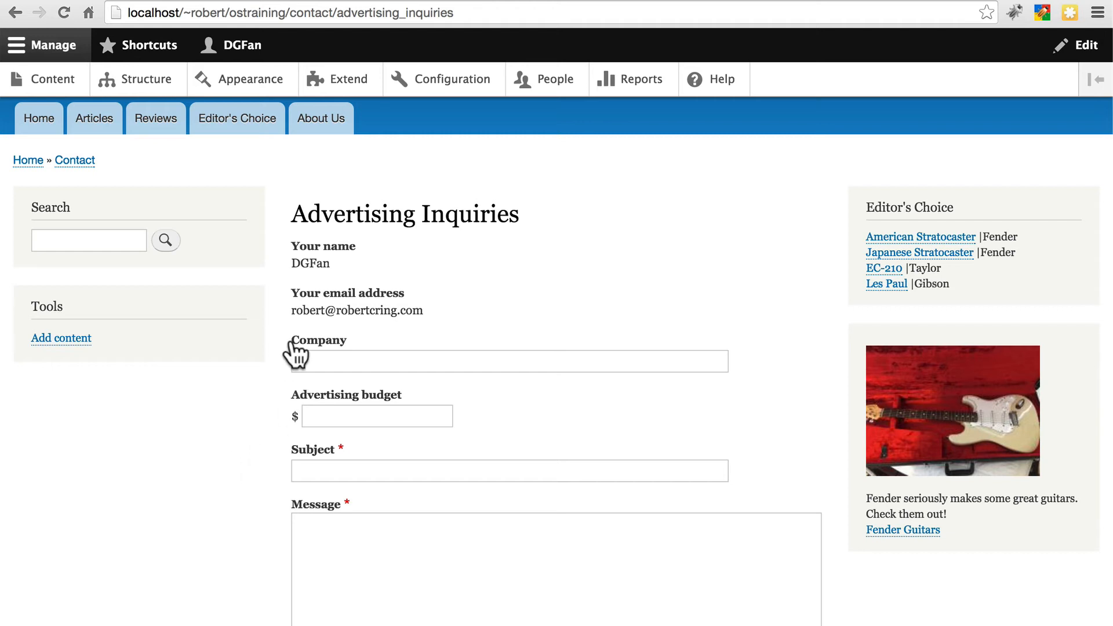
scroll("down", 3)
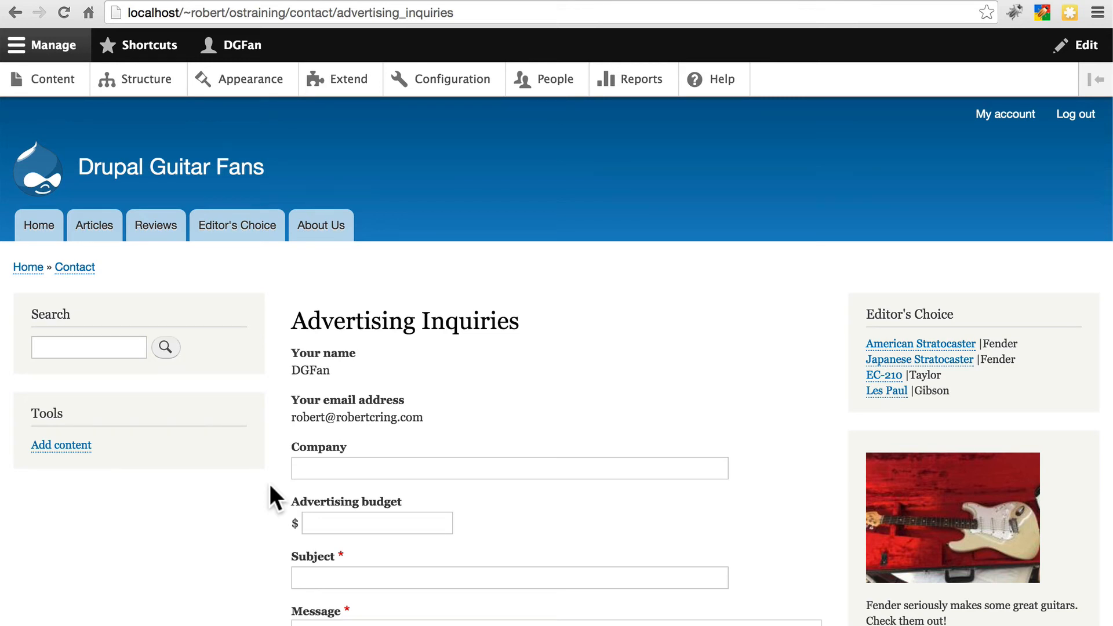
scroll("down", 3)
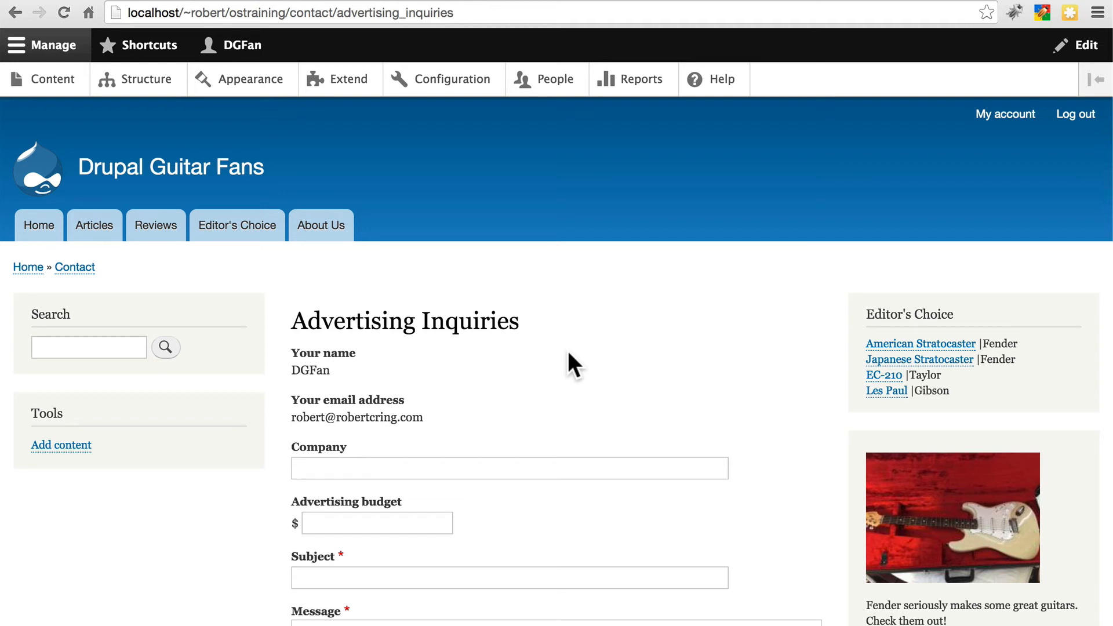
mouse_move(378, 146)
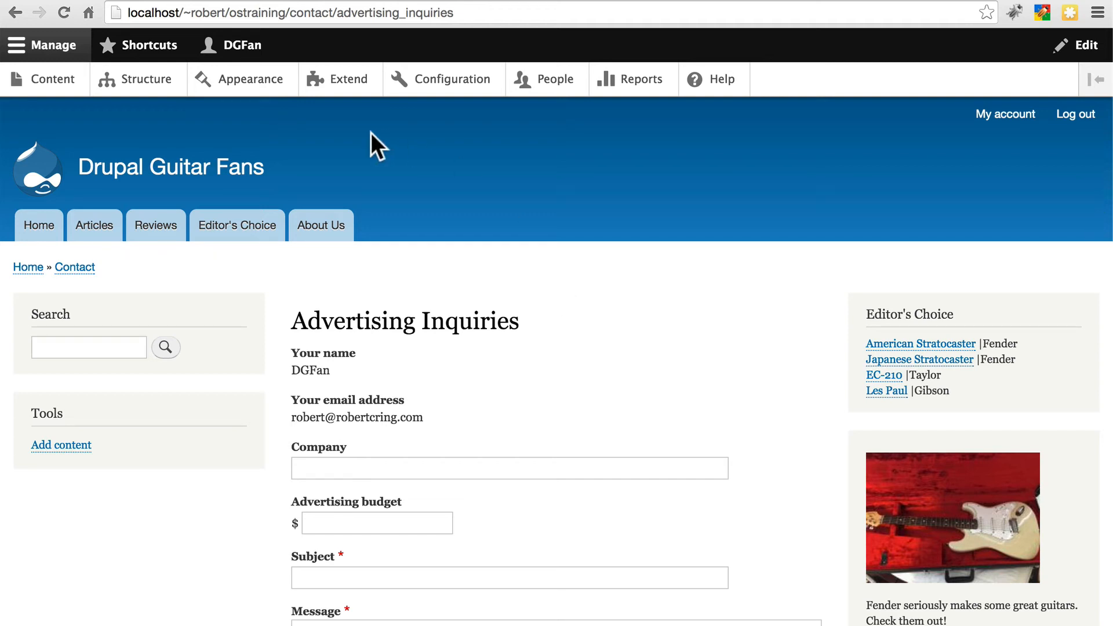
Go to Contact forms and append 'messages' to the URL, landing on Page not found
left_click(147, 79)
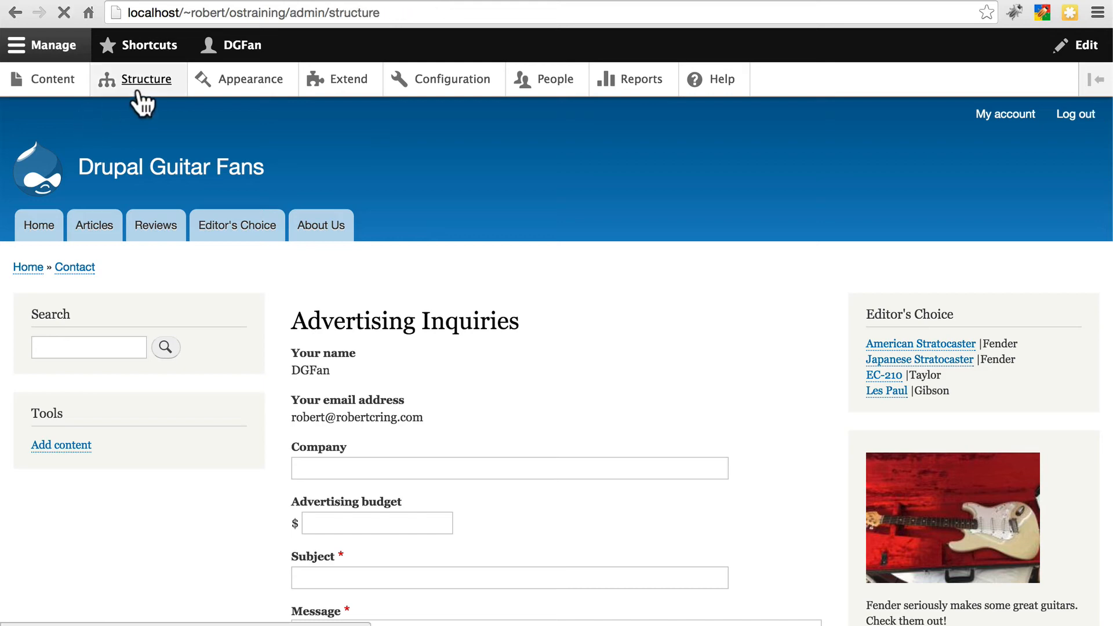
left_click(147, 79)
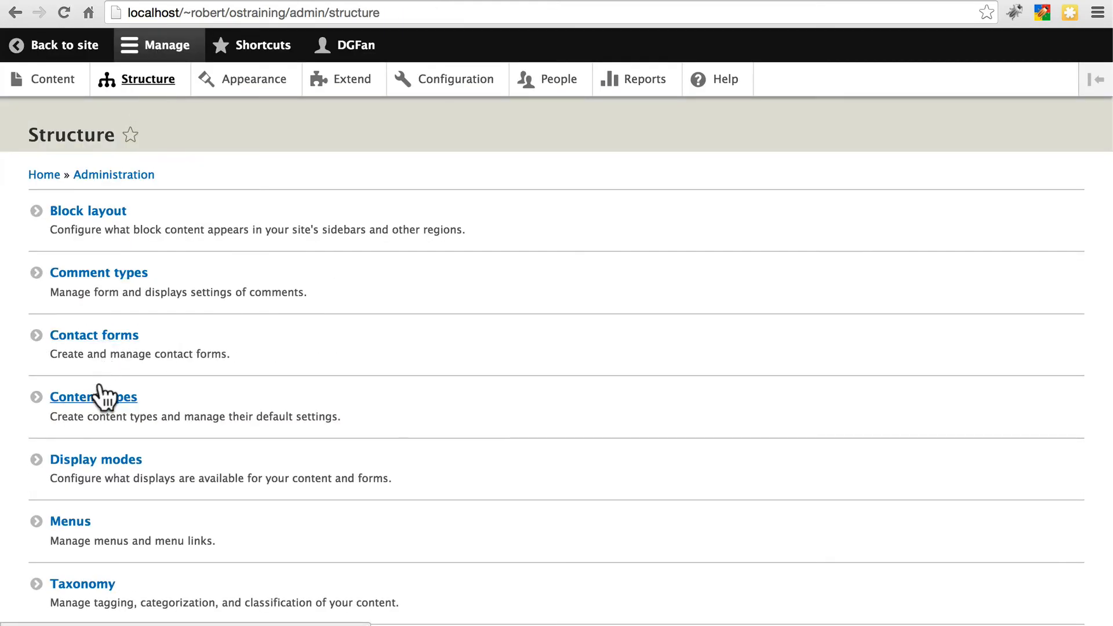
left_click(94, 335)
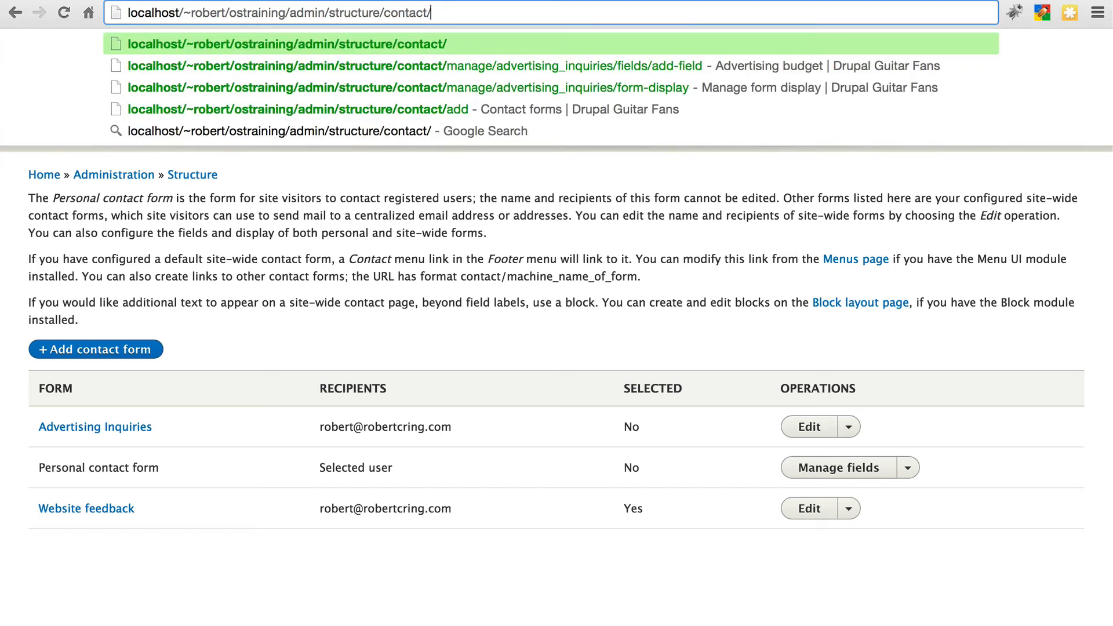
type("messages")
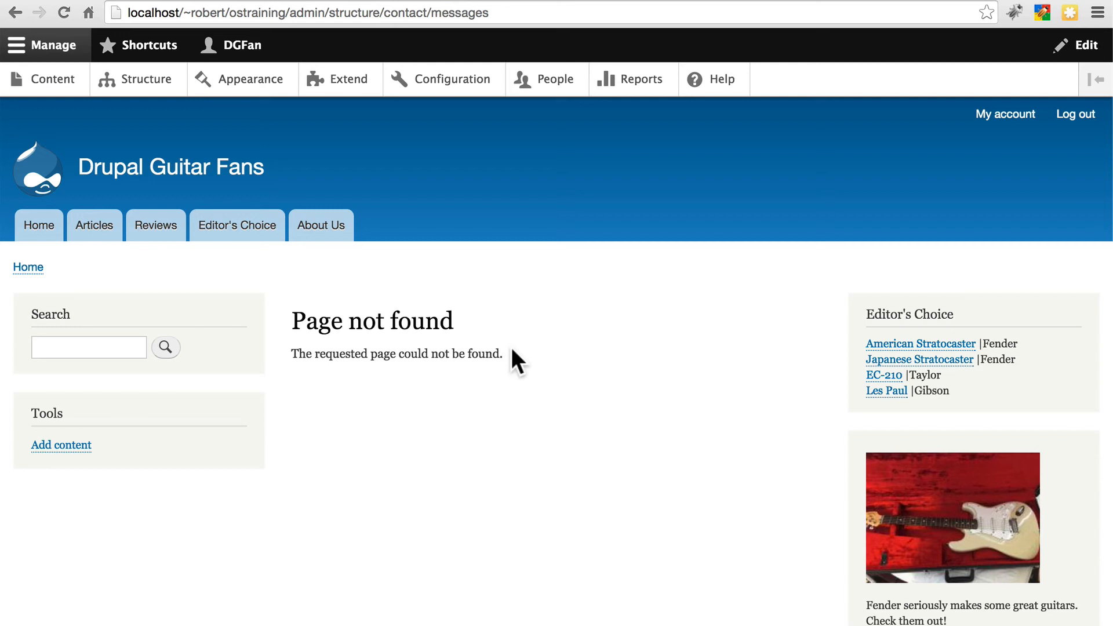
scroll("down", 3)
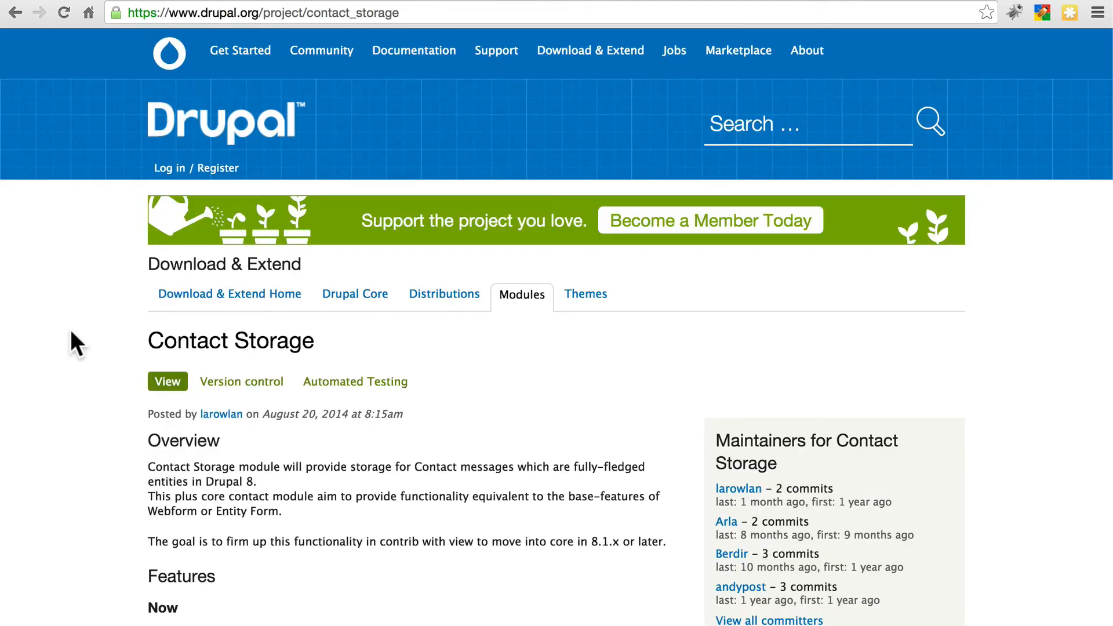
scroll("down", 3)
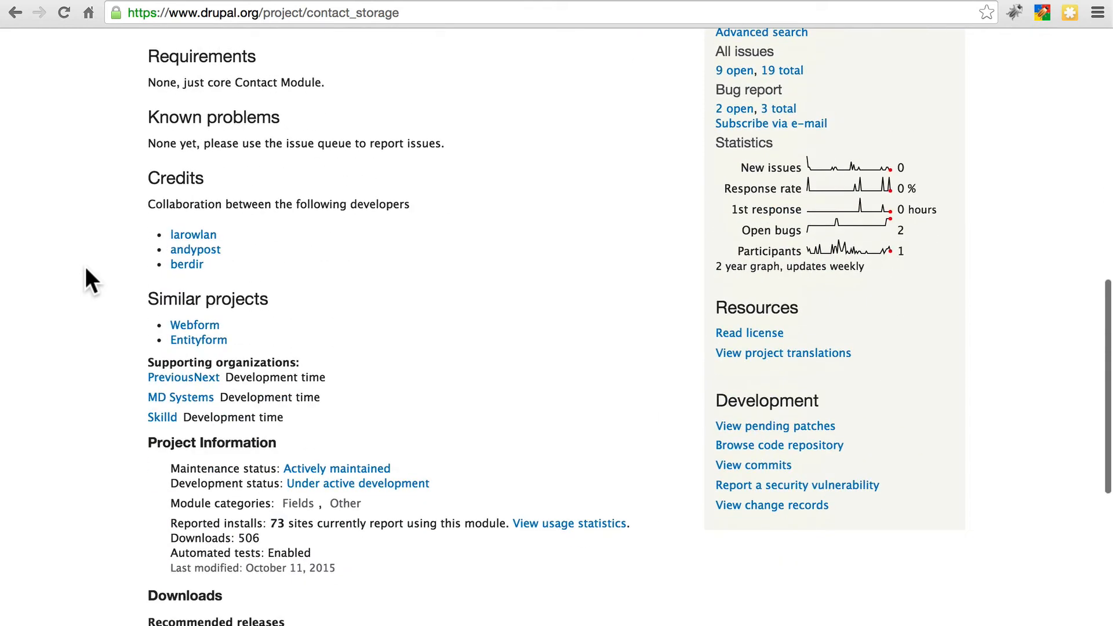
scroll("down", 3)
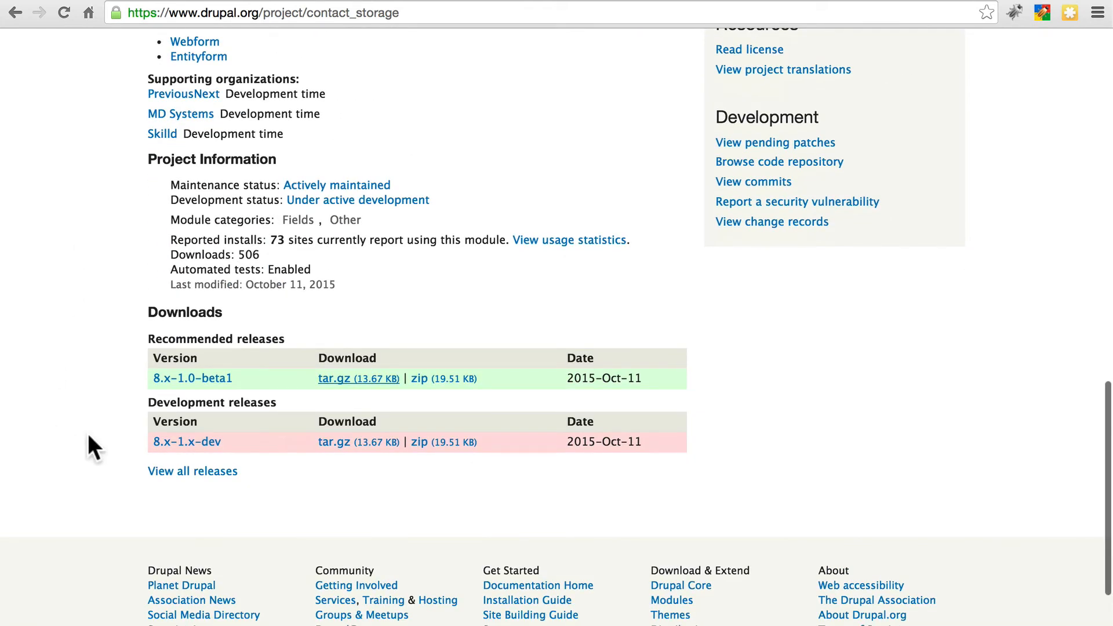
mouse_move(289, 395)
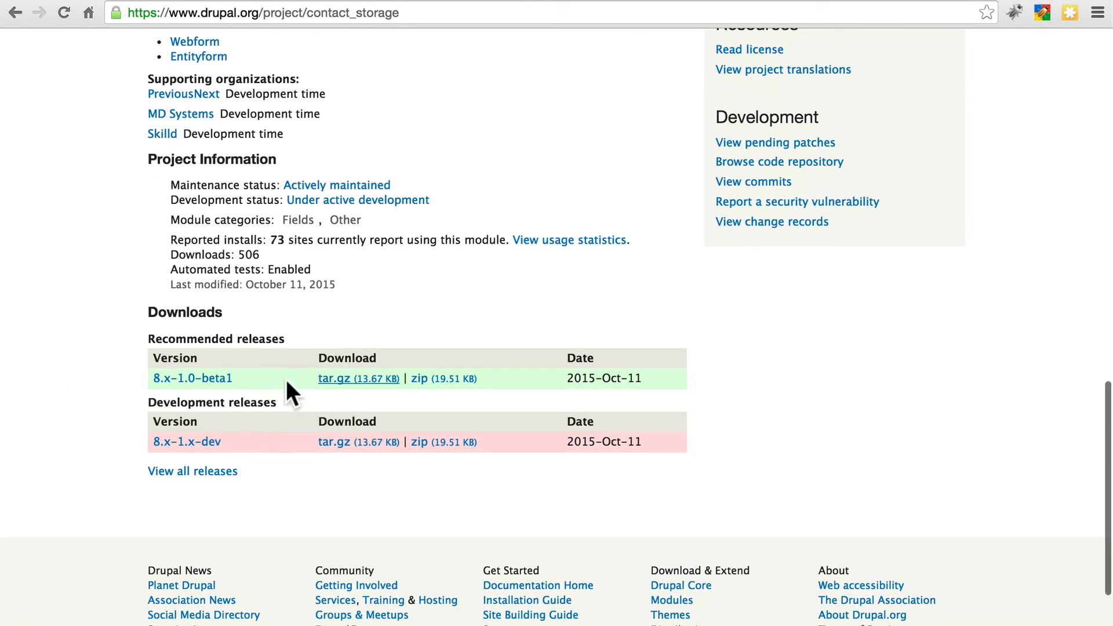
mouse_move(344, 397)
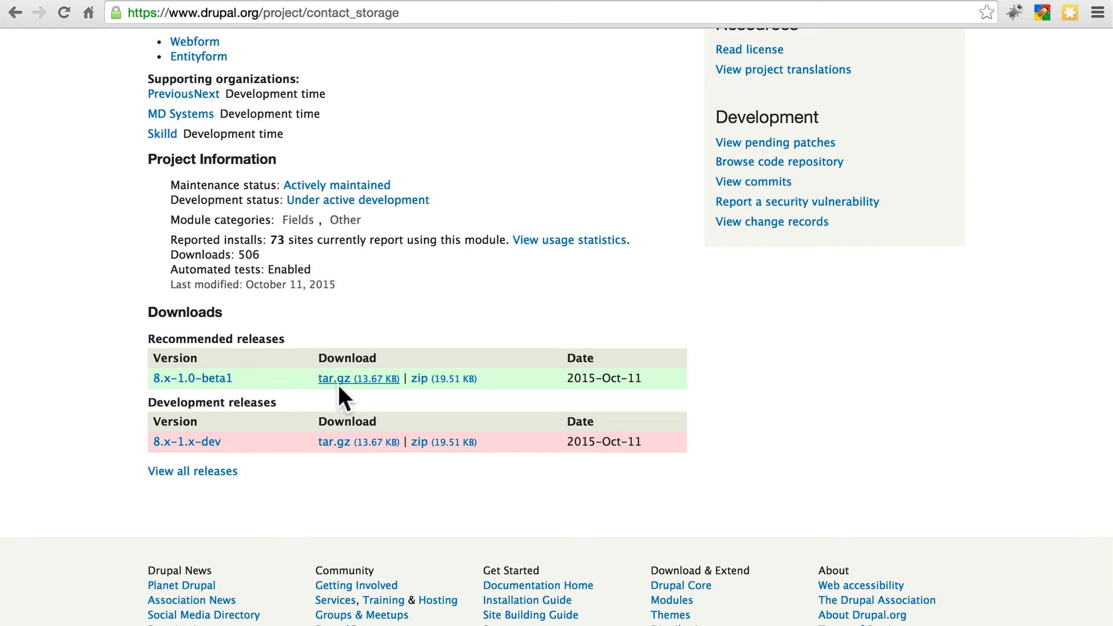
mouse_move(87, 389)
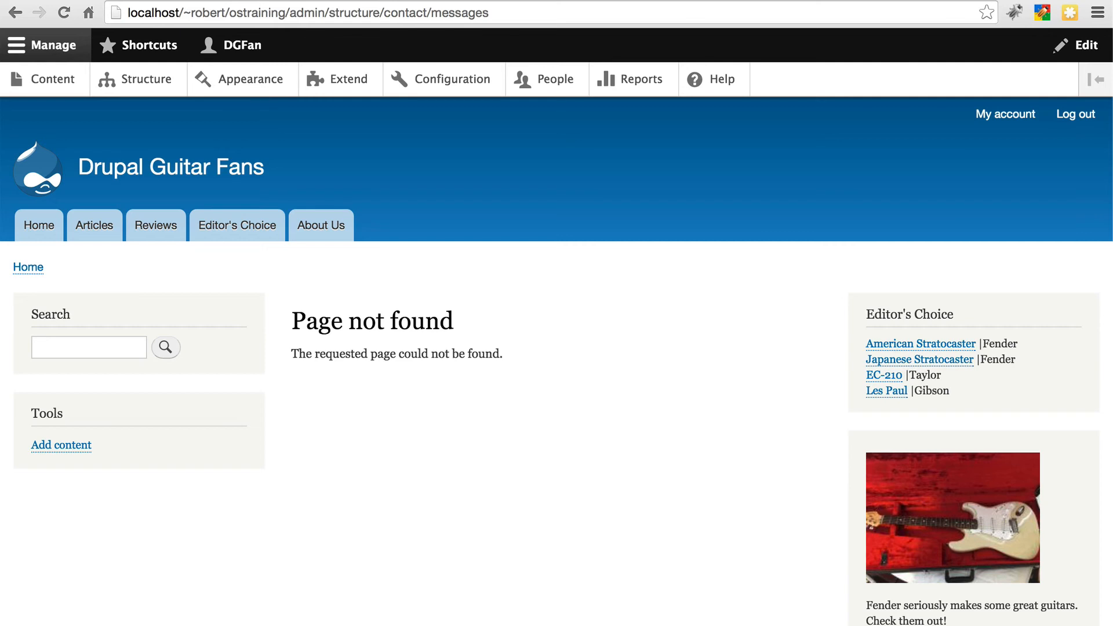
mouse_move(486, 489)
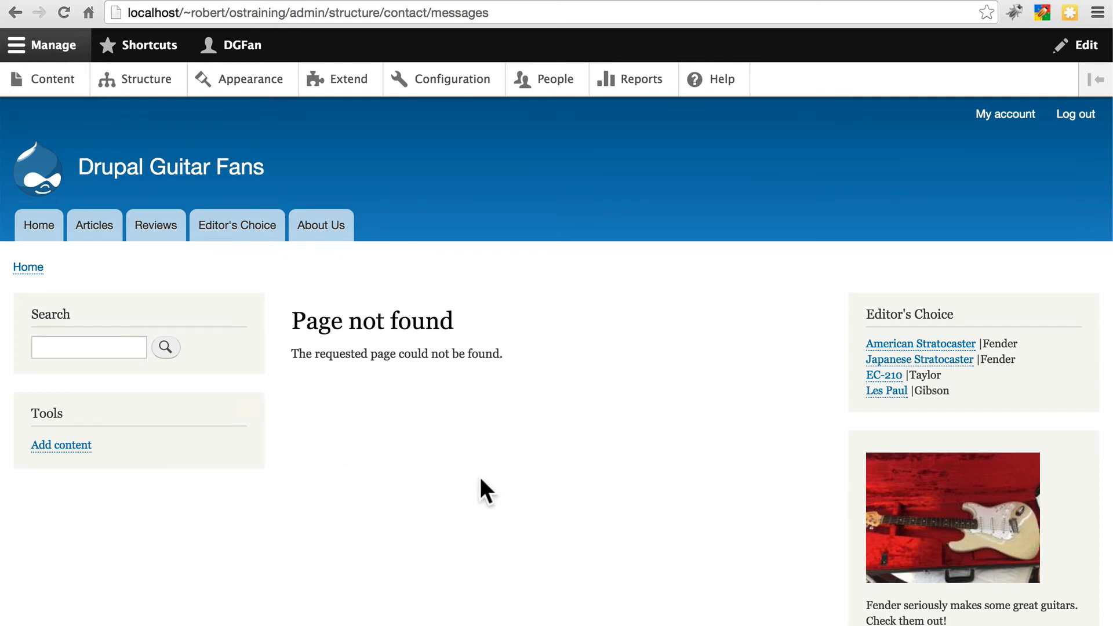
Install the Contact storage module from the Extend page and return to the site
left_click(349, 78)
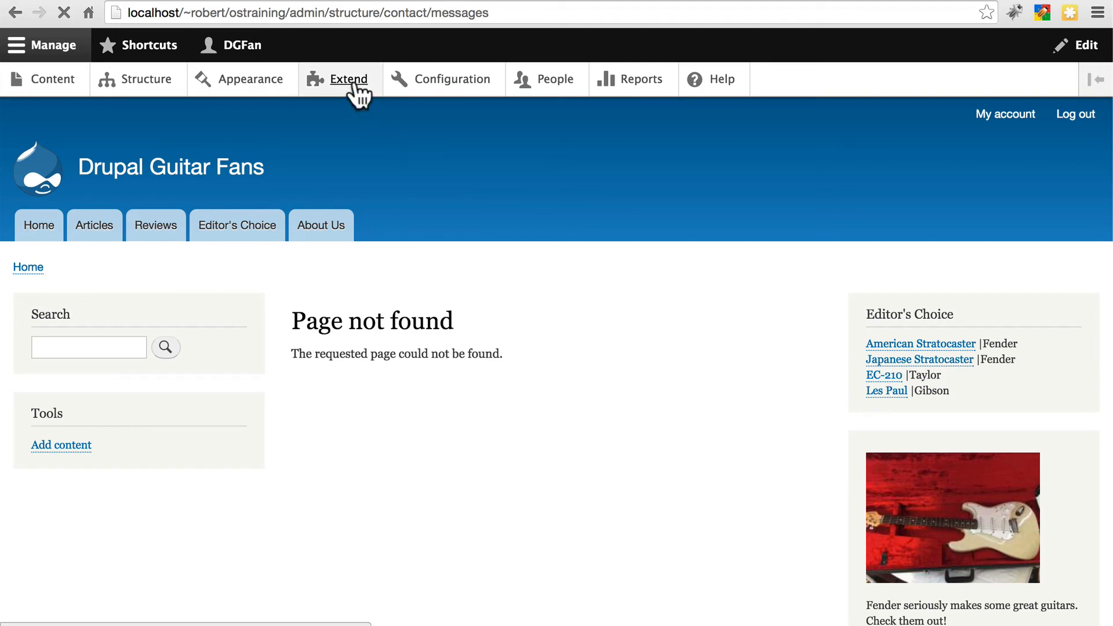
left_click(349, 79)
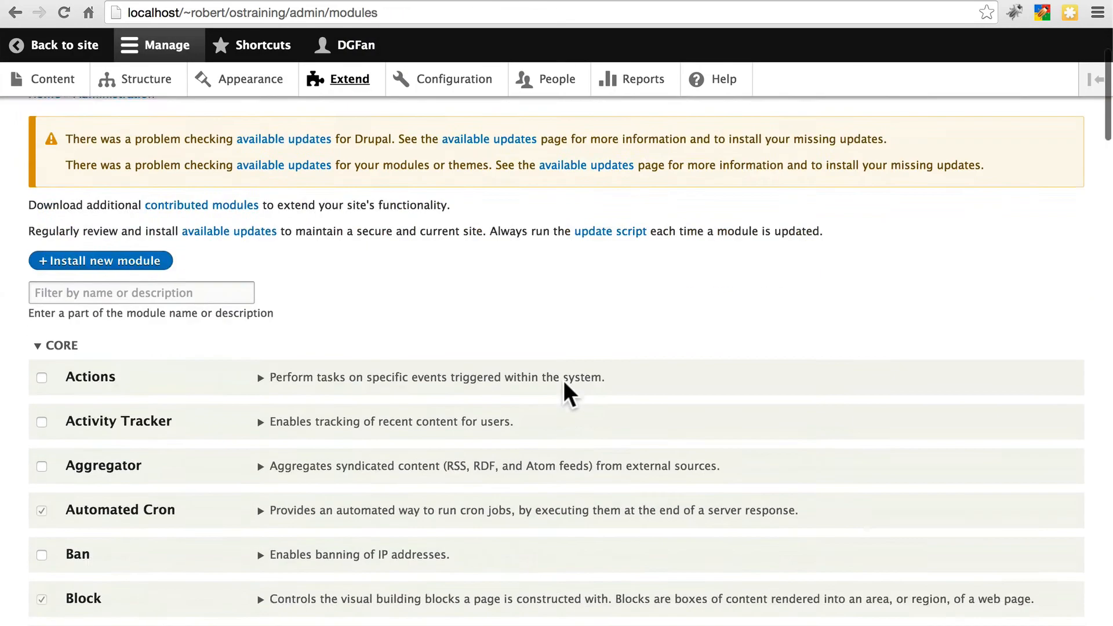
scroll("down", 3)
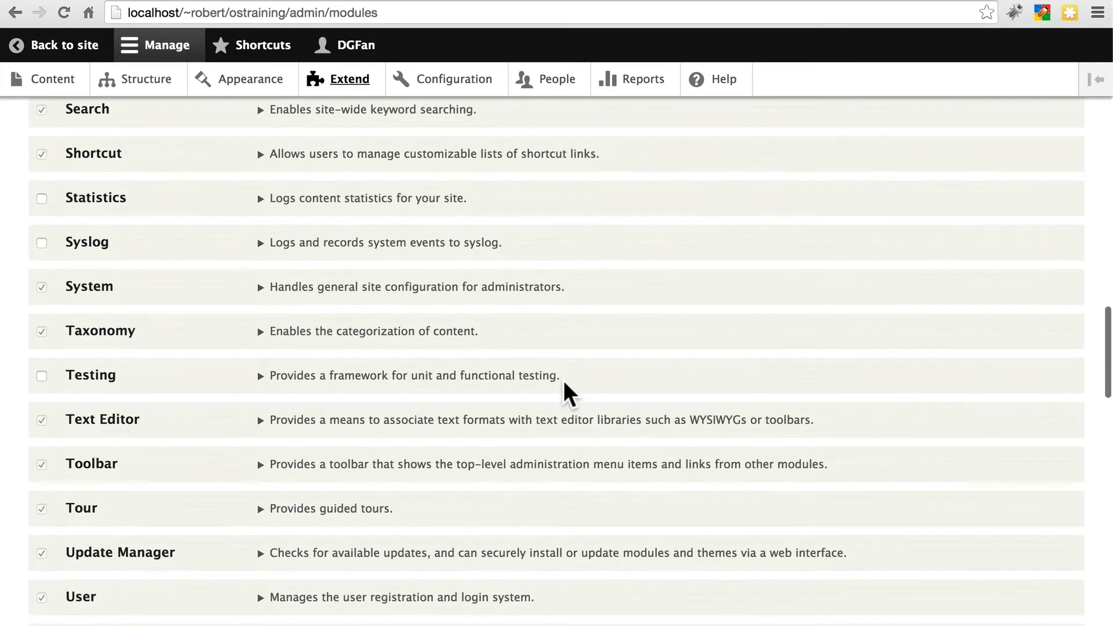
scroll("down", 3)
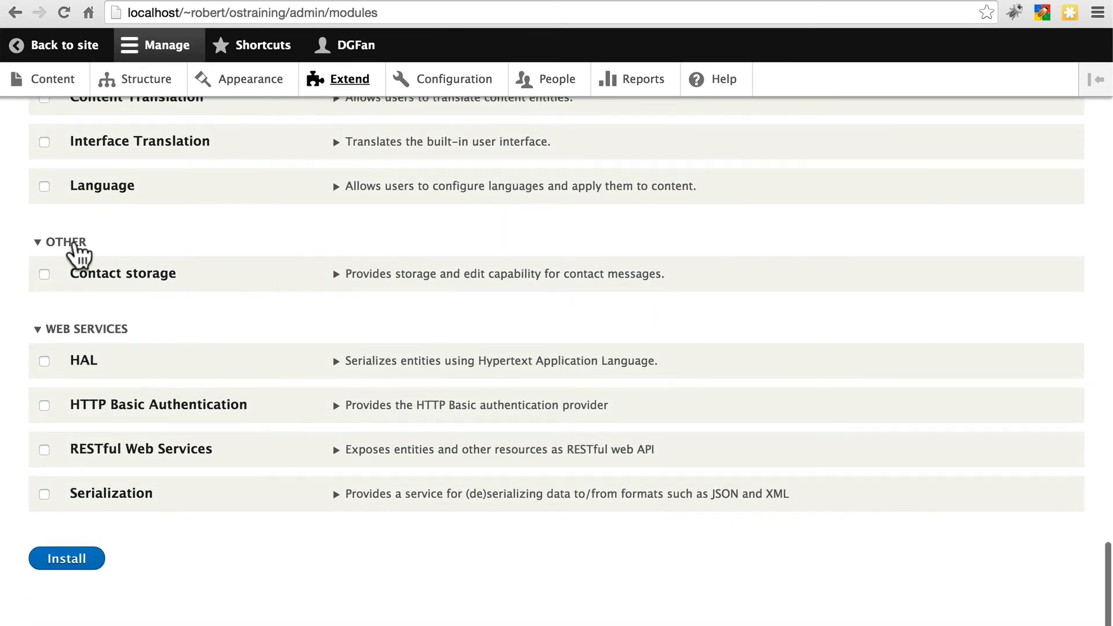
left_click(44, 273)
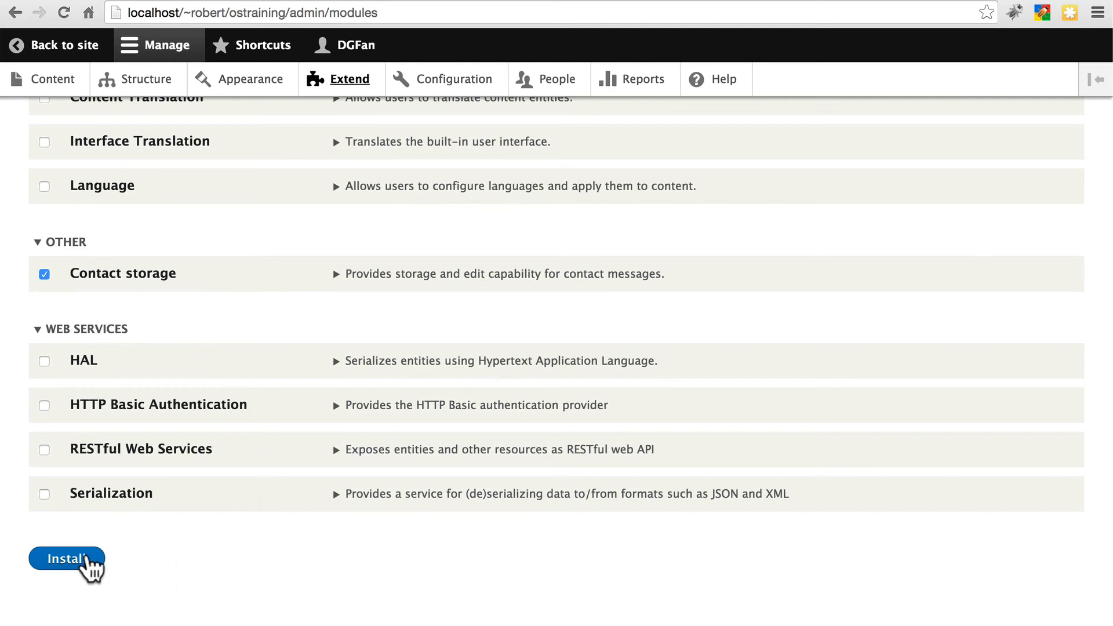
left_click(66, 559)
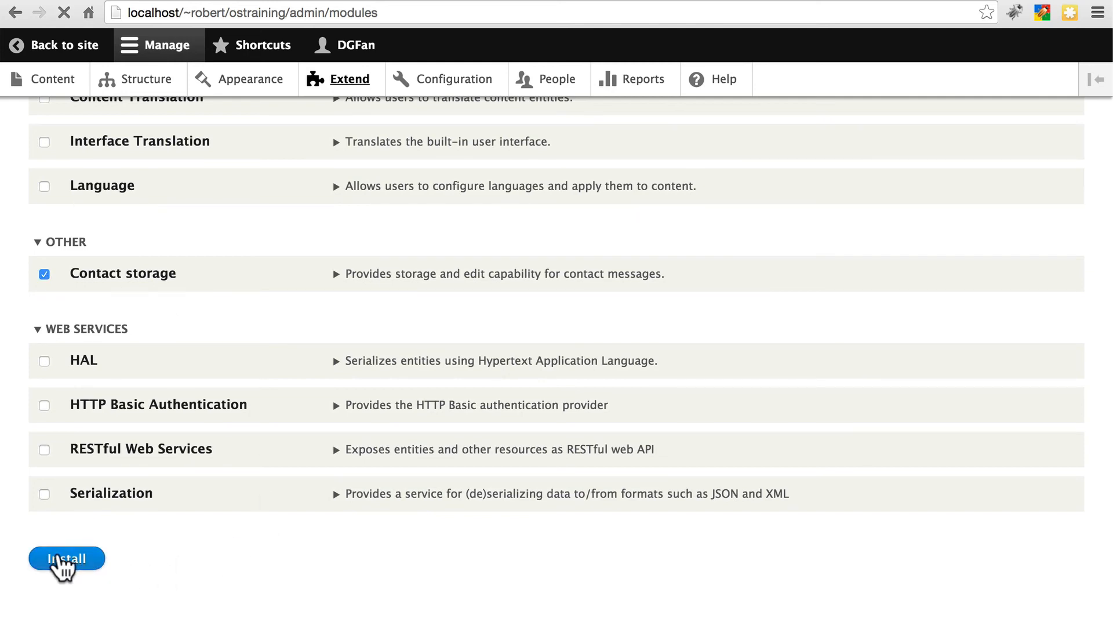
left_click(68, 558)
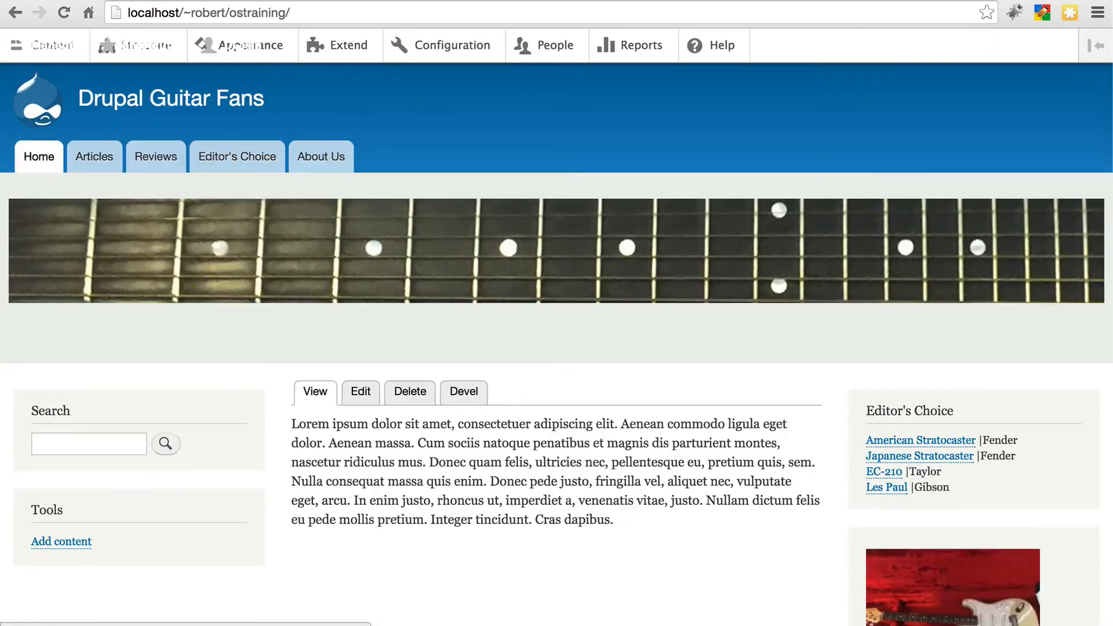
Start an Advertising Inquiries message with Company Fender and budget 1000
scroll("down", 3)
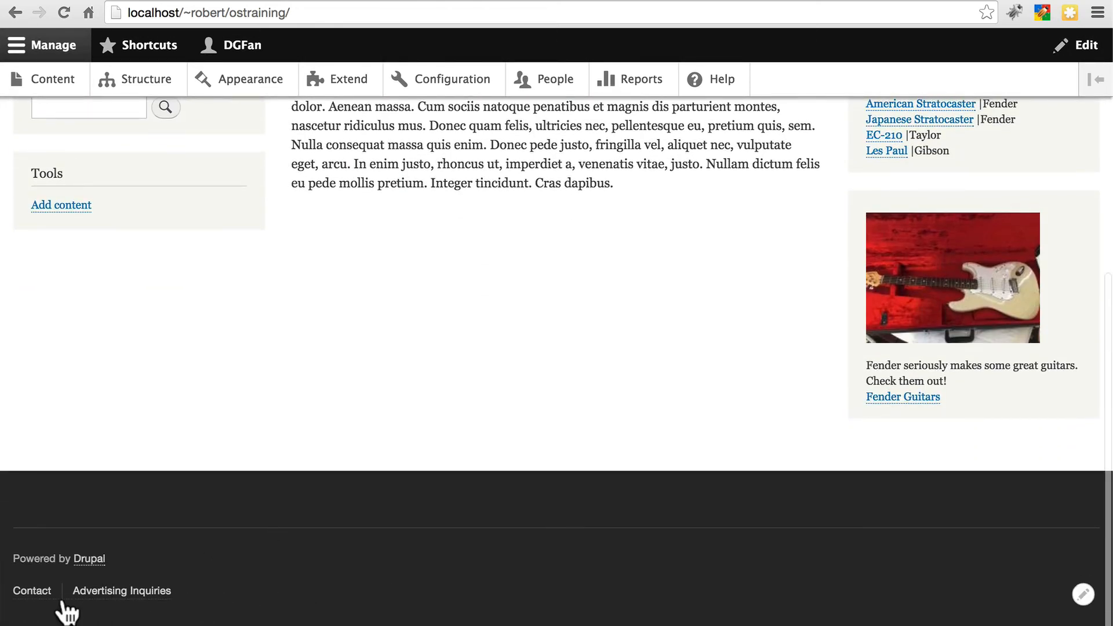
left_click(122, 590)
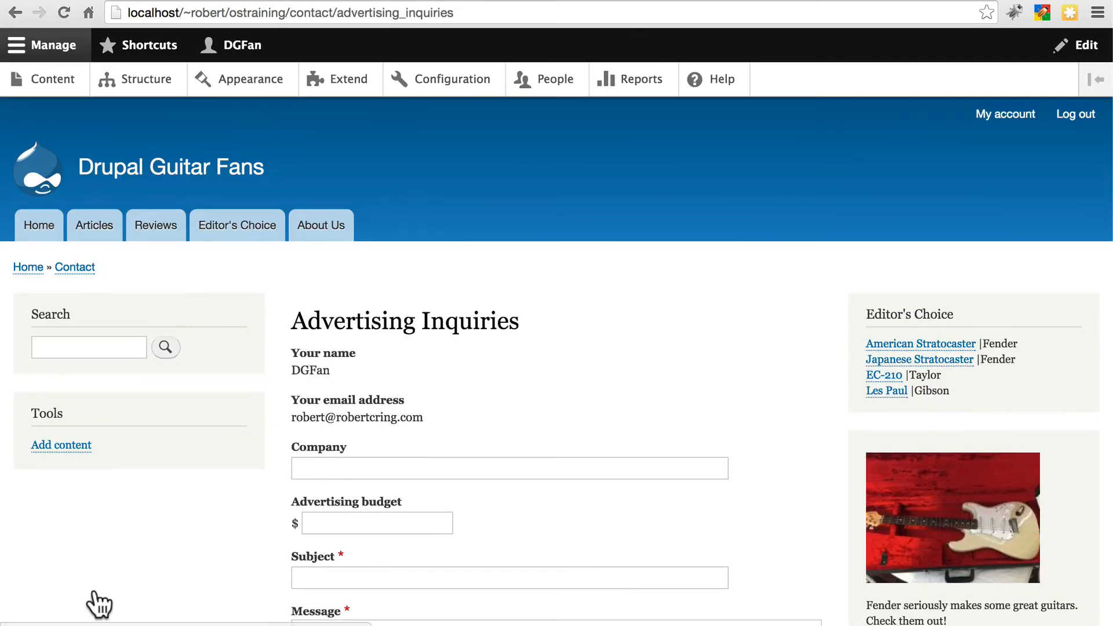
left_click(509, 467)
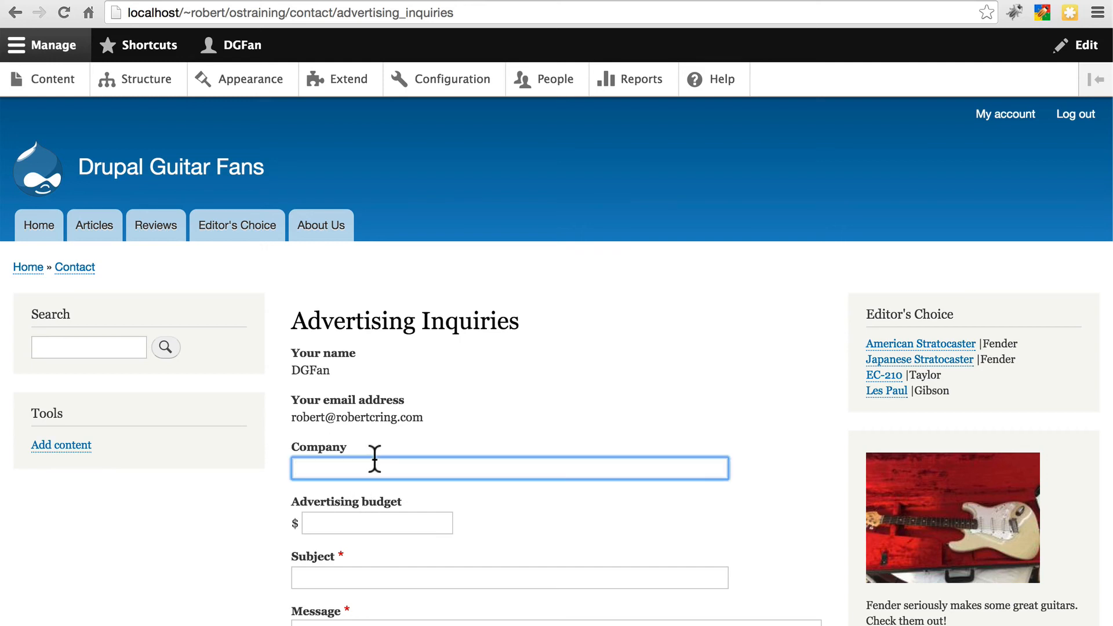
type("Fender")
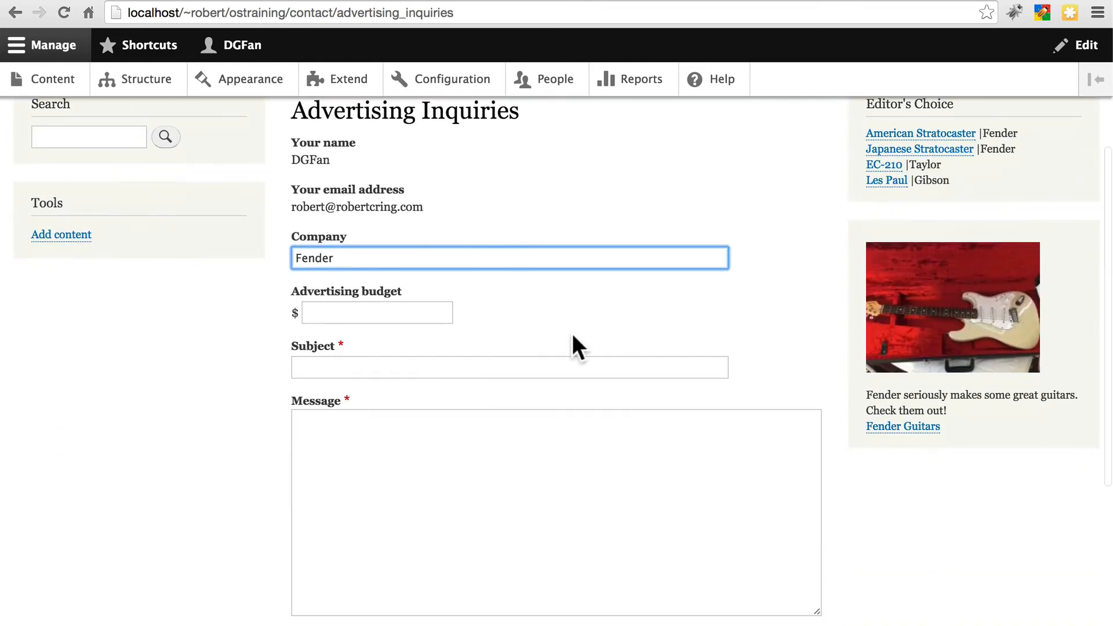
type("100")
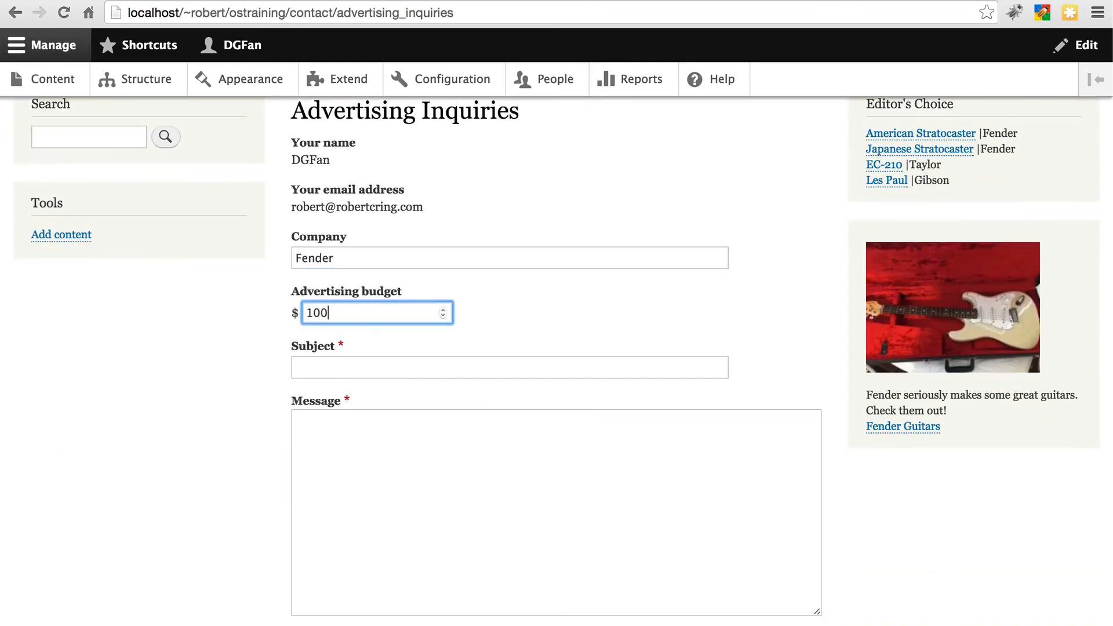
Add subject Advertising and text 'Interested in advertising on your site.' and send it
type("Advertising")
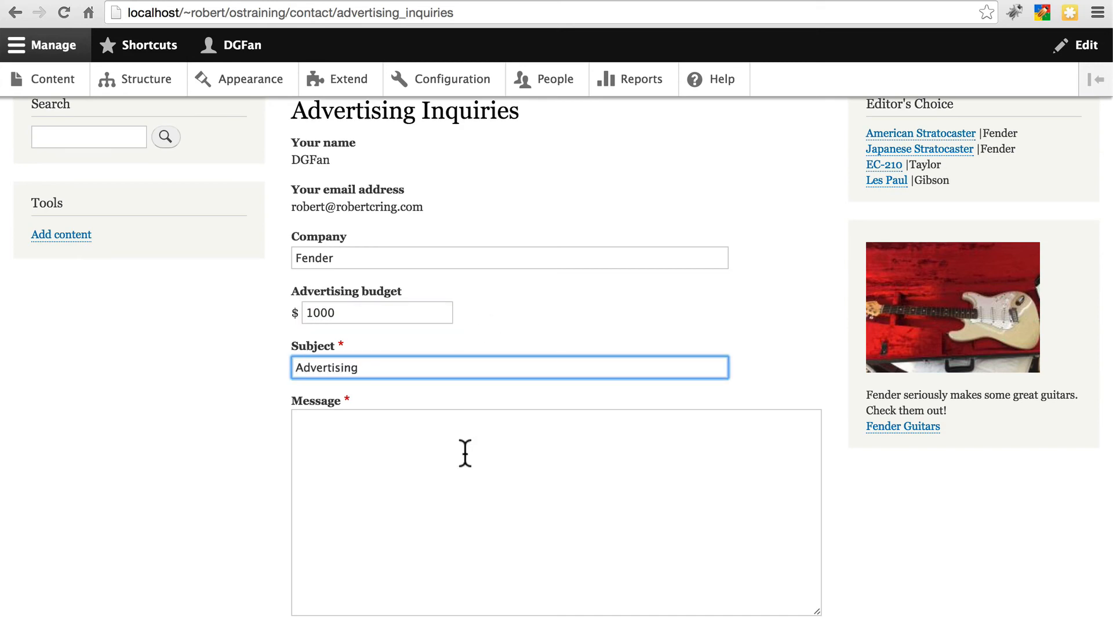
type("Inter")
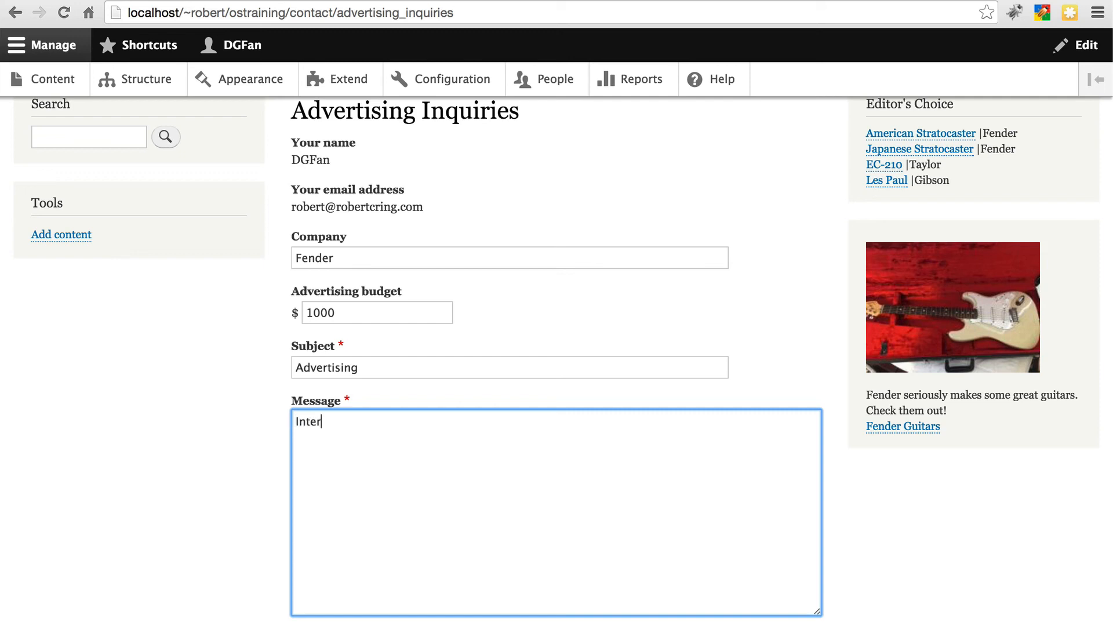
type("ested in advertis")
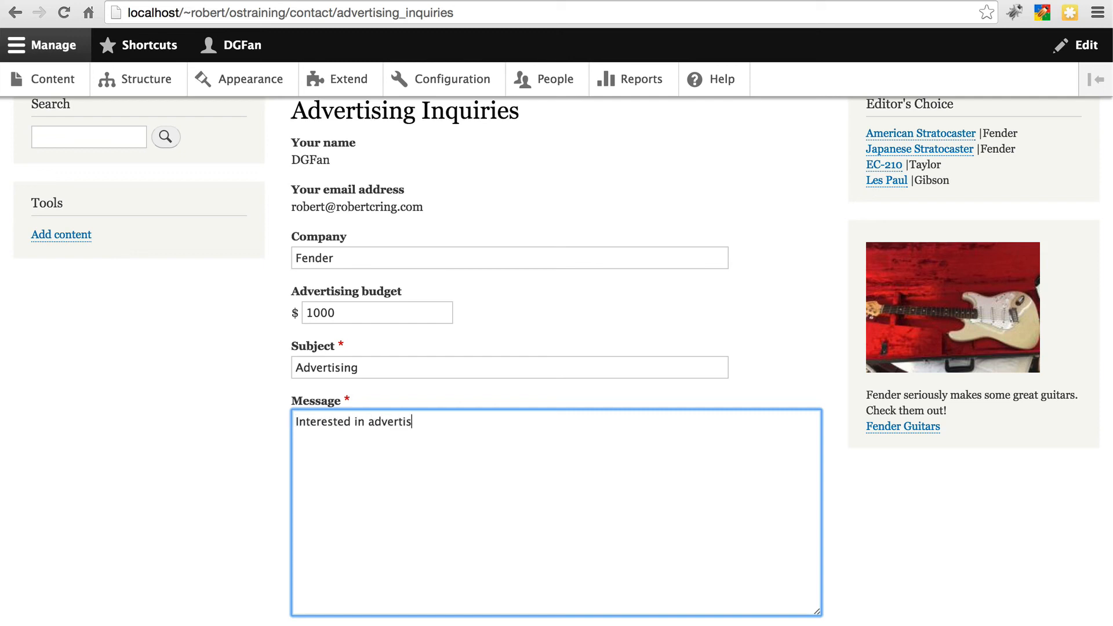
type("ing on your site.")
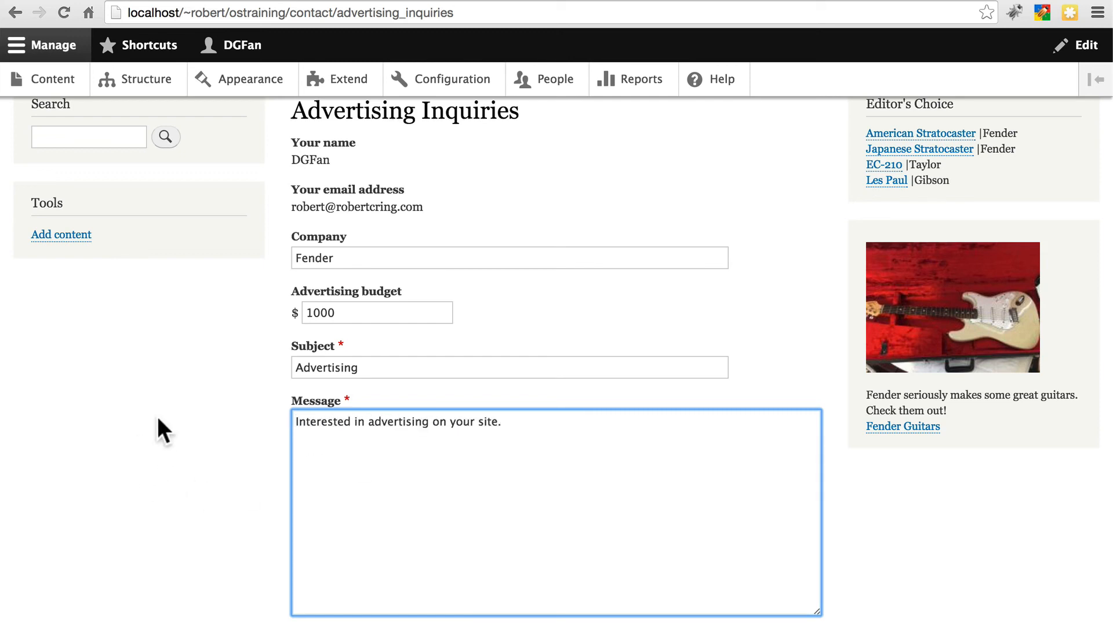
scroll("down", 3)
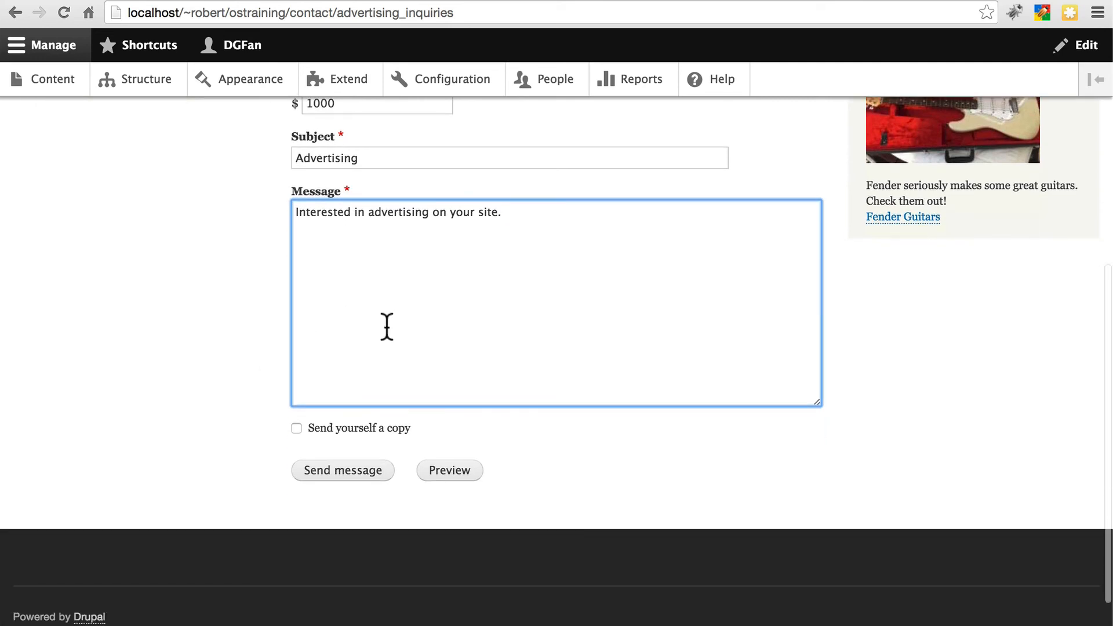
left_click(343, 469)
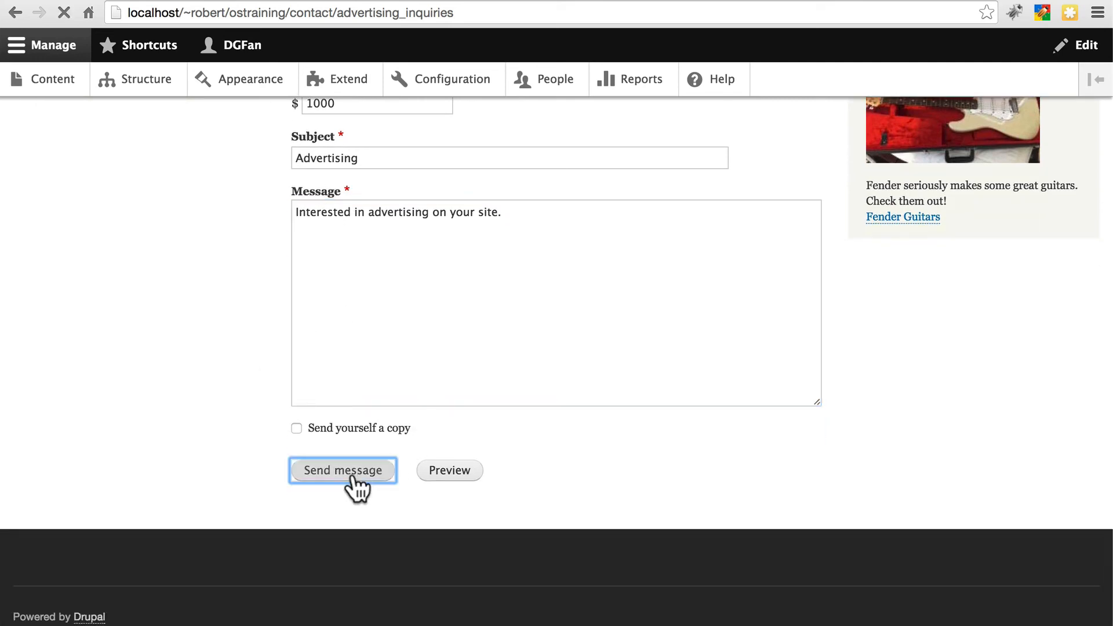
left_click(343, 470)
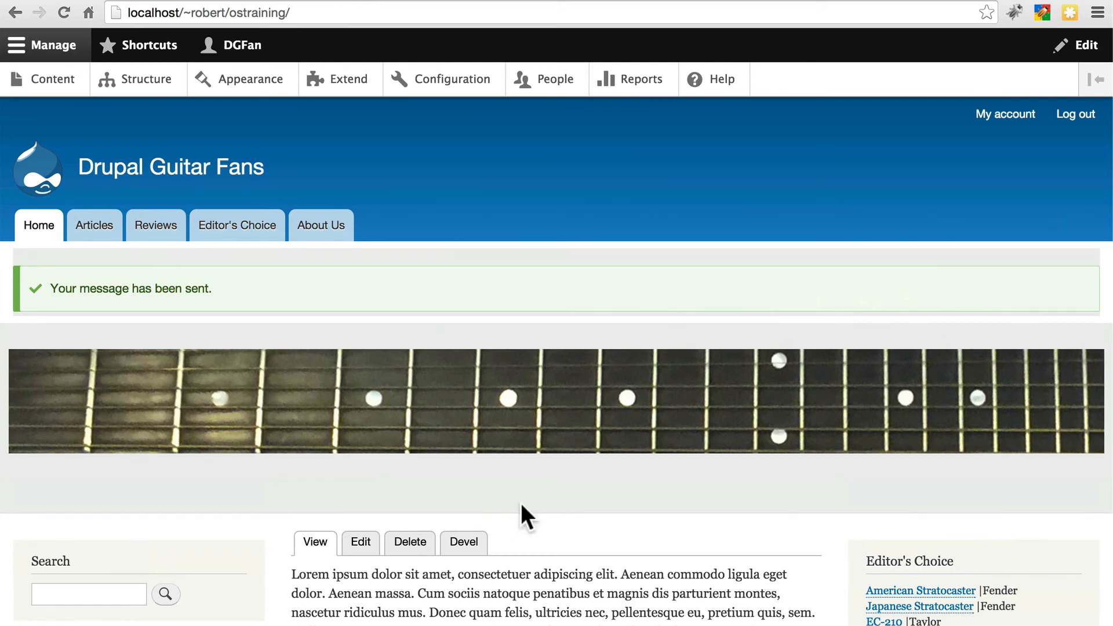
mouse_move(603, 320)
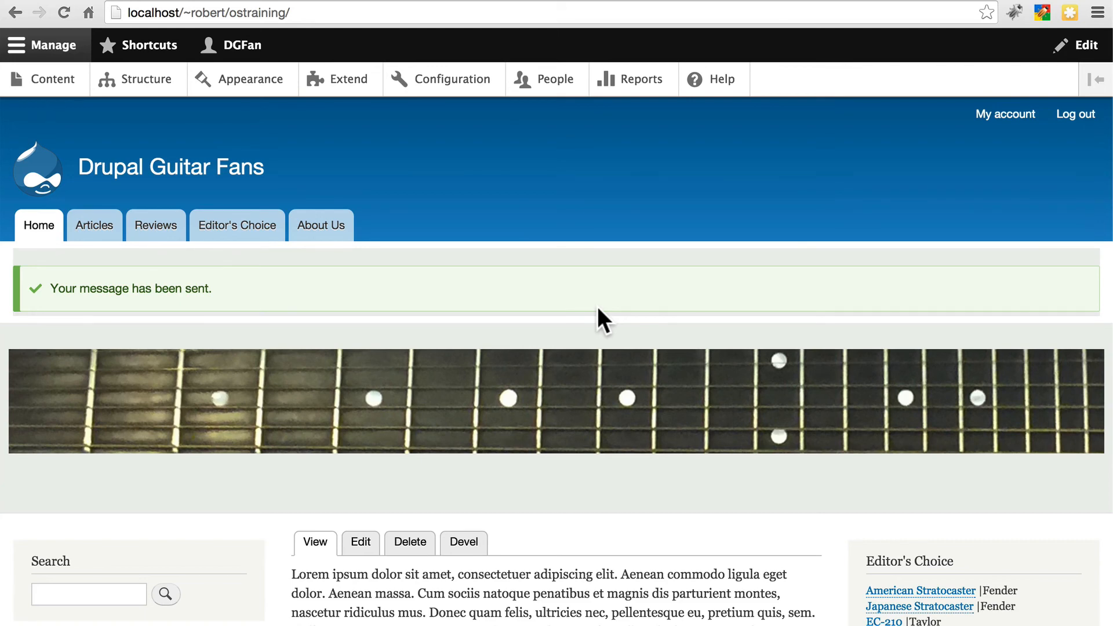
Find Contact storage on the Extend page and go to its configuration, the Contact messages list
scroll("down", 3)
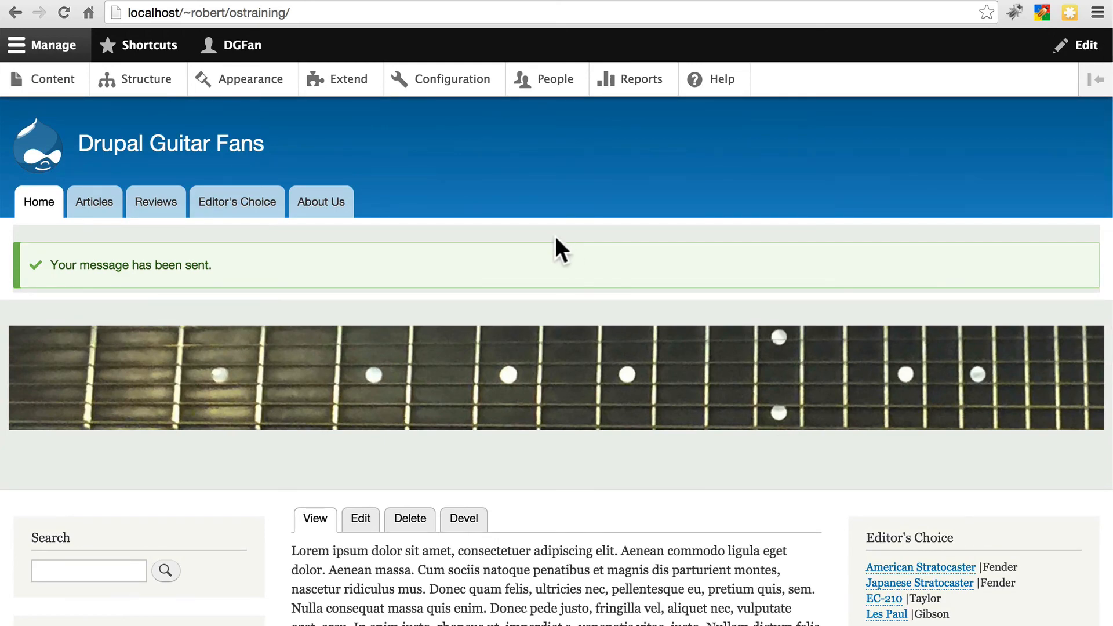
mouse_move(349, 78)
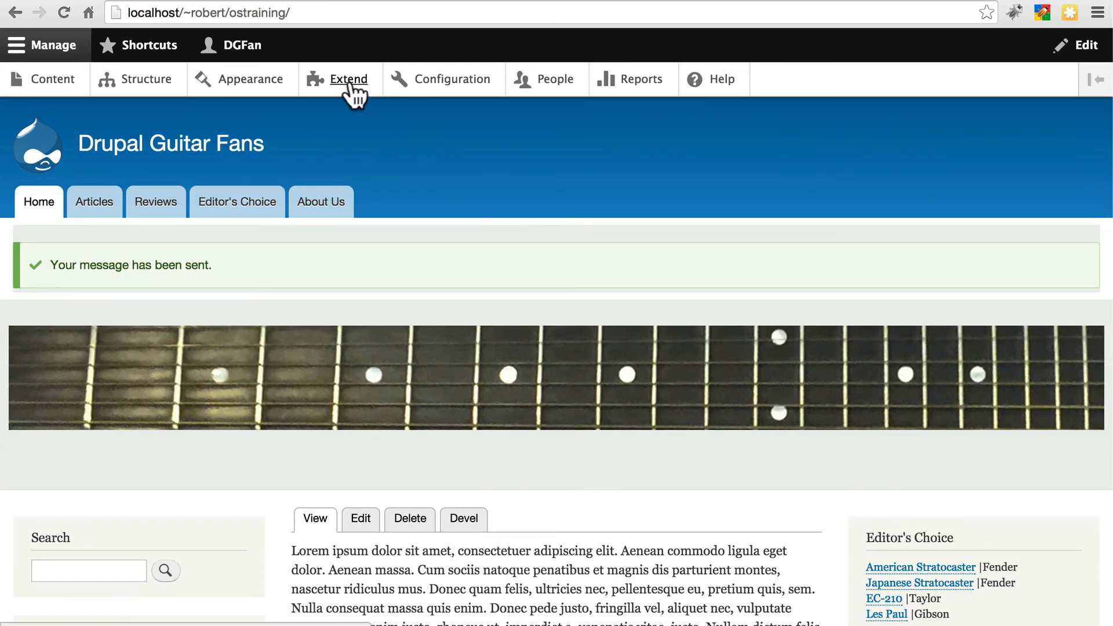
left_click(349, 79)
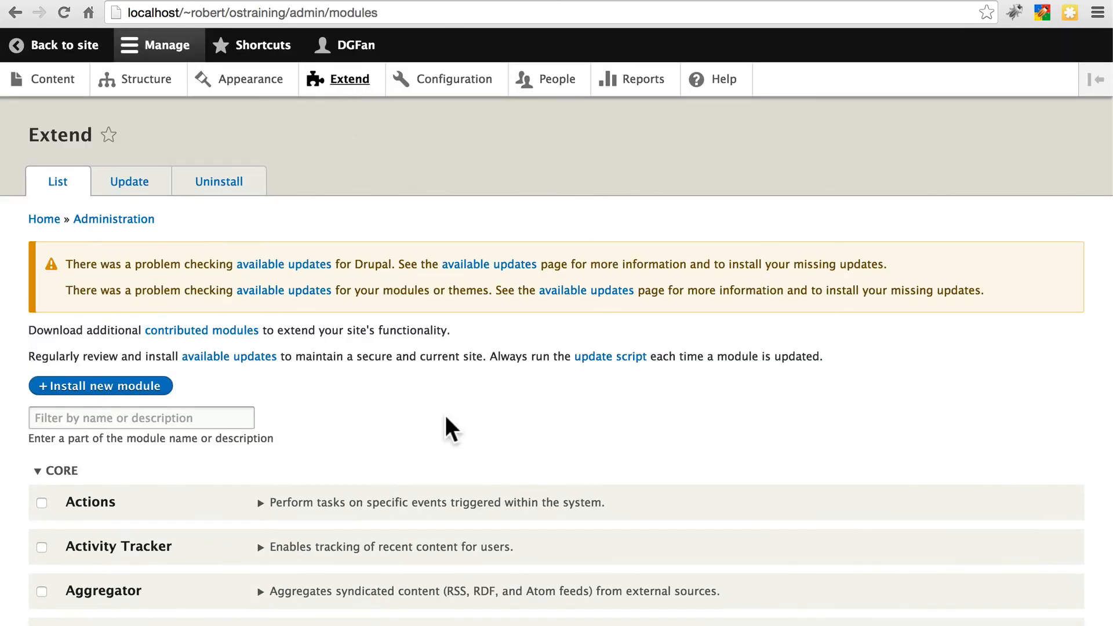
scroll("down", 3)
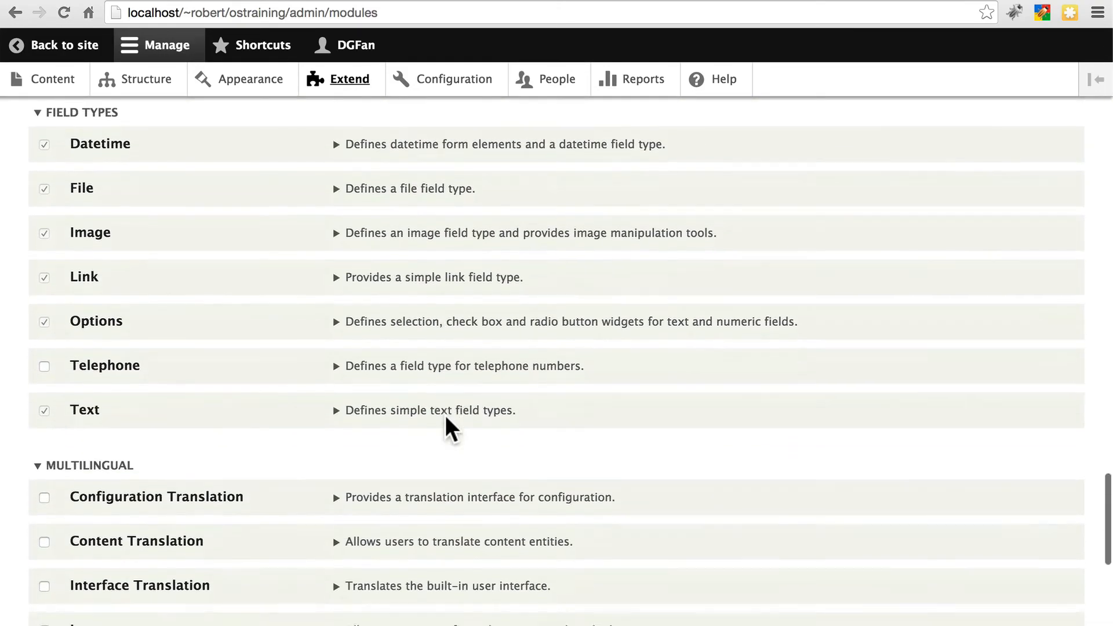
scroll("down", 3)
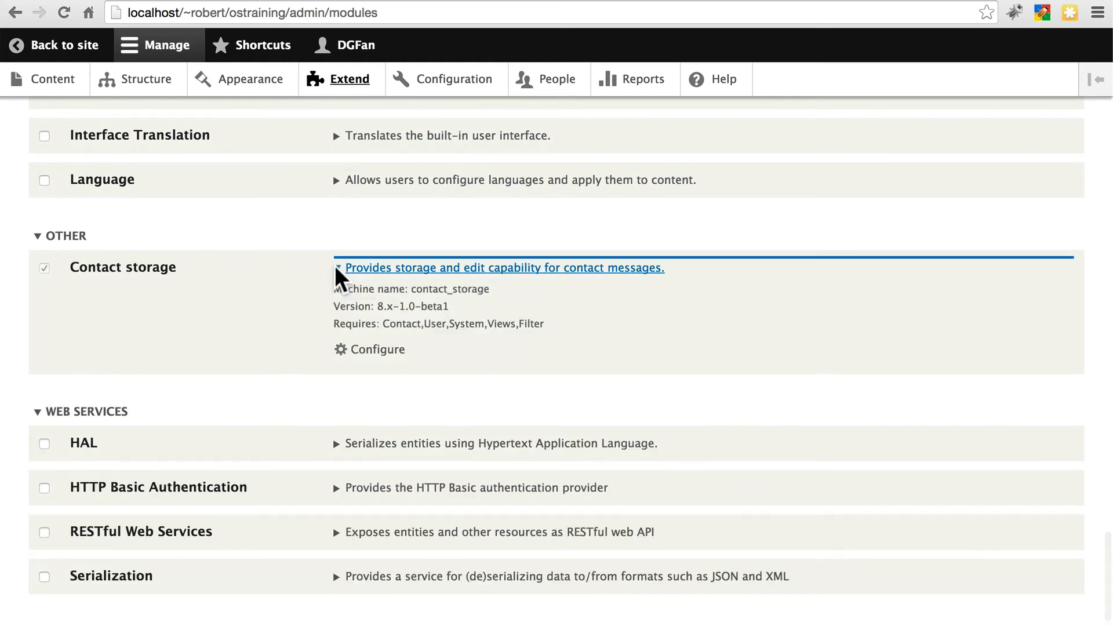
mouse_move(382, 361)
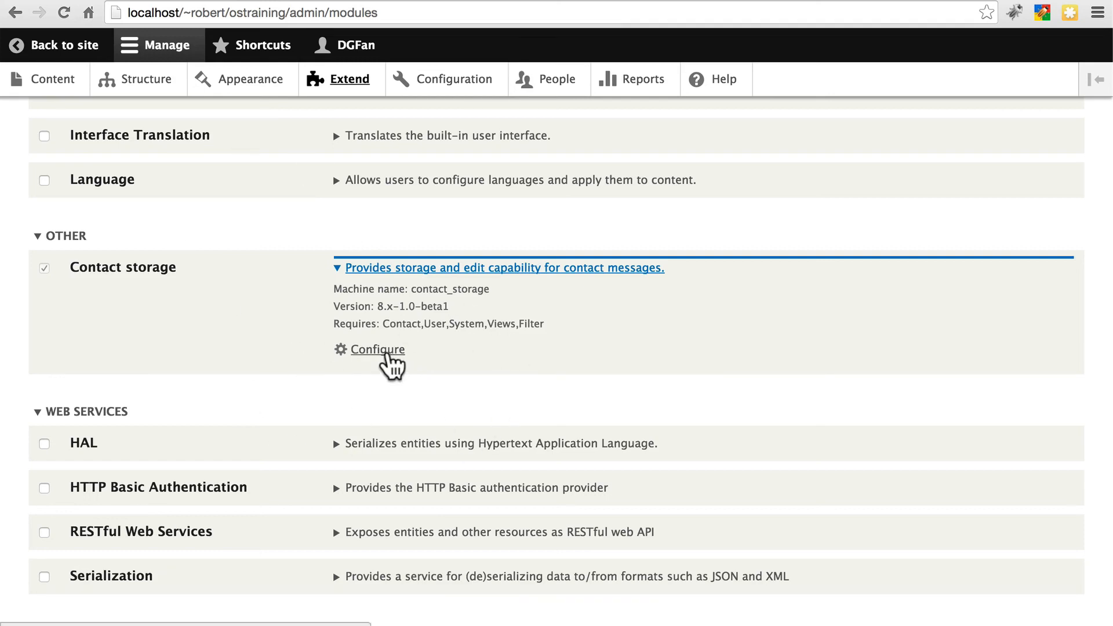
left_click(377, 349)
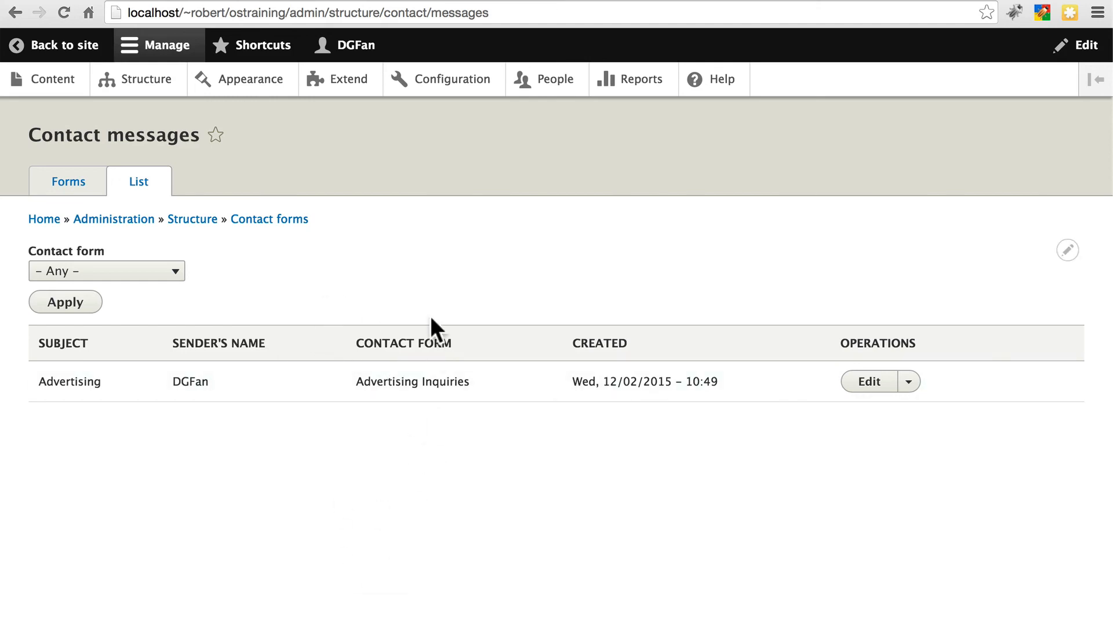
mouse_move(334, 510)
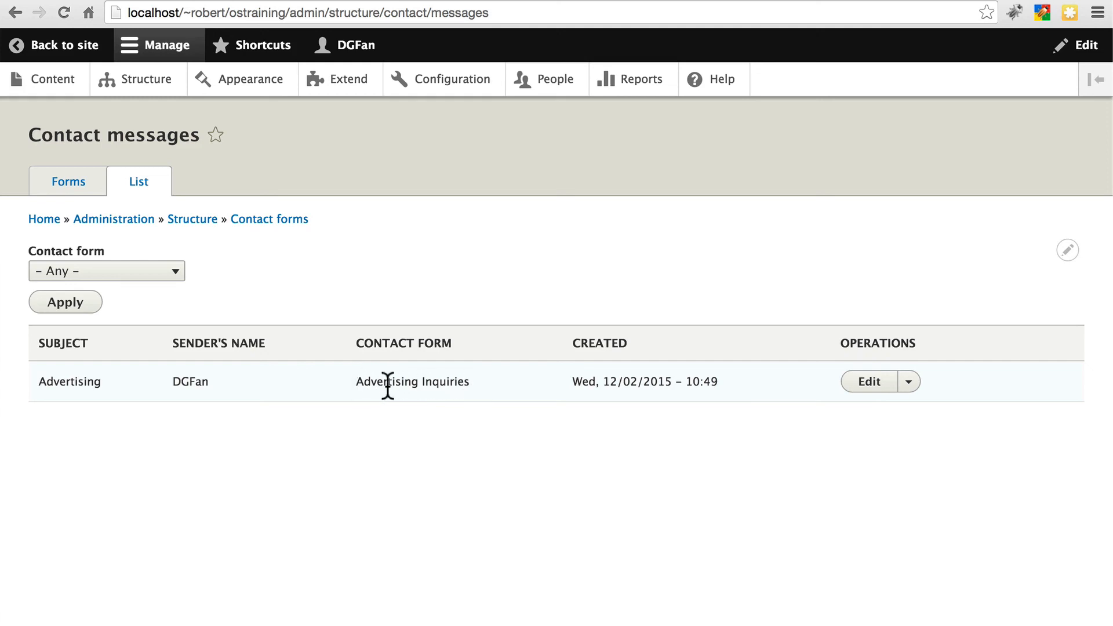
Use the Advertising row's operations dropdown to edit the stored message
left_click(915, 381)
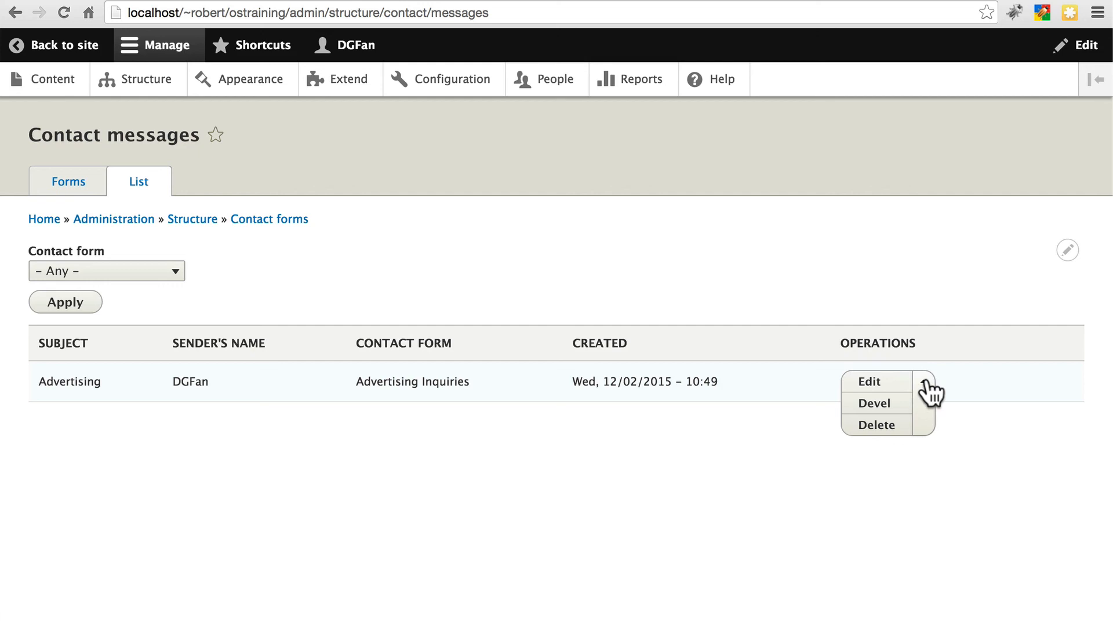
left_click(909, 382)
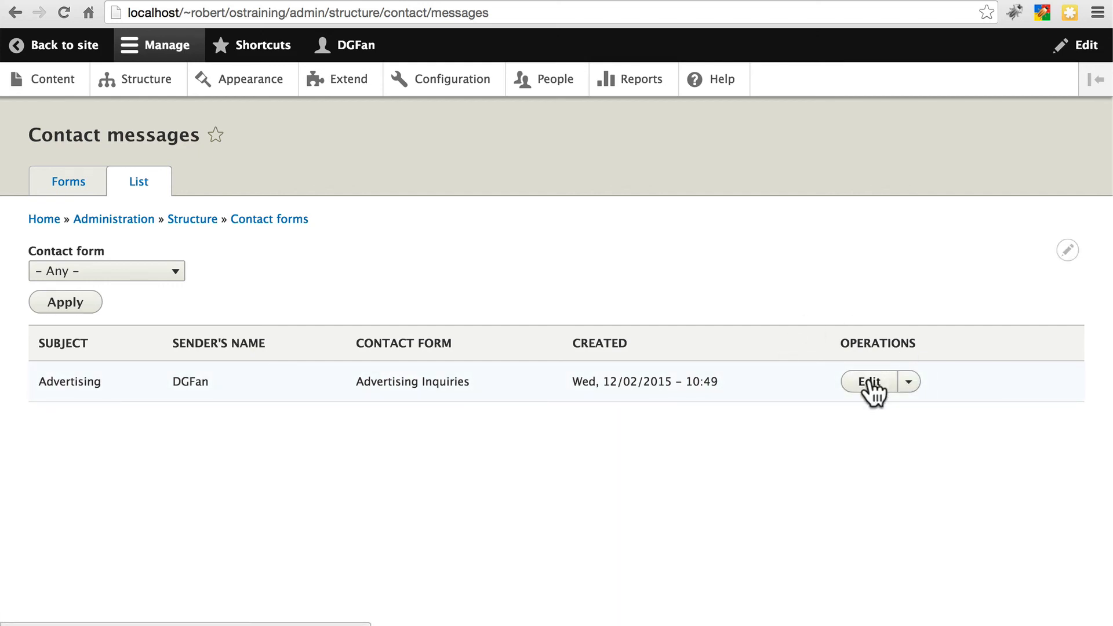
left_click(867, 382)
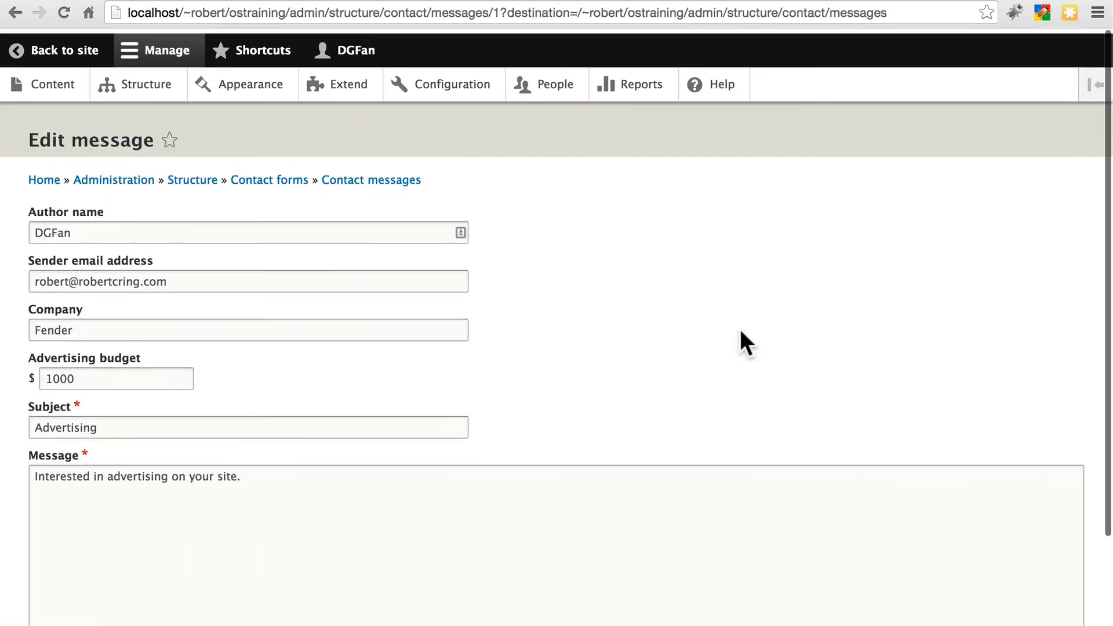
Review the message's Fender company and 1000 budget, then return to Contact forms
scroll("down", 3)
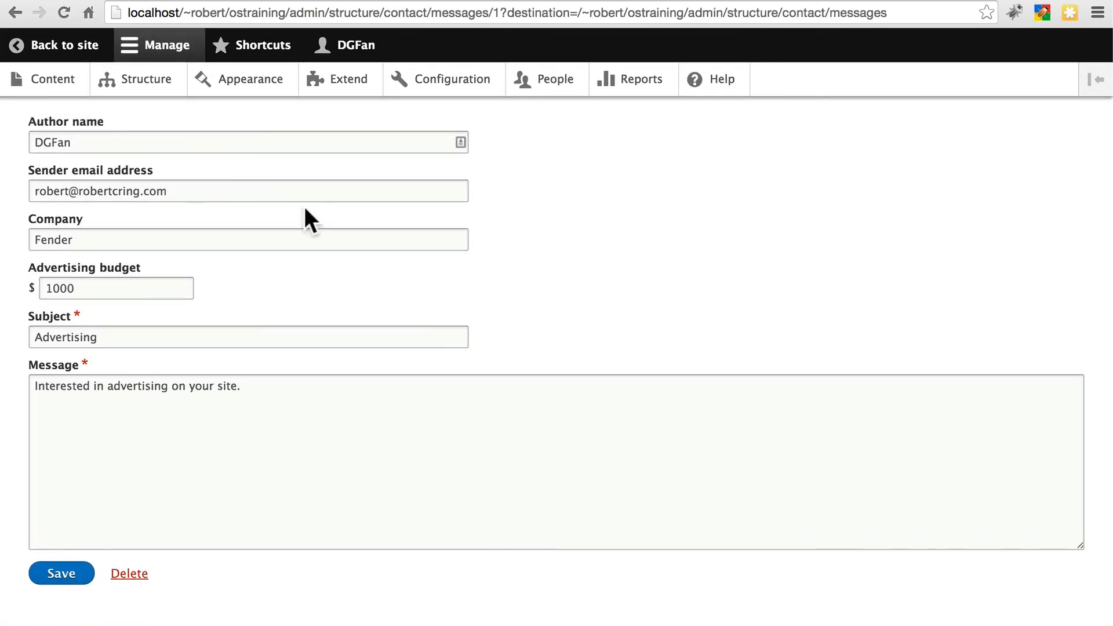
mouse_move(206, 280)
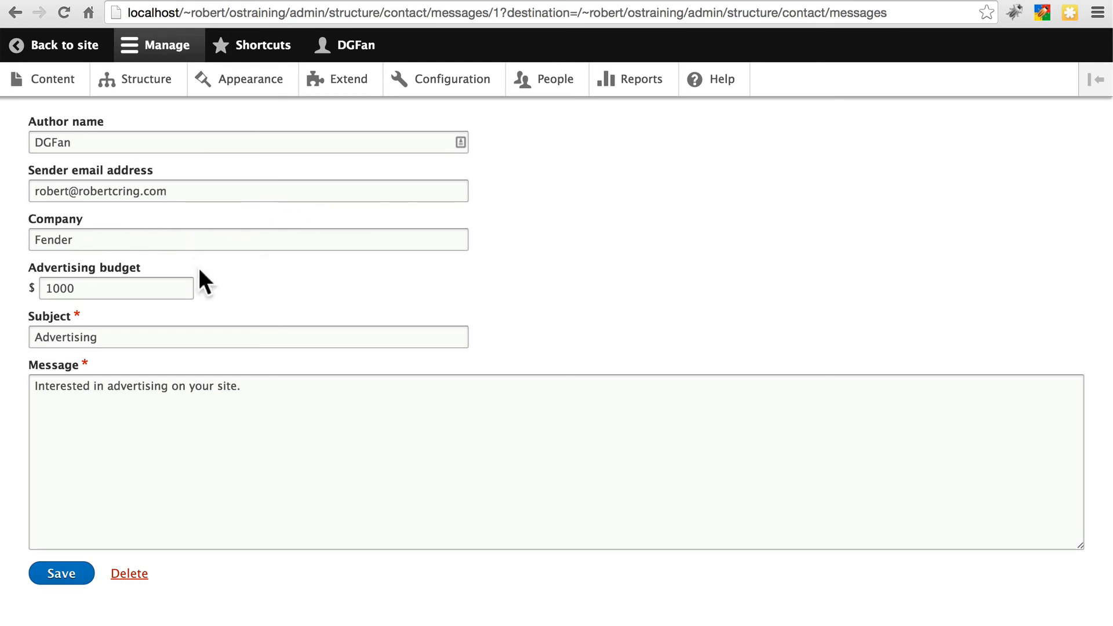
mouse_move(314, 472)
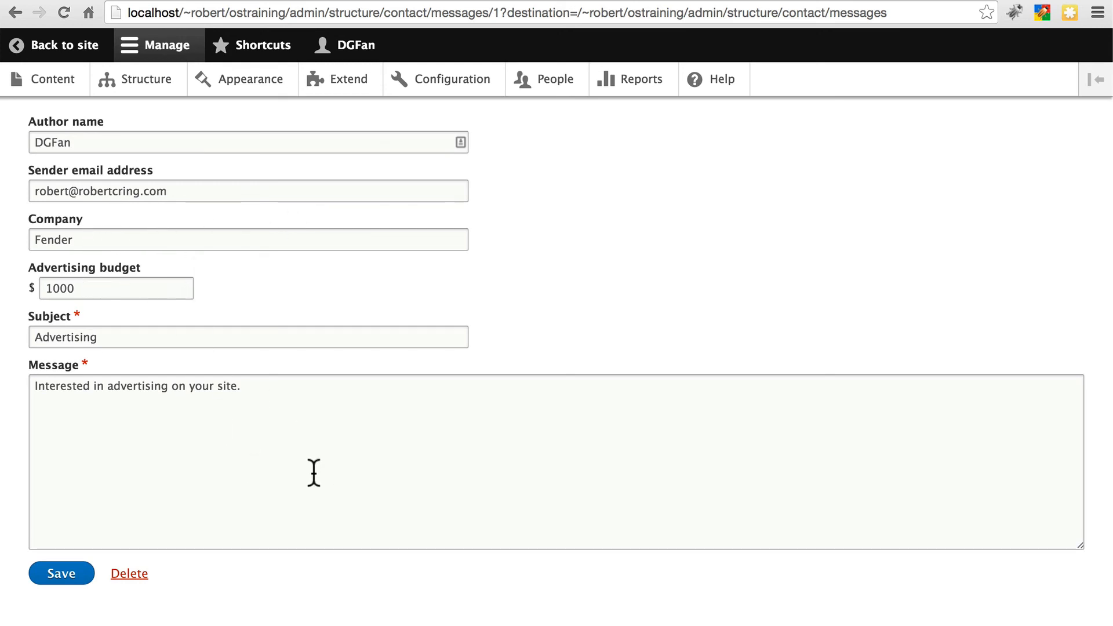
mouse_move(632, 315)
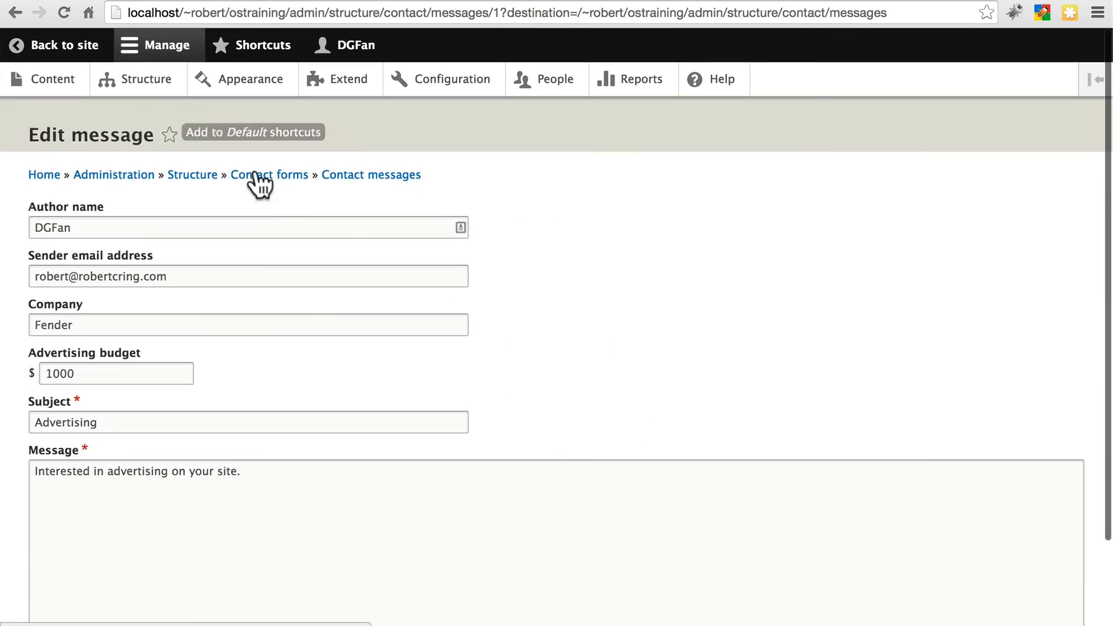
left_click(268, 175)
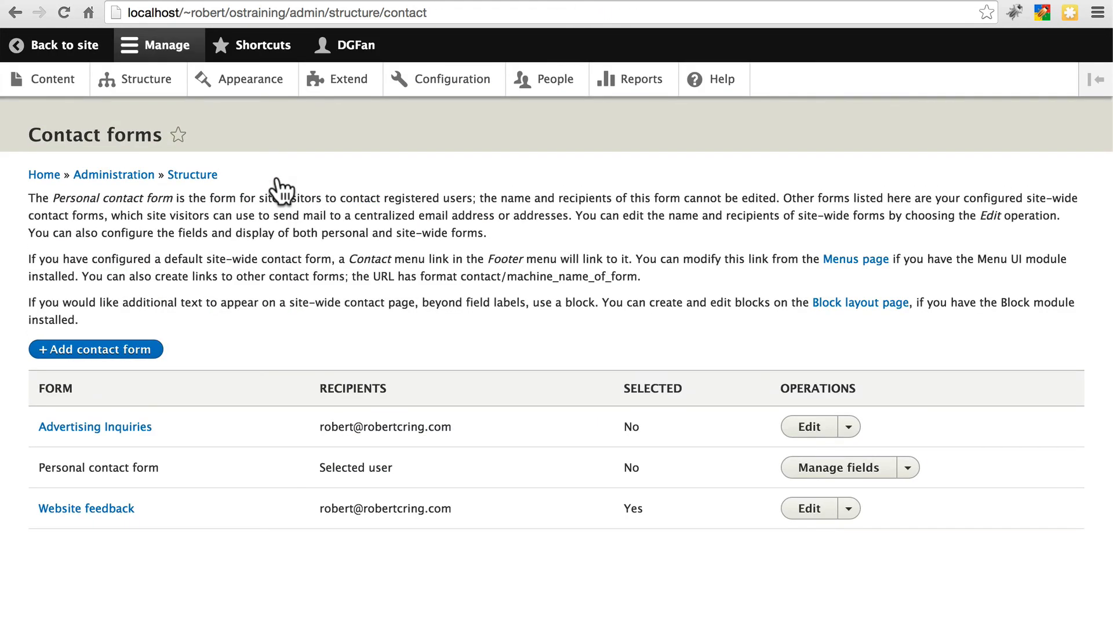